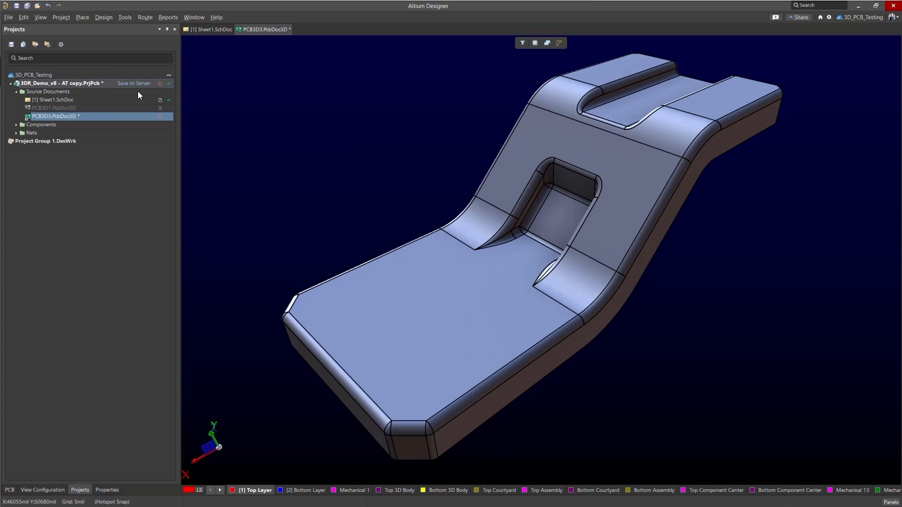
Step: Add a new PcbDoc3D to the project using SWITCH BEZEL_S2.STEP as its substrate surface
{"action": "right_click", "coordinate": [71, 82]}
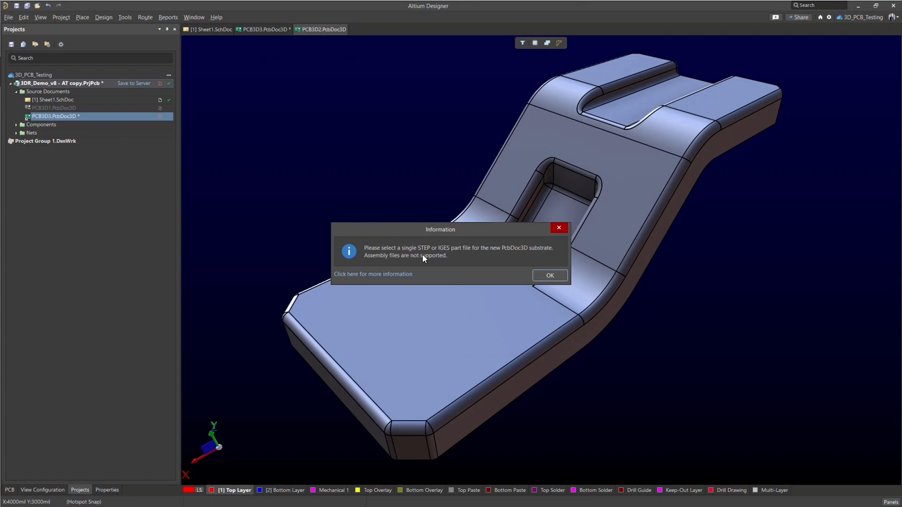
{"action": "left_click", "coordinate": [549, 275]}
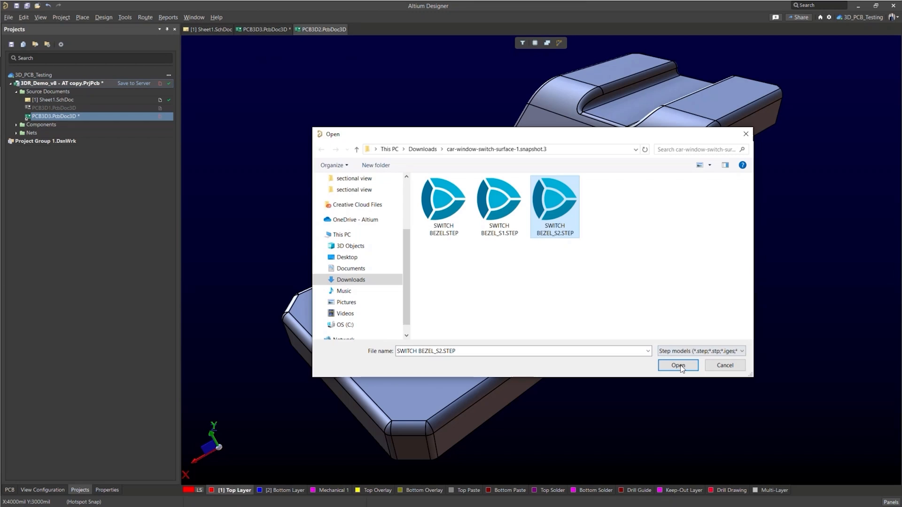
{"action": "left_click", "coordinate": [678, 366]}
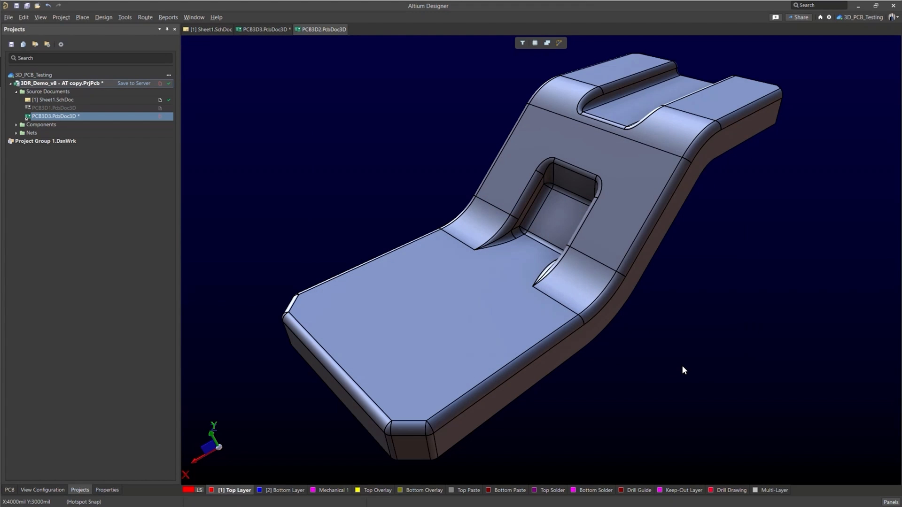
{"action": "left_click", "coordinate": [51, 125]}
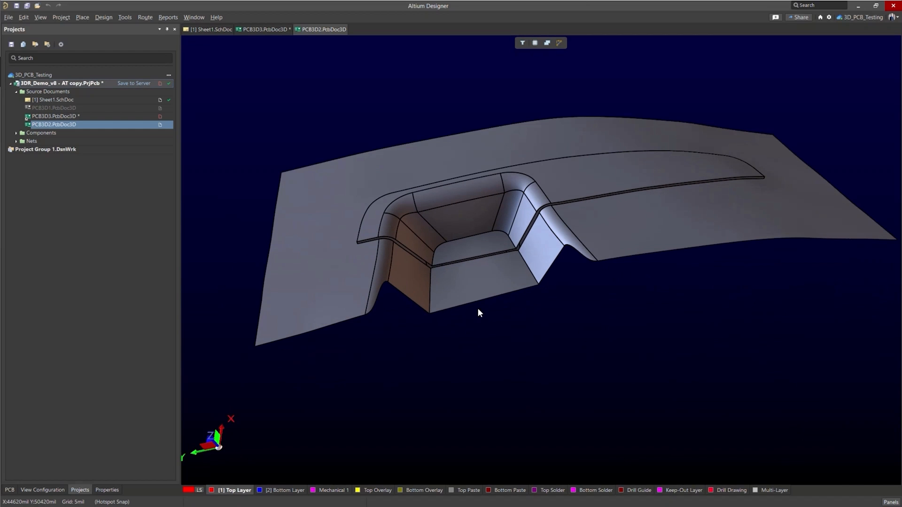
{"action": "mouse_move", "coordinate": [477, 285]}
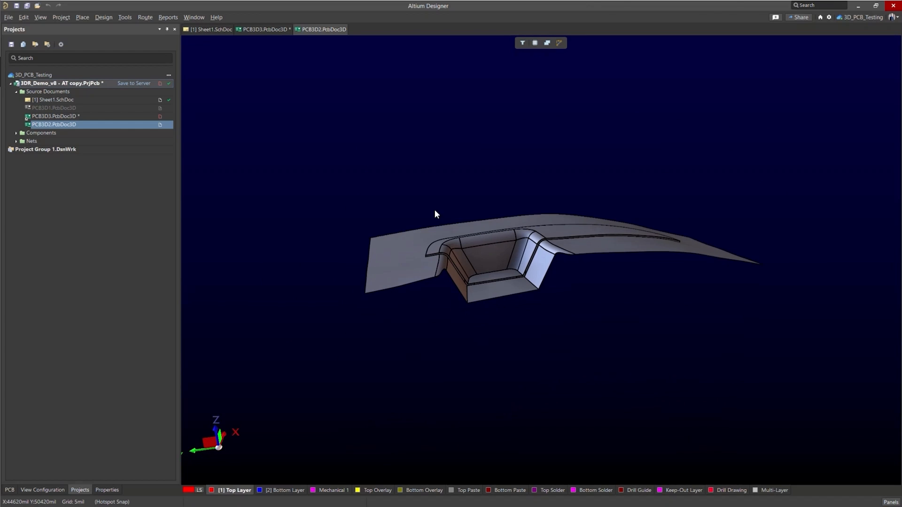
{"action": "right_click", "coordinate": [325, 29]}
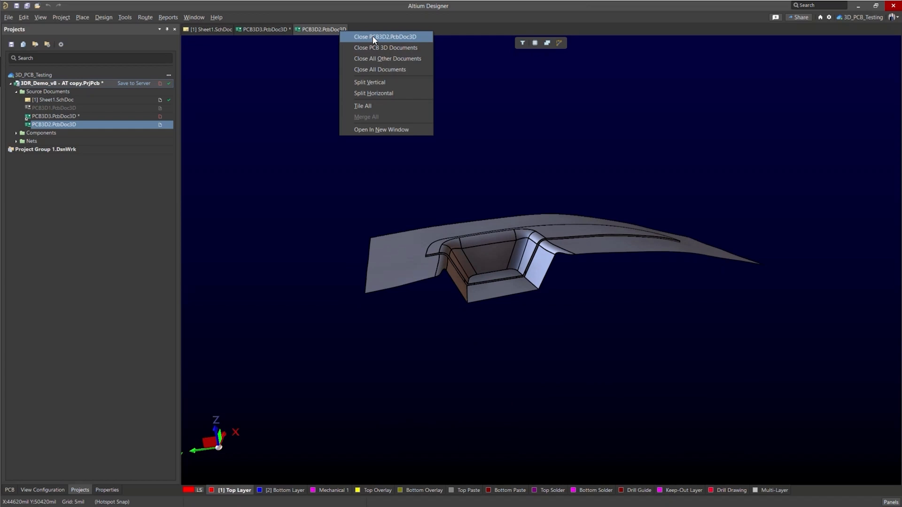
Step: Close the bezel-surface document and pick a capacitor from the Components panel
{"action": "left_click", "coordinate": [384, 36]}
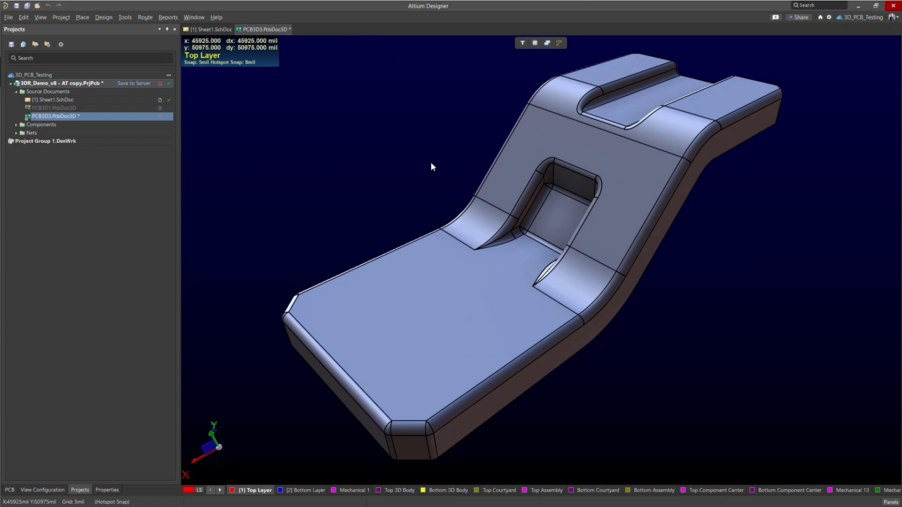
{"action": "mouse_move", "coordinate": [433, 178]}
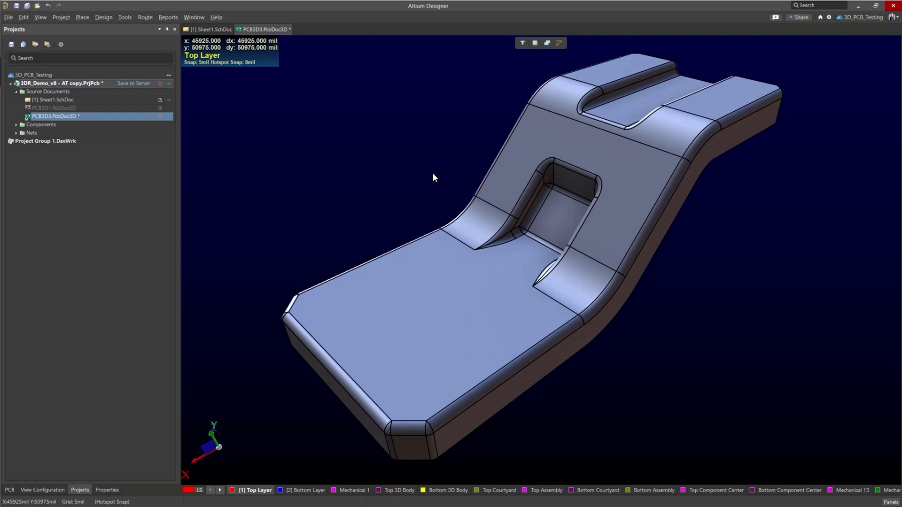
{"action": "mouse_move", "coordinate": [511, 357]}
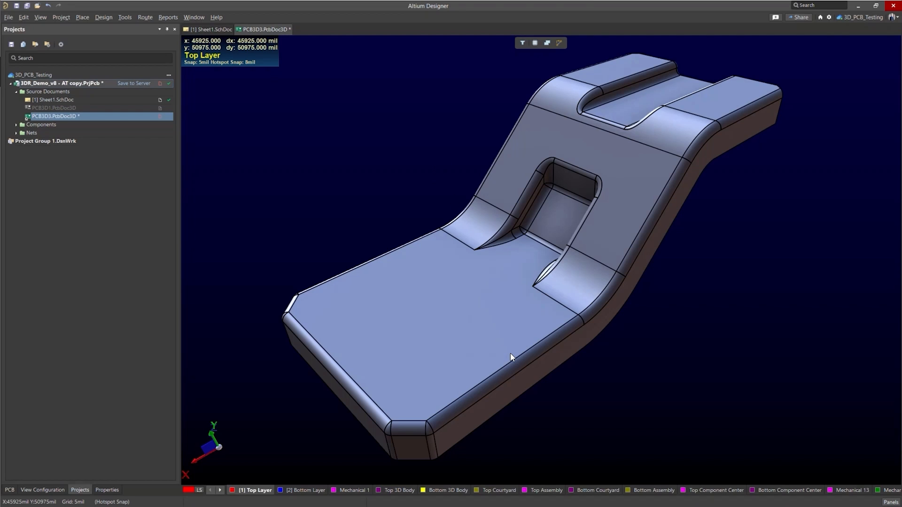
{"action": "mouse_move", "coordinate": [593, 365]}
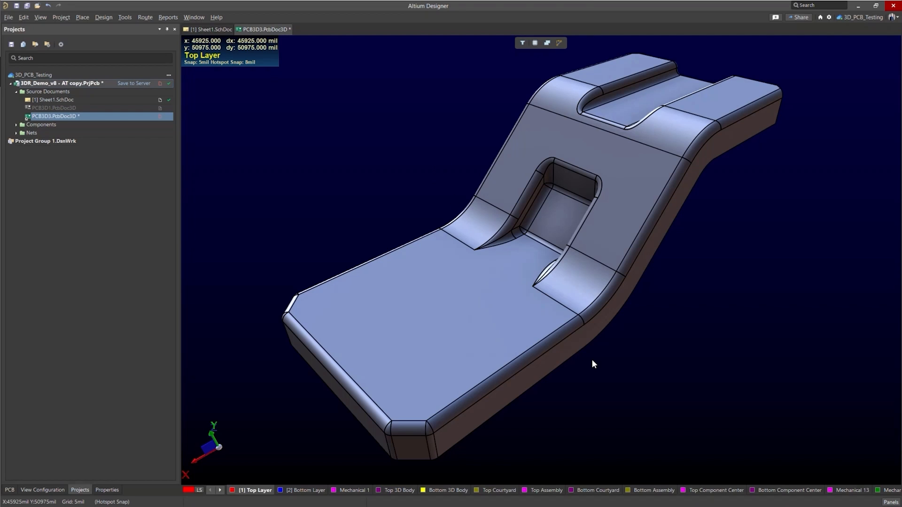
{"action": "mouse_move", "coordinate": [760, 443]}
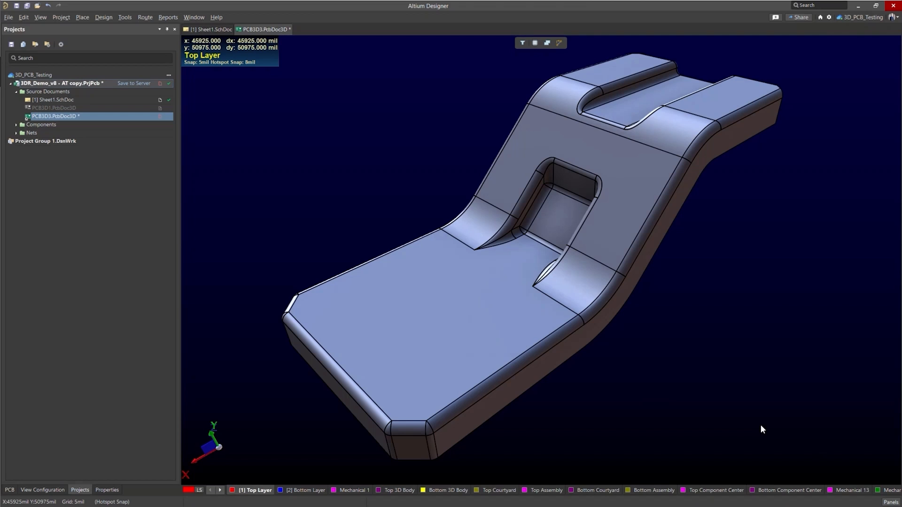
{"action": "left_click", "coordinate": [887, 499]}
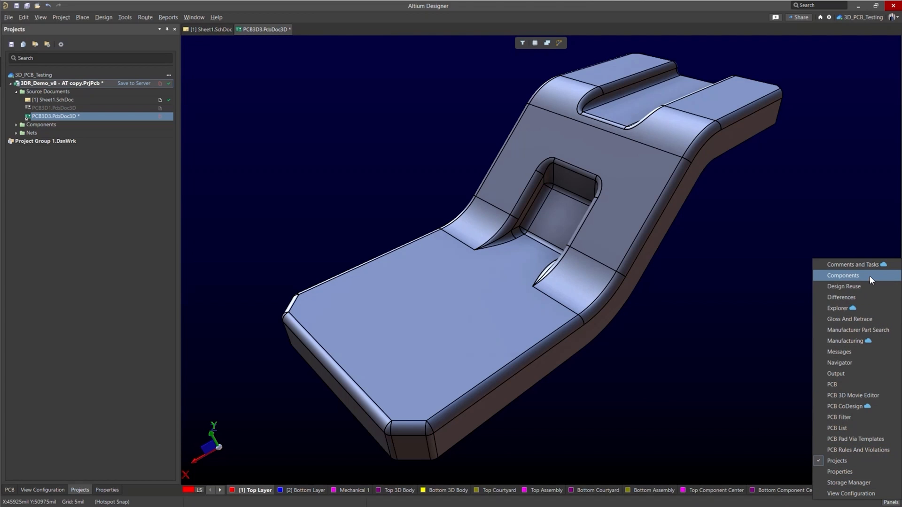
{"action": "left_click", "coordinate": [842, 275]}
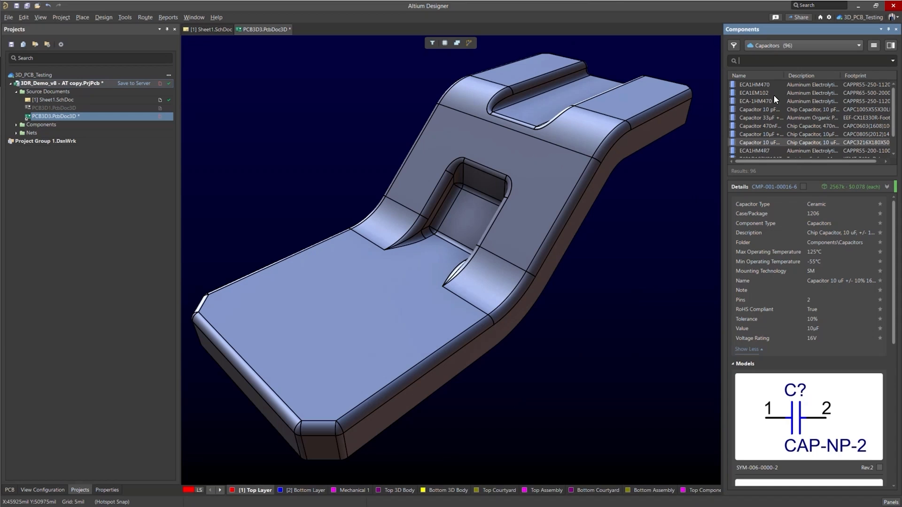
{"action": "left_click", "coordinate": [759, 142]}
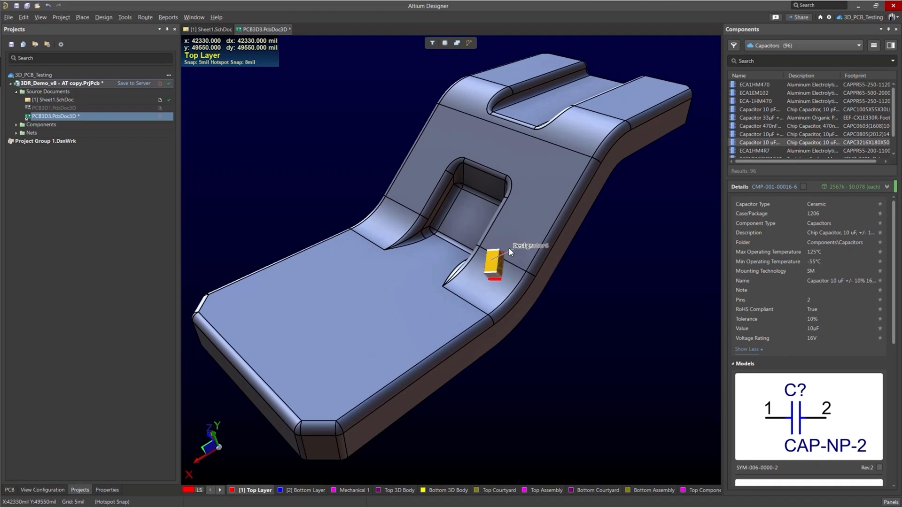
Step: Trial-place the capacitor on several faces of the curved substrate, then discard it
{"action": "left_click_drag", "start_coordinate": [491, 264], "coordinate": [623, 98]}
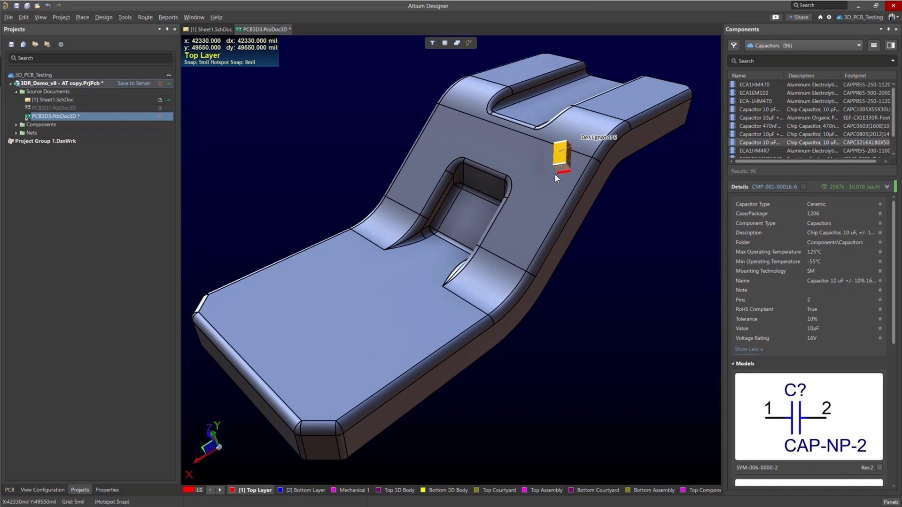
{"action": "left_click_drag", "start_coordinate": [558, 157], "coordinate": [485, 279]}
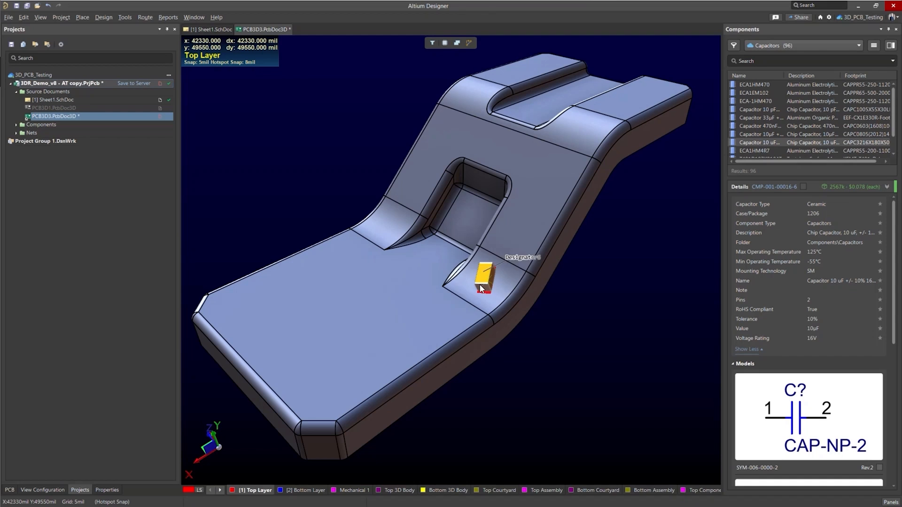
{"action": "left_click_drag", "start_coordinate": [484, 278], "coordinate": [308, 319]}
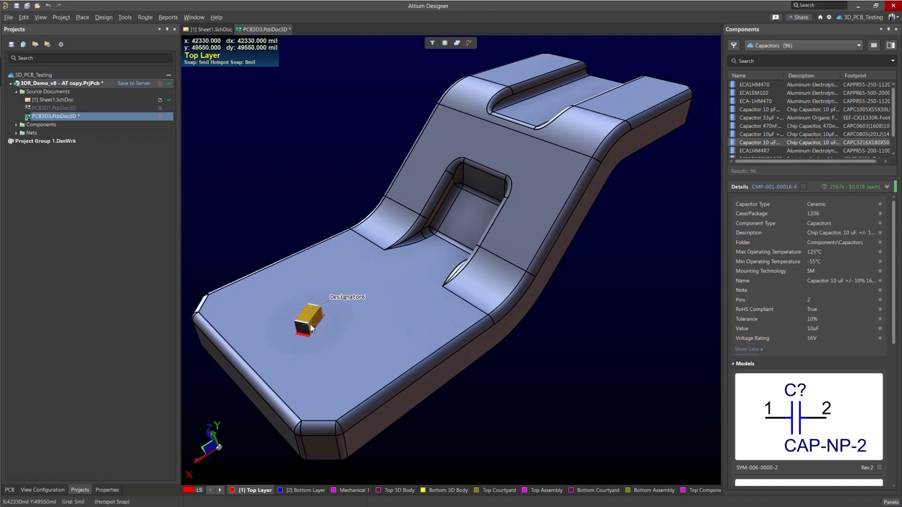
{"action": "left_click_drag", "start_coordinate": [308, 319], "coordinate": [425, 170]}
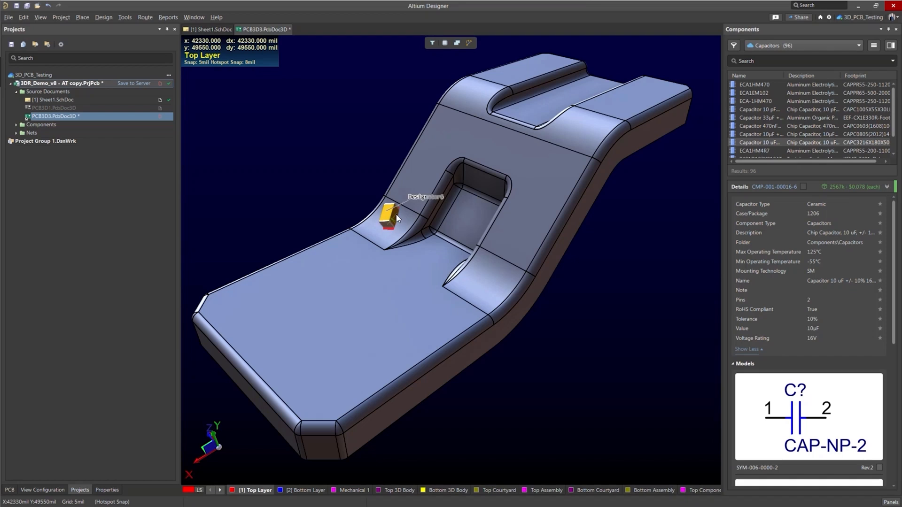
{"action": "left_click_drag", "start_coordinate": [389, 216], "coordinate": [529, 144]}
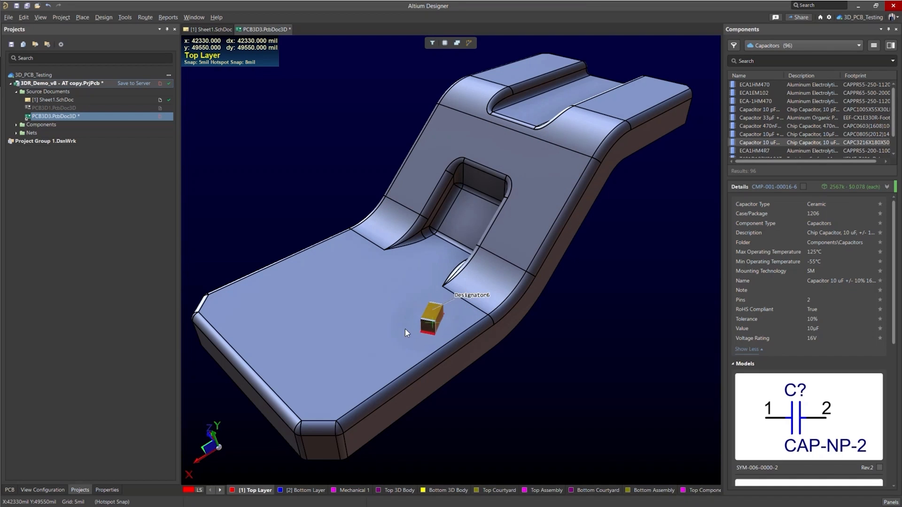
{"action": "left_click_drag", "start_coordinate": [431, 319], "coordinate": [325, 323]}
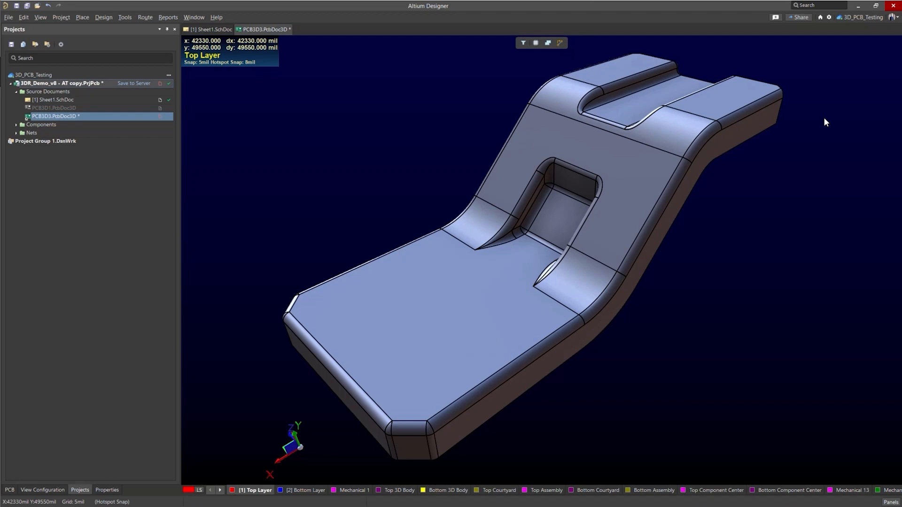
{"action": "mouse_move", "coordinate": [492, 107]}
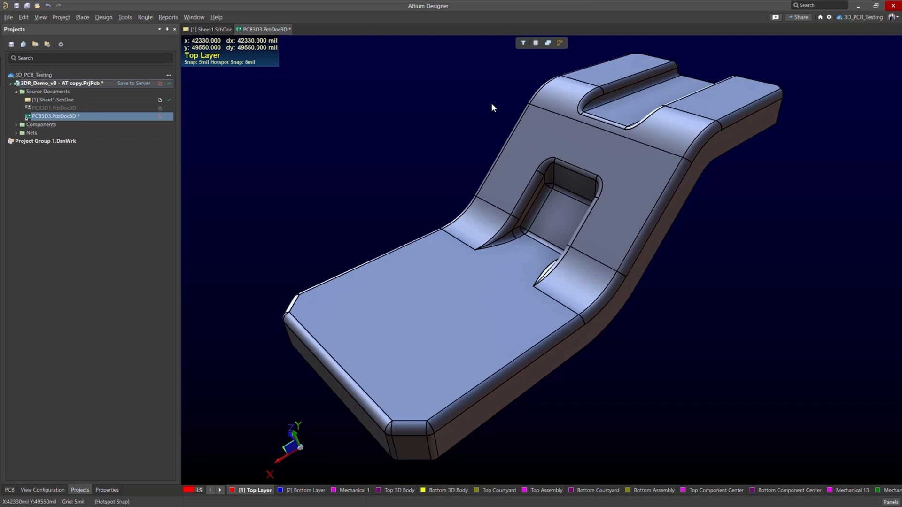
{"action": "left_click", "coordinate": [206, 29]}
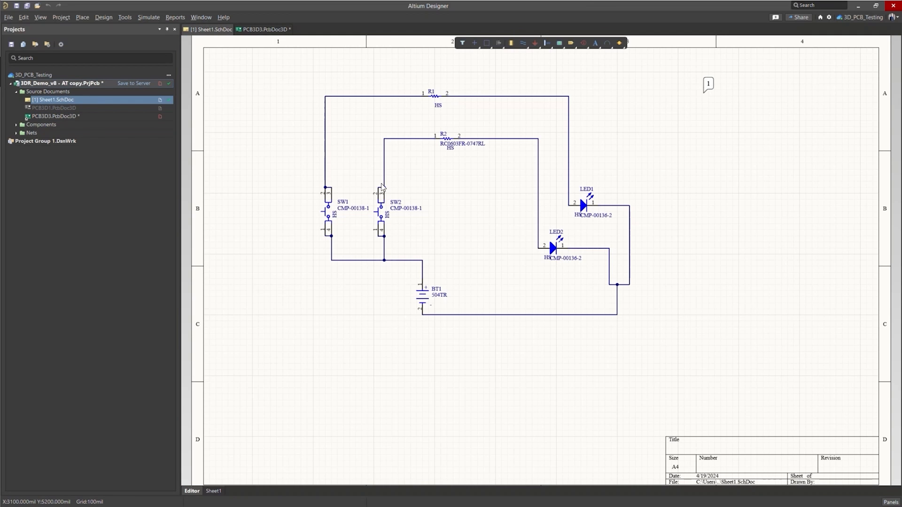
{"action": "left_click", "coordinate": [267, 29]}
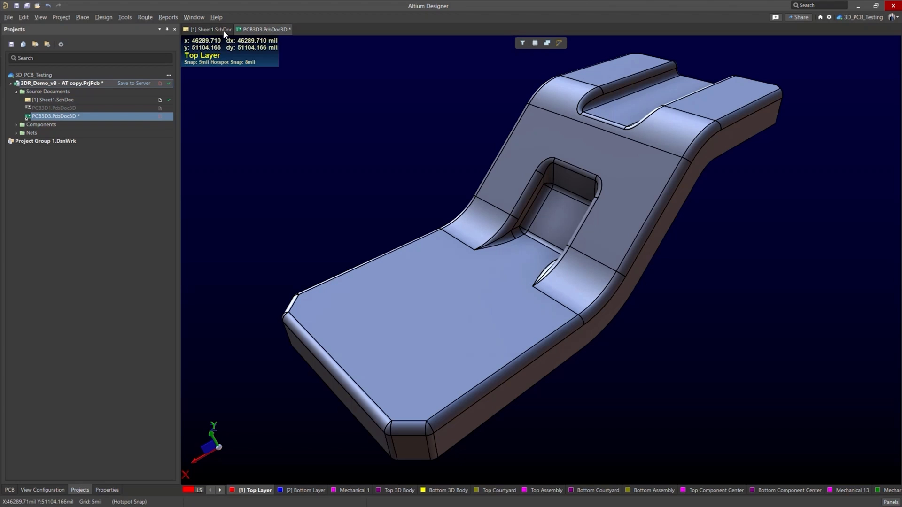
{"action": "mouse_move", "coordinate": [151, 42]}
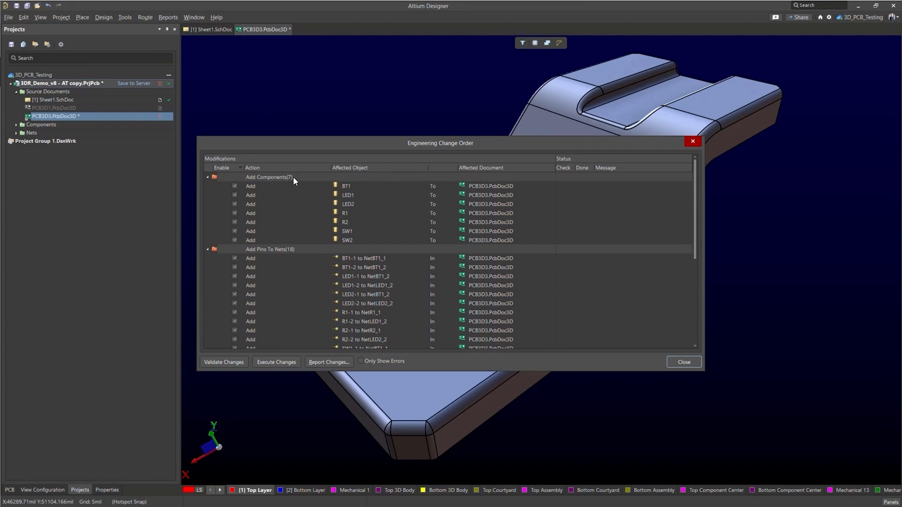
{"action": "left_click", "coordinate": [277, 361]}
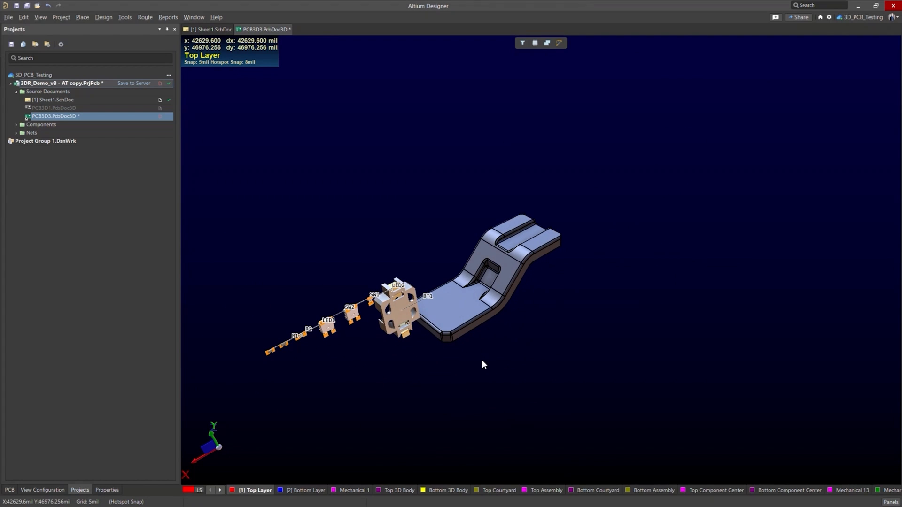
{"action": "mouse_move", "coordinate": [480, 326]}
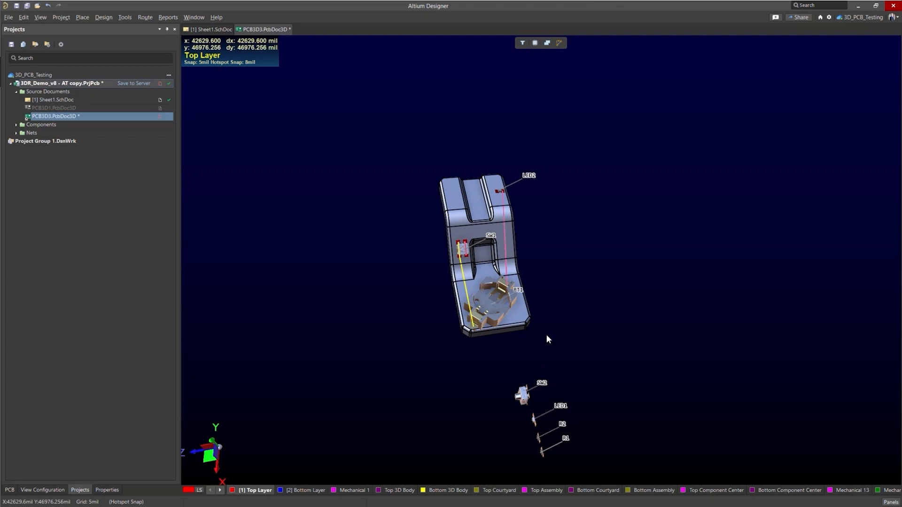
{"action": "left_click_drag", "start_coordinate": [520, 395], "coordinate": [506, 250]}
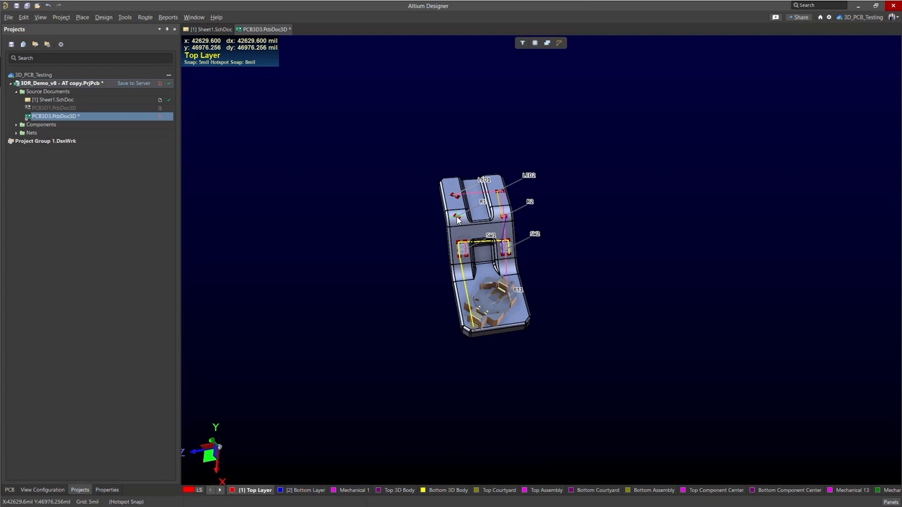
{"action": "scroll", "scroll_direction": "down", "scroll_amount": 3}
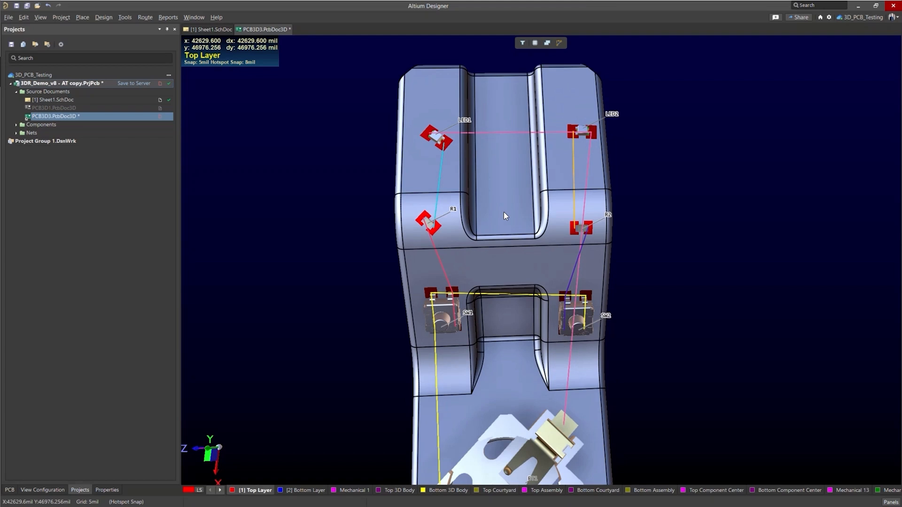
{"action": "mouse_move", "coordinate": [515, 122]}
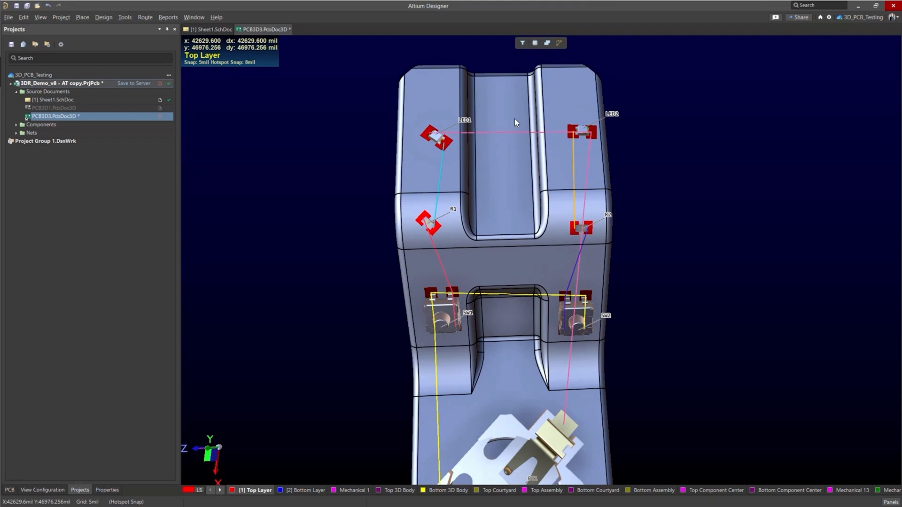
{"action": "mouse_move", "coordinate": [434, 162]}
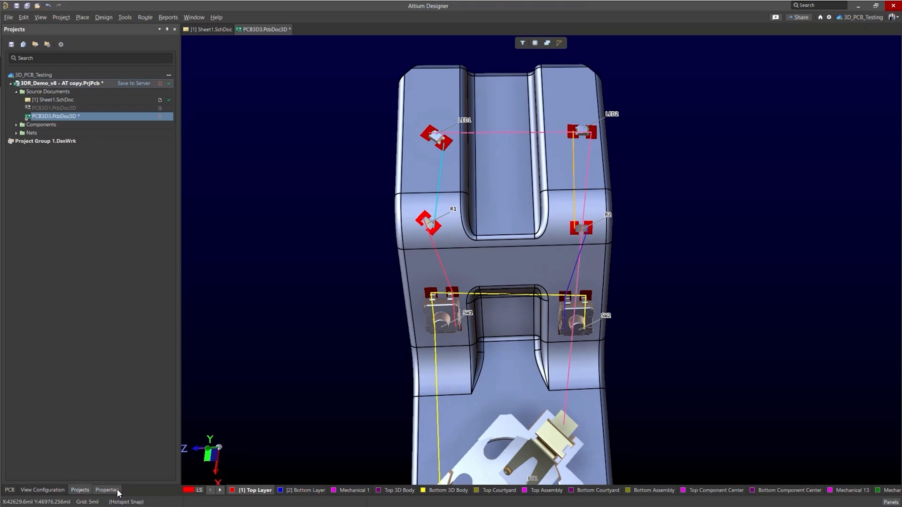
Step: Enable the 100mil alignment grid over the 3D substrate in the Properties panel
{"action": "left_click", "coordinate": [106, 489]}
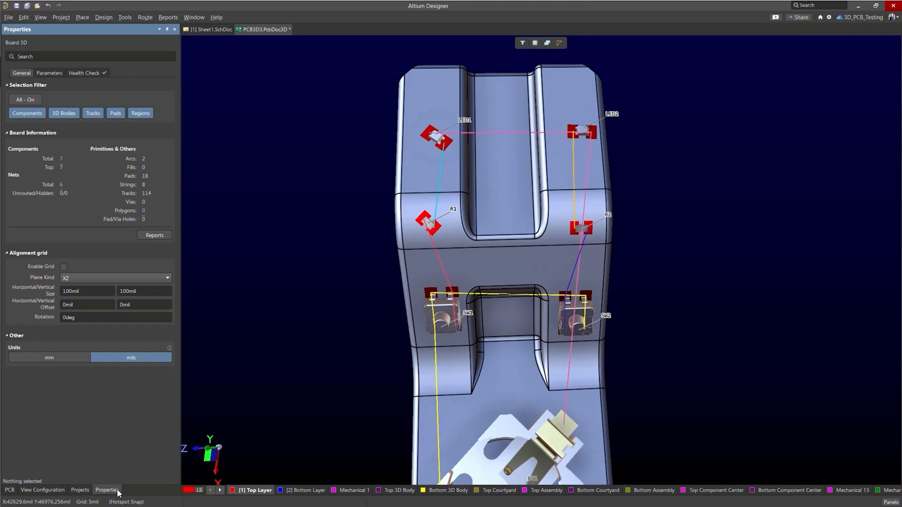
{"action": "mouse_move", "coordinate": [62, 271]}
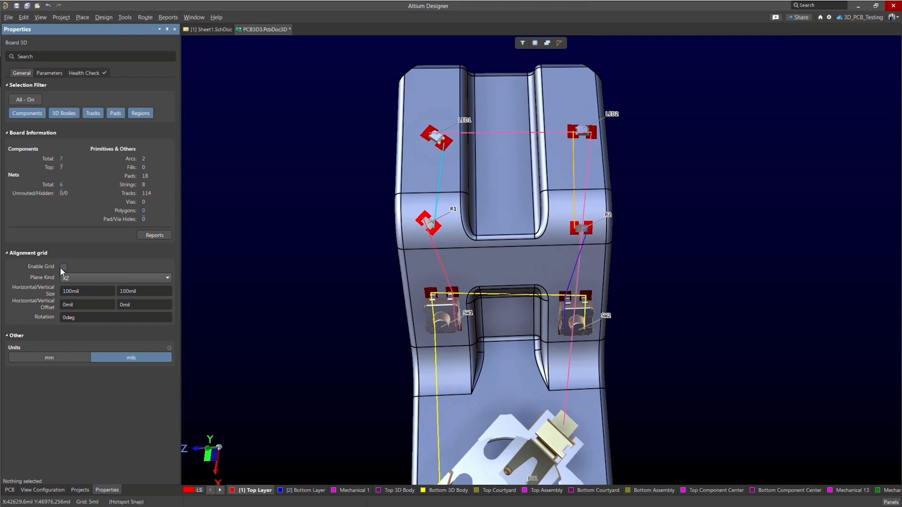
{"action": "left_click", "coordinate": [64, 267]}
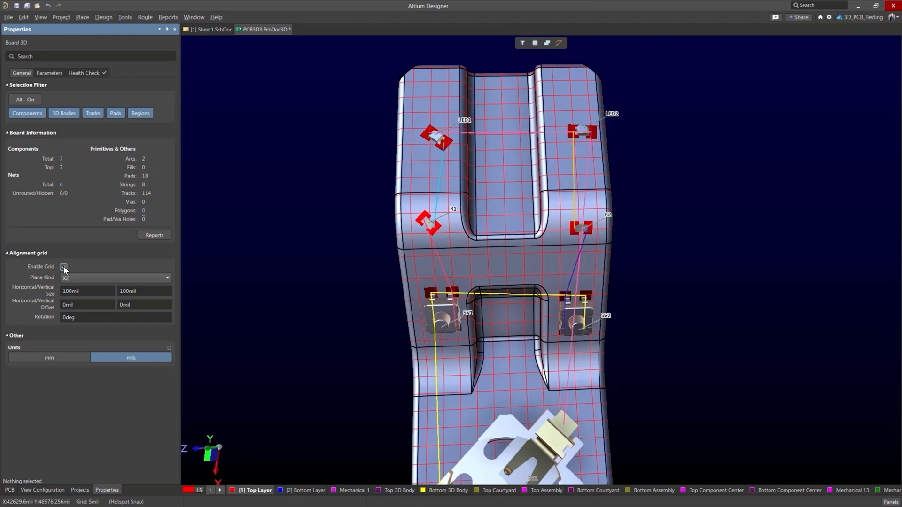
{"action": "left_click", "coordinate": [63, 266]}
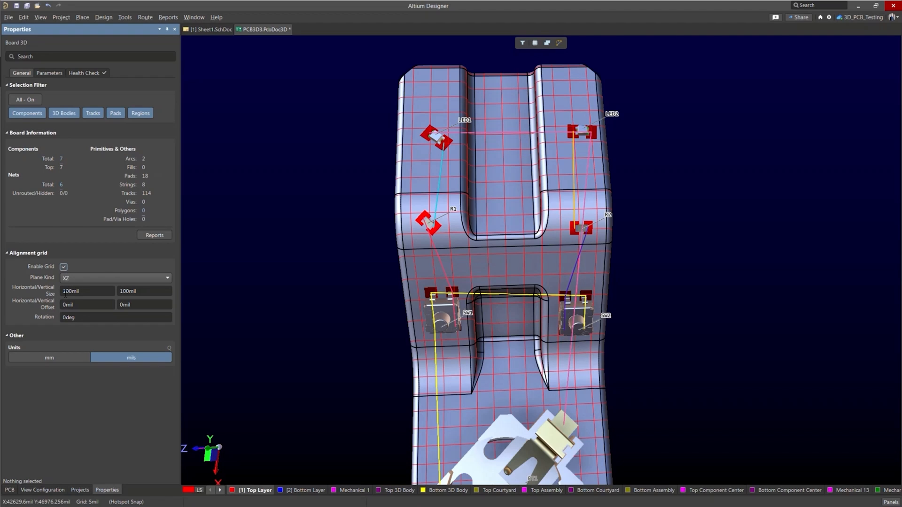
{"action": "mouse_move", "coordinate": [116, 283]}
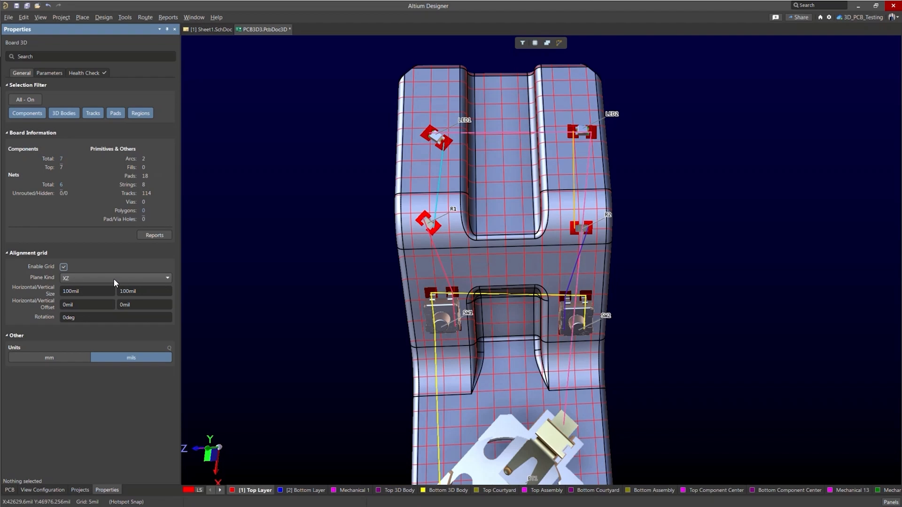
{"action": "mouse_move", "coordinate": [79, 302]}
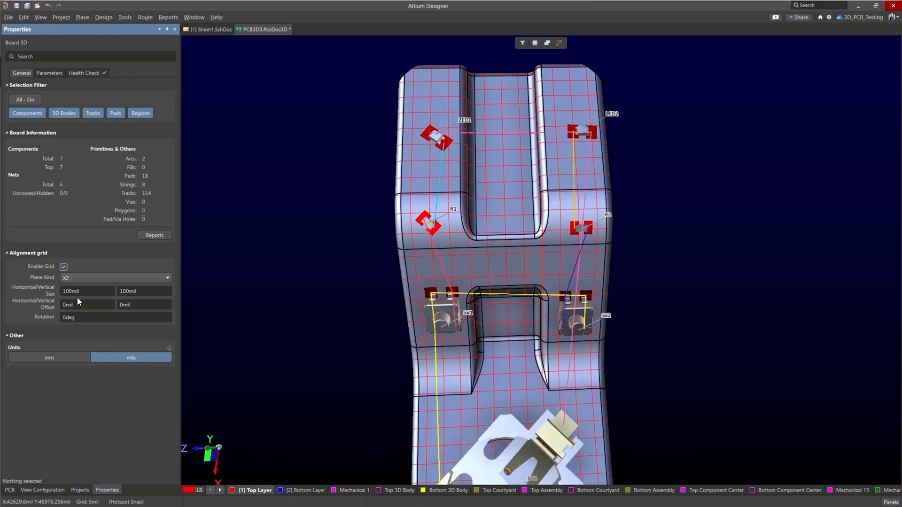
{"action": "mouse_move", "coordinate": [408, 272]}
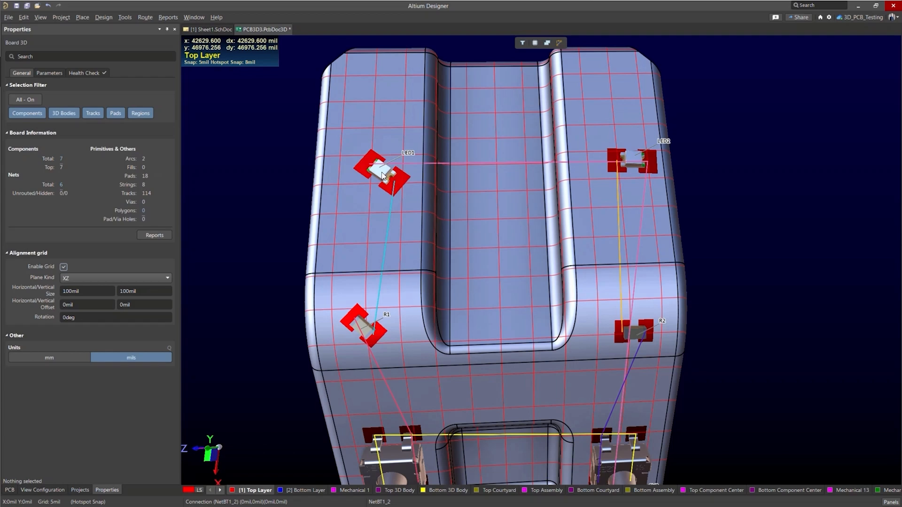
Step: Nudge LED1 onto the grid lines on the upper left face
{"action": "left_click", "coordinate": [382, 175]}
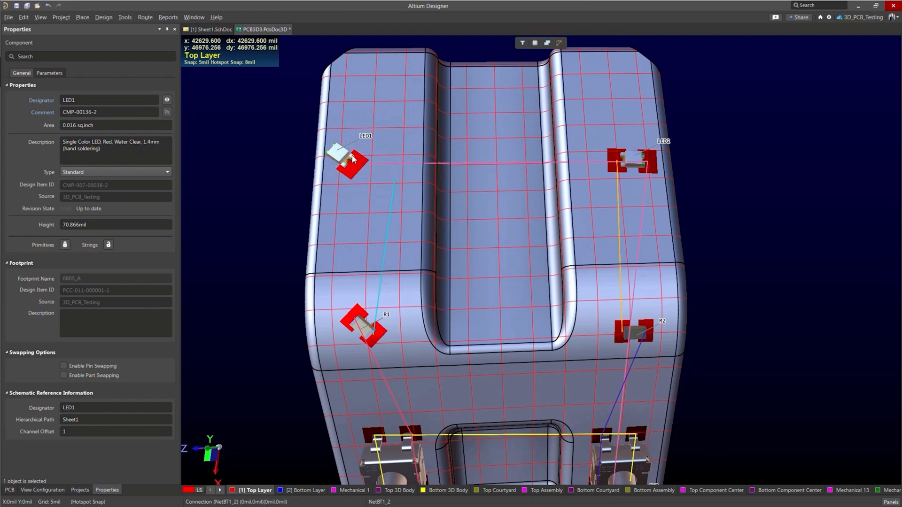
{"action": "left_click_drag", "start_coordinate": [344, 158], "coordinate": [371, 187]}
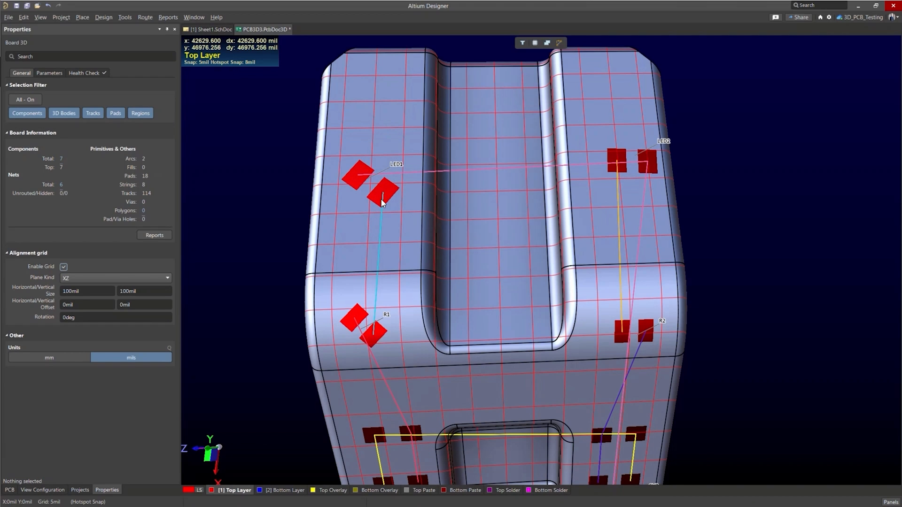
{"action": "left_click", "coordinate": [383, 199]}
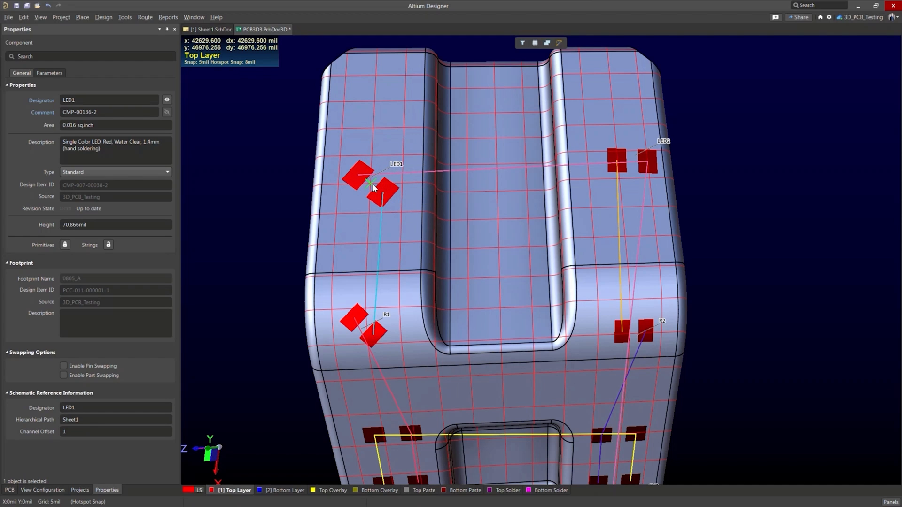
{"action": "left_click_drag", "start_coordinate": [374, 184], "coordinate": [405, 161]}
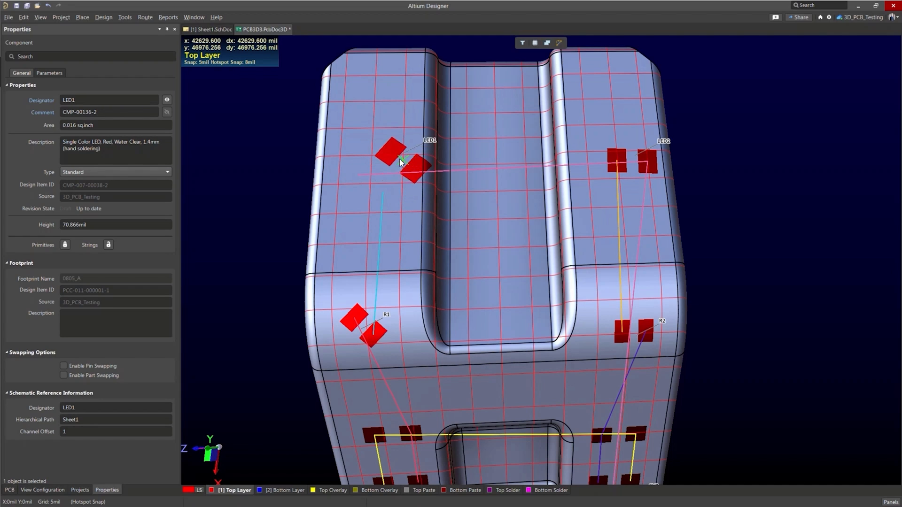
{"action": "left_click_drag", "start_coordinate": [403, 161], "coordinate": [371, 184]}
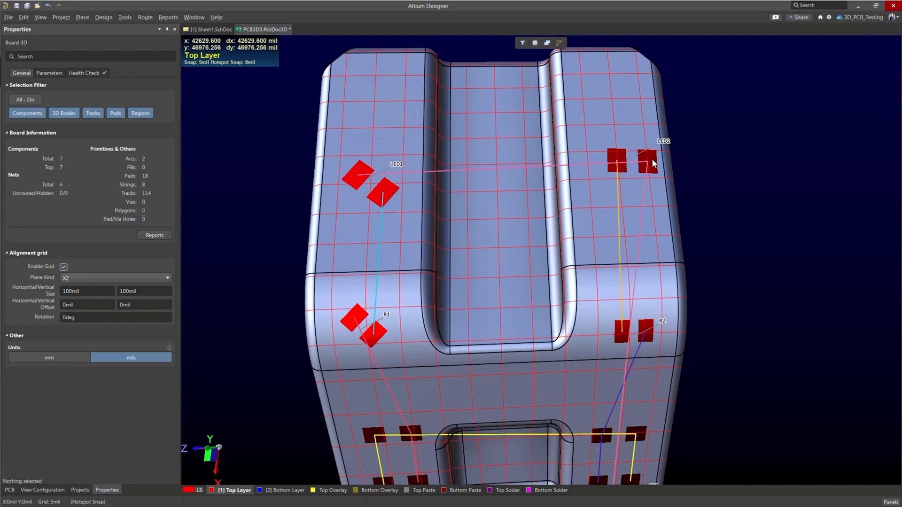
Step: Select LED2, R1 and R2 in turn to check their positions against the grid
{"action": "left_click", "coordinate": [626, 179]}
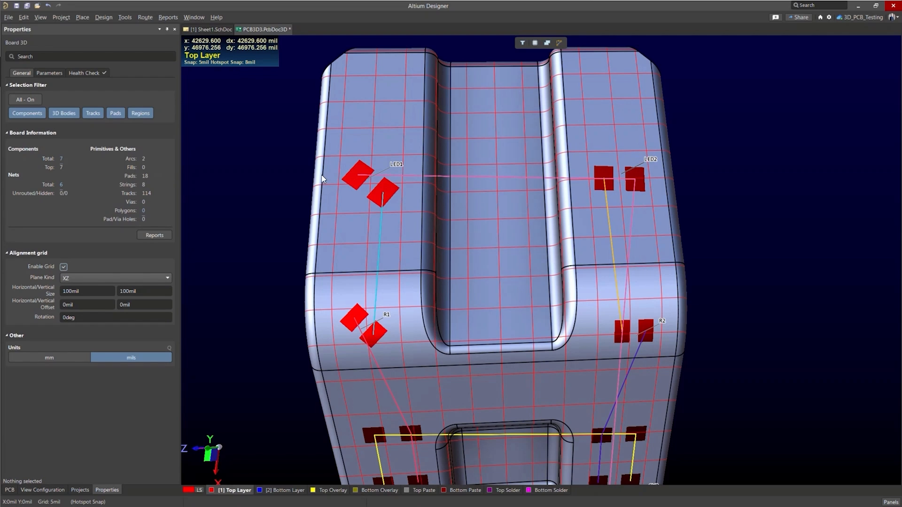
{"action": "mouse_move", "coordinate": [374, 344]}
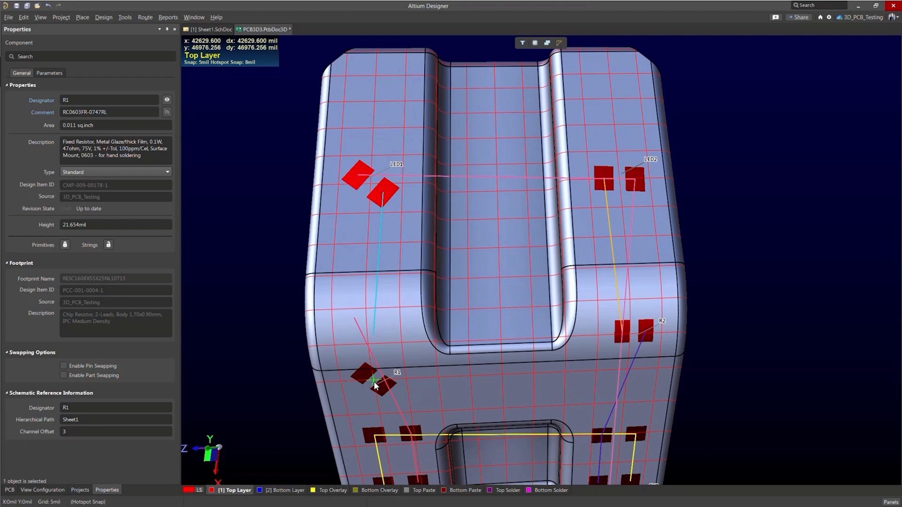
{"action": "left_click", "coordinate": [639, 334]}
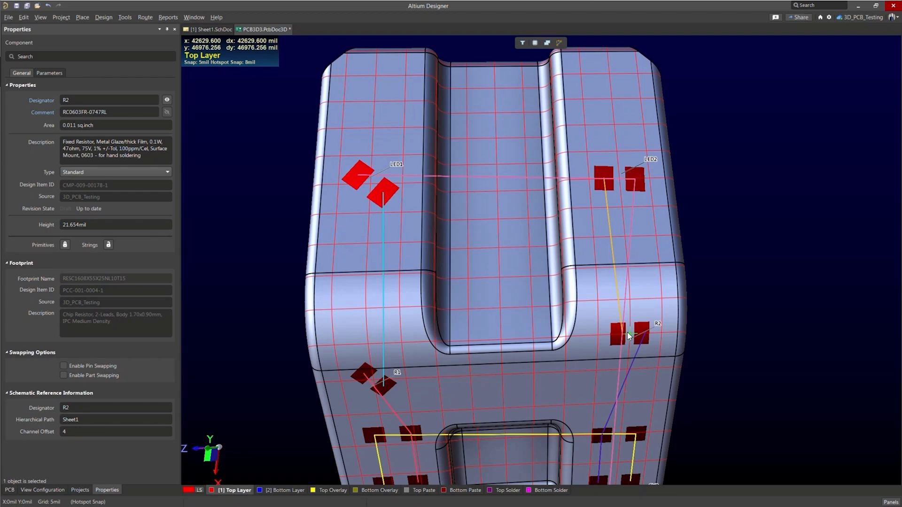
{"action": "left_click", "coordinate": [368, 355]}
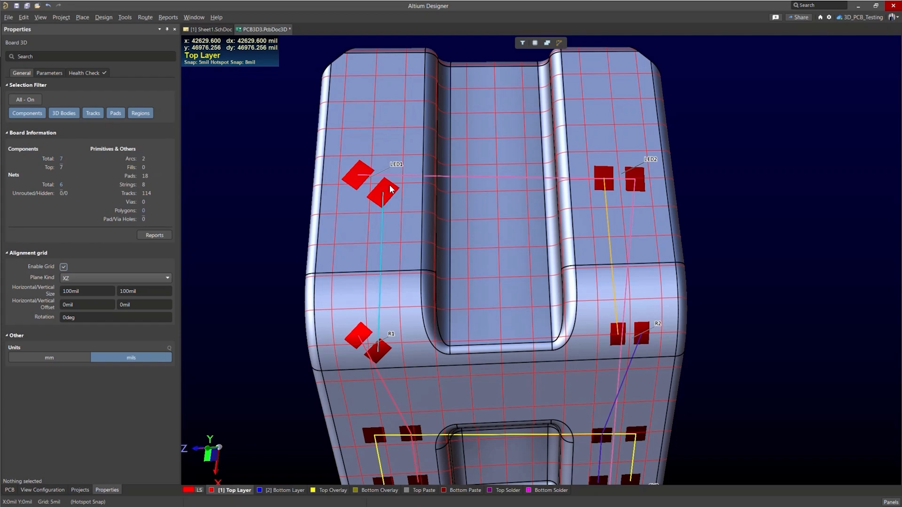
{"action": "mouse_move", "coordinate": [389, 191]}
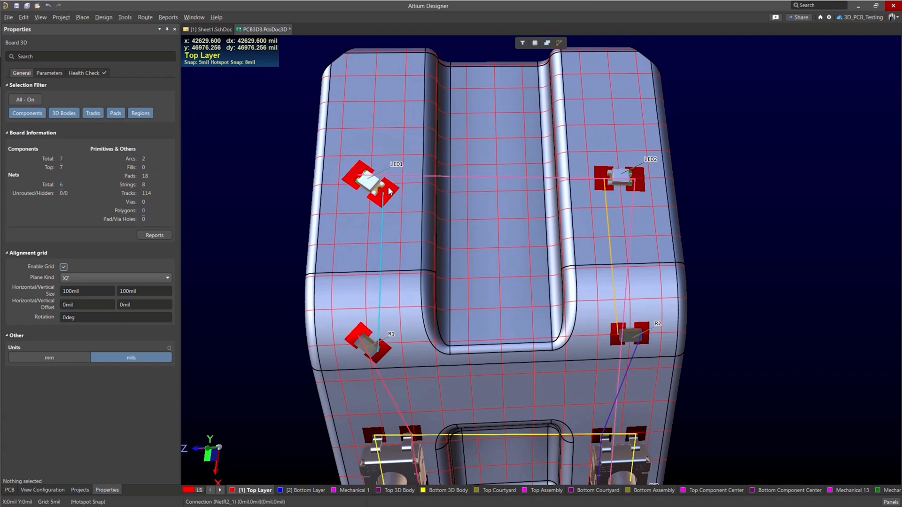
{"action": "mouse_move", "coordinate": [367, 185]}
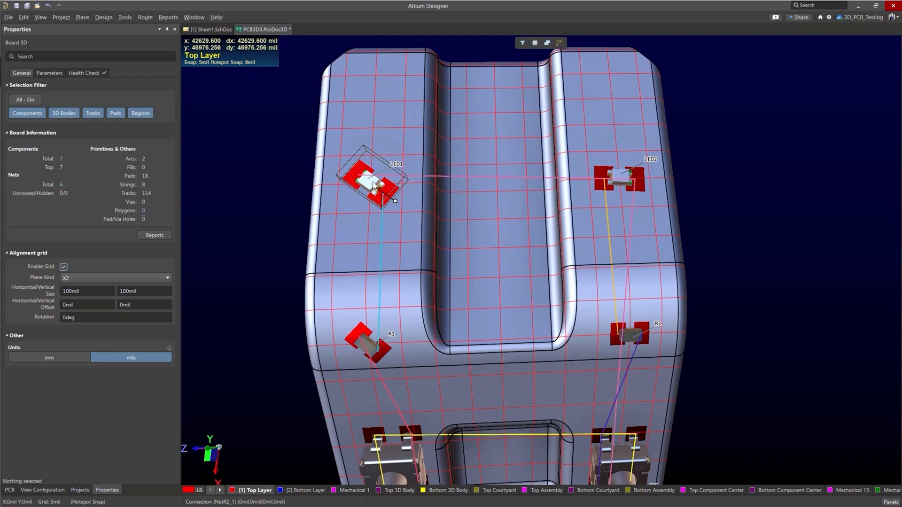
Step: Rotate LED1, LED2 and R1 square to the grid and select R2 on the right face
{"action": "left_click", "coordinate": [373, 184]}
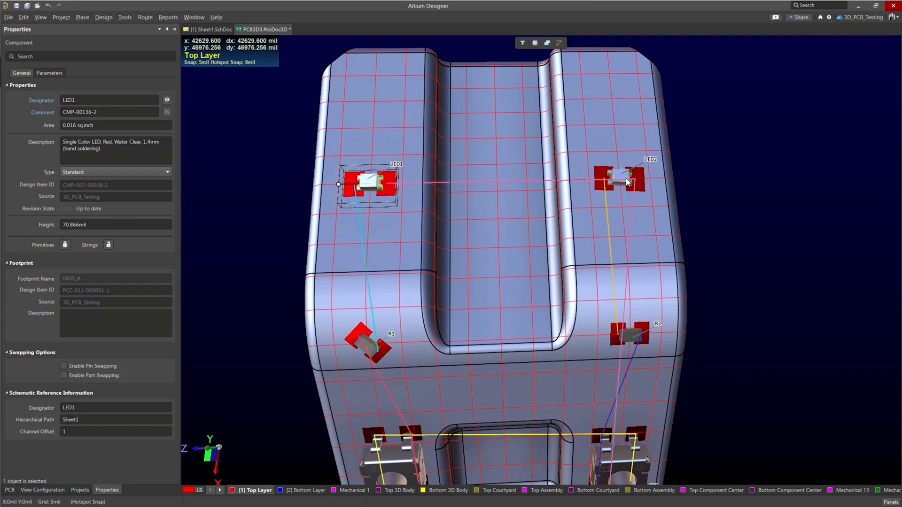
{"action": "left_click", "coordinate": [618, 179]}
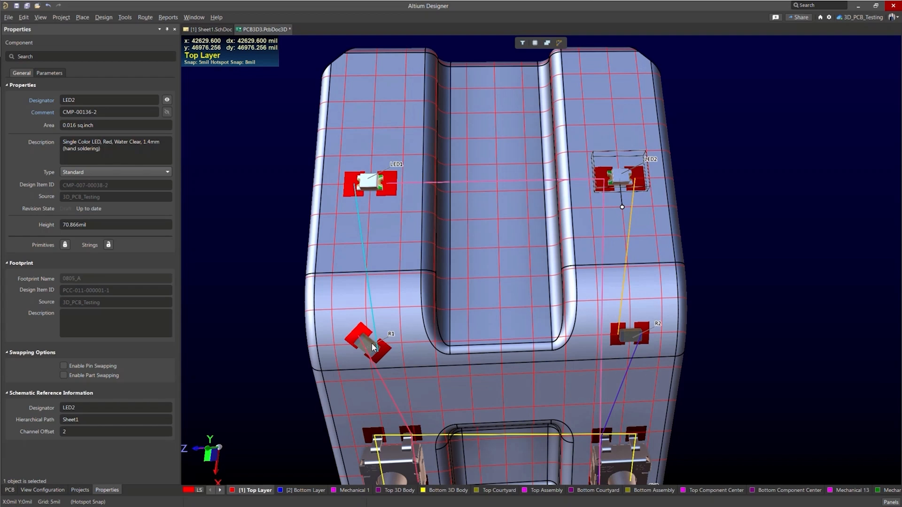
{"action": "left_click", "coordinate": [367, 345]}
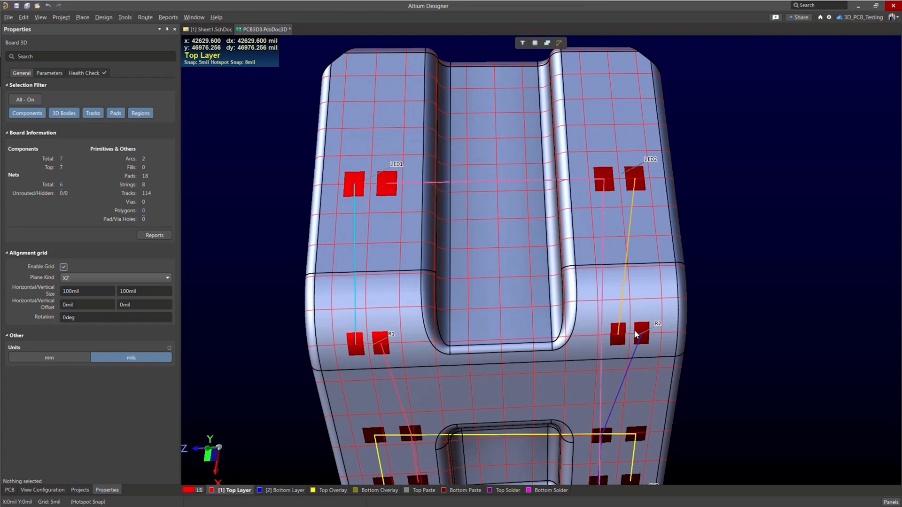
{"action": "left_click", "coordinate": [637, 333]}
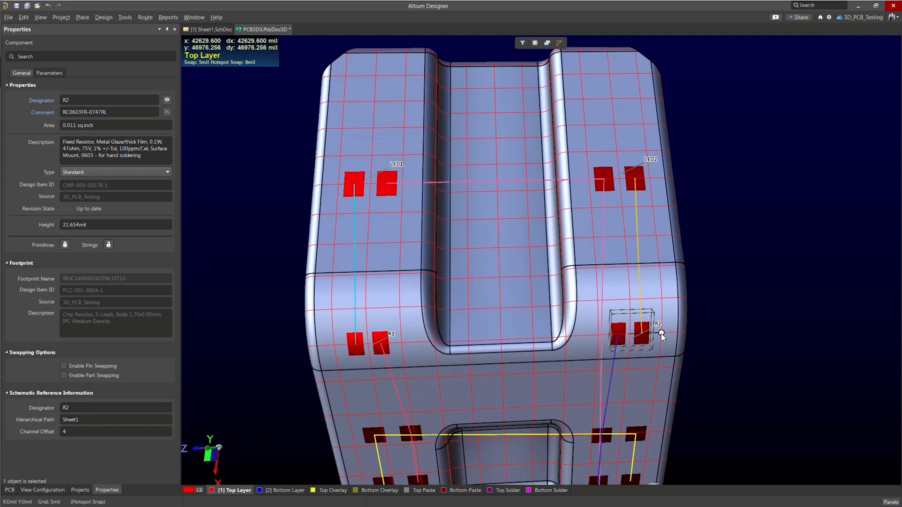
{"action": "mouse_move", "coordinate": [538, 258]}
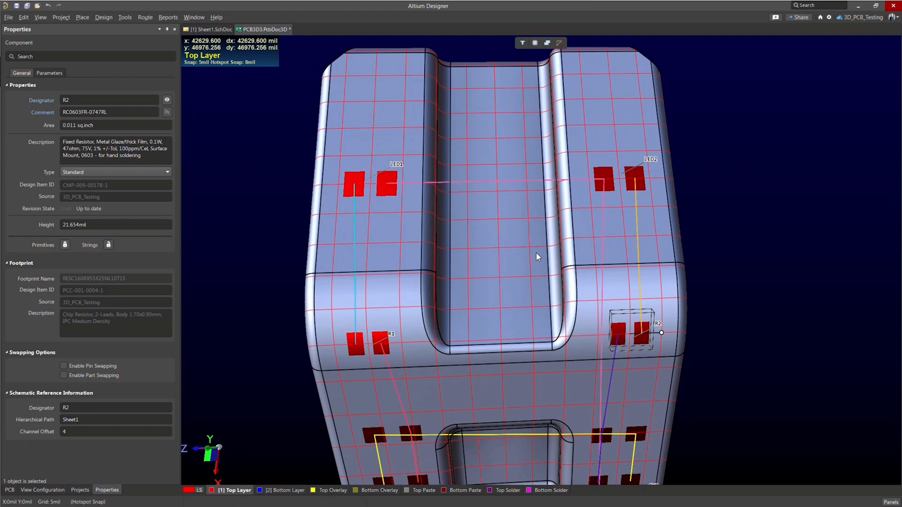
{"action": "mouse_move", "coordinate": [535, 261]}
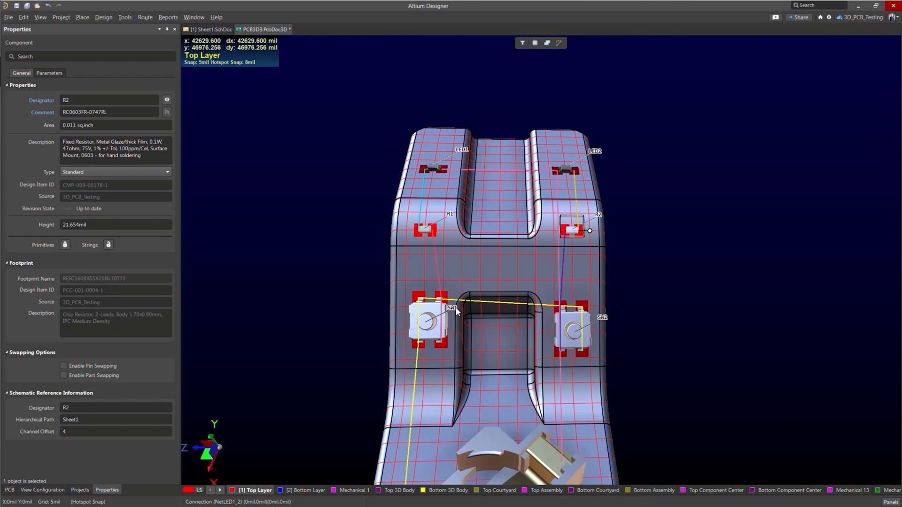
{"action": "mouse_move", "coordinate": [460, 328]}
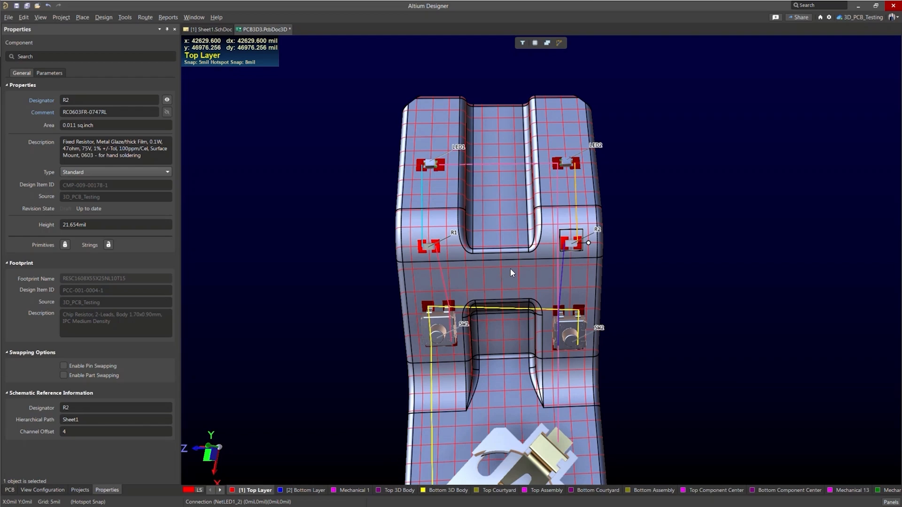
{"action": "mouse_move", "coordinate": [534, 185]}
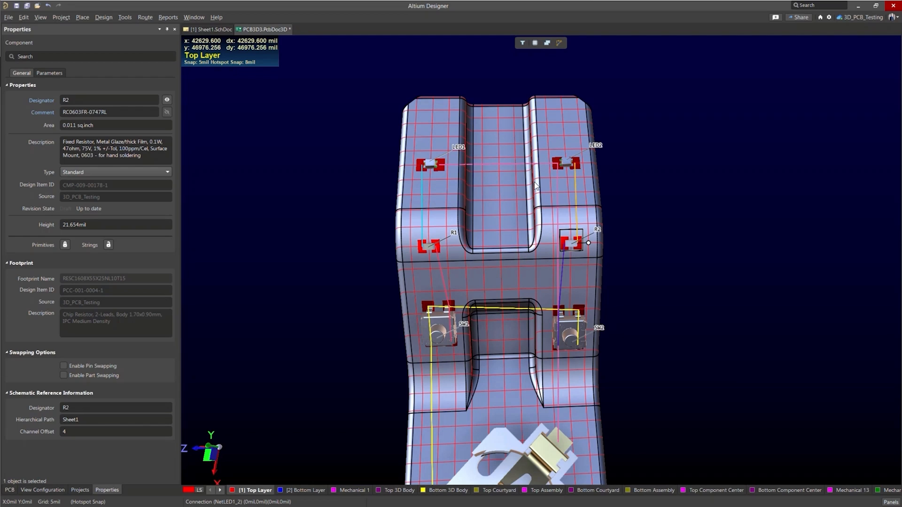
{"action": "mouse_move", "coordinate": [464, 190]}
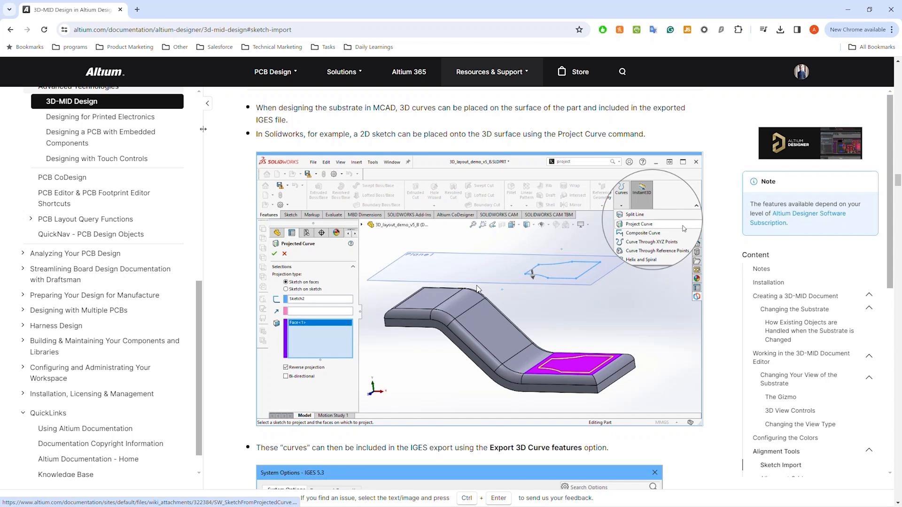
{"action": "mouse_move", "coordinate": [484, 274]}
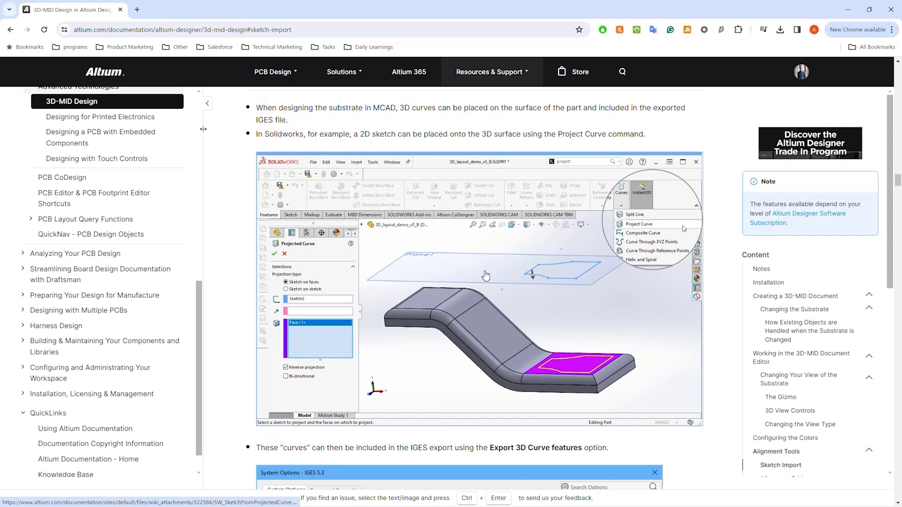
Step: Scroll the 3D-MID documentation down to the Sketch Import section
{"action": "scroll", "scroll_direction": "down", "scroll_amount": 3}
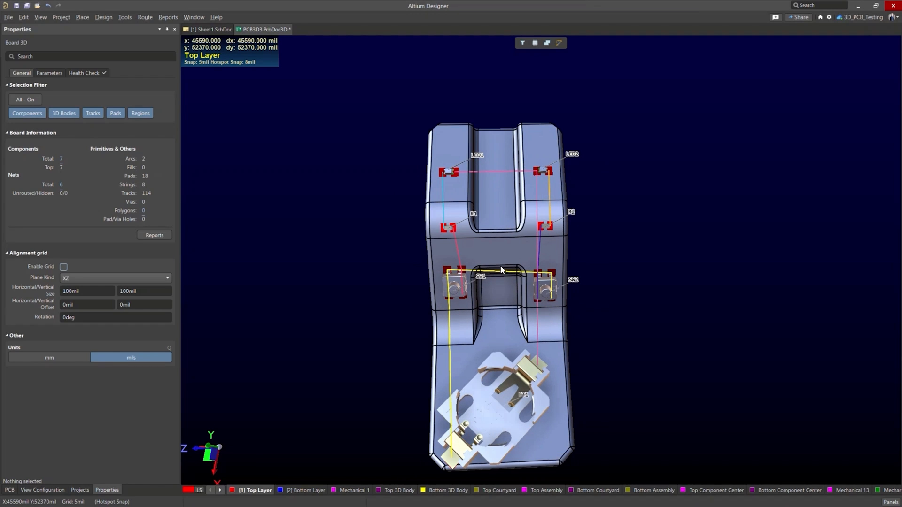
Step: Show the imported MCAD sketch lines on the substrate via View > Show Sketches
{"action": "left_click", "coordinate": [41, 17]}
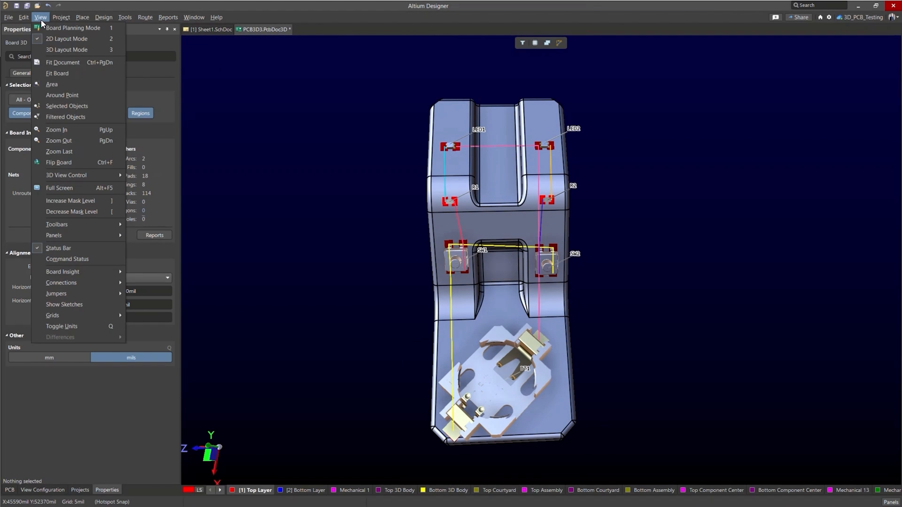
{"action": "mouse_move", "coordinate": [83, 304]}
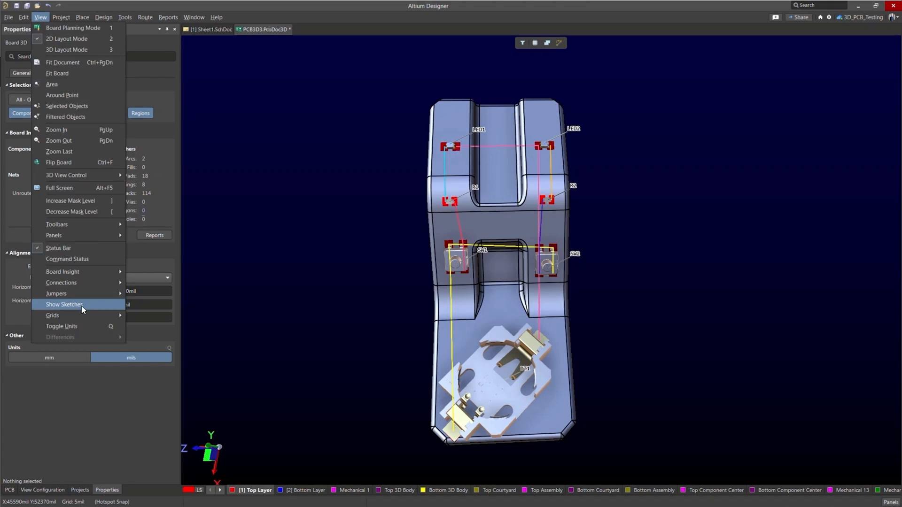
{"action": "left_click", "coordinate": [64, 304]}
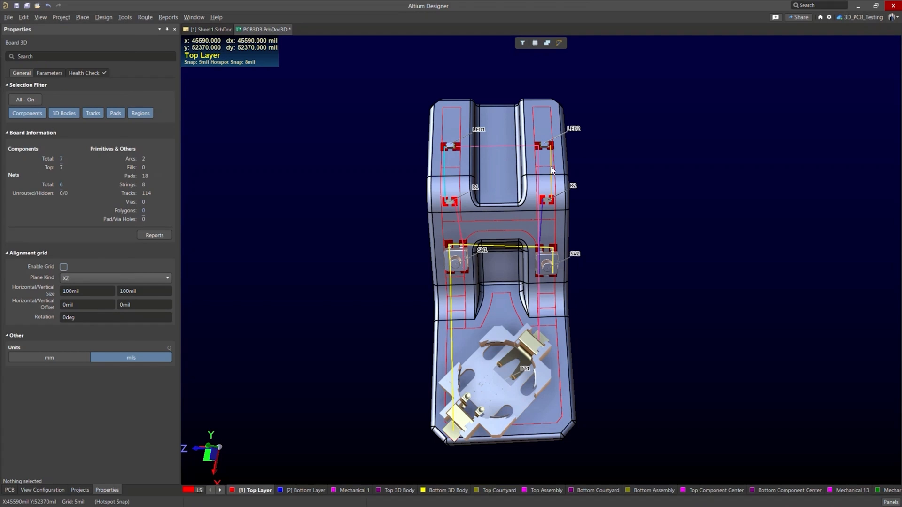
{"action": "mouse_move", "coordinate": [541, 195]}
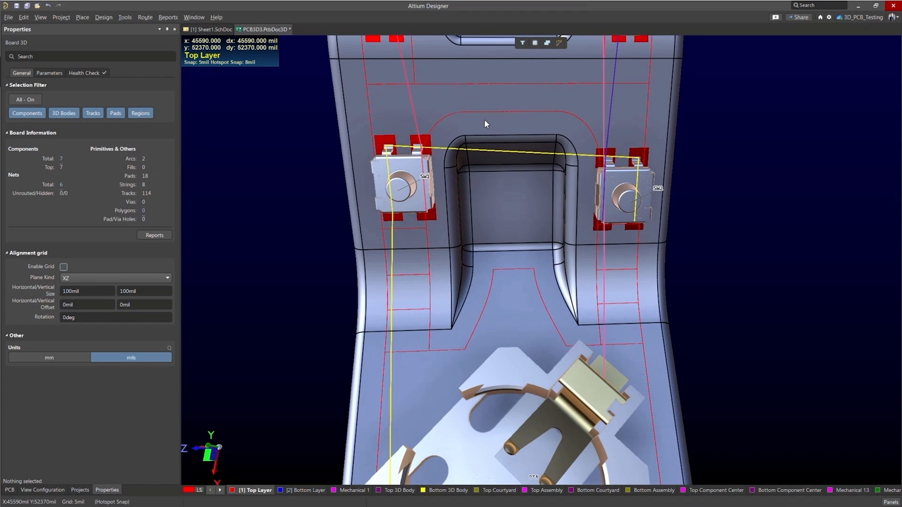
{"action": "mouse_move", "coordinate": [489, 73]}
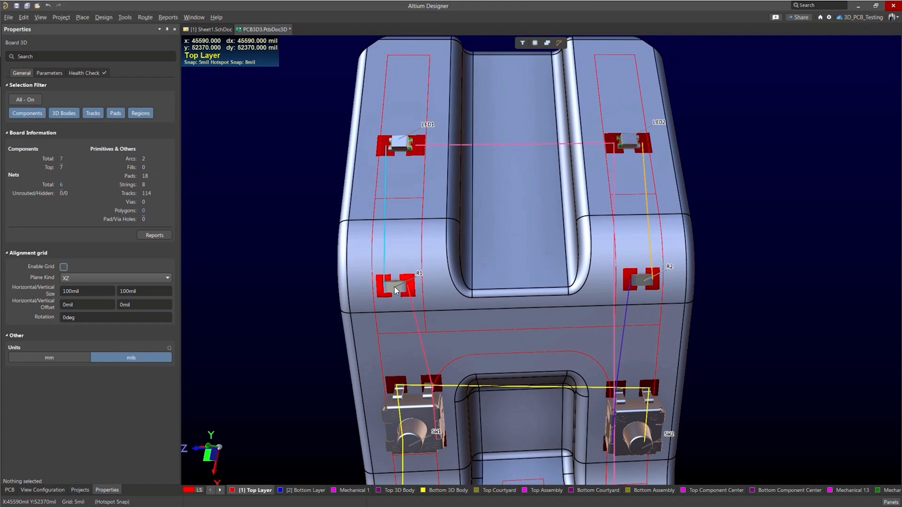
Step: Move resistor R1 down onto its sketched pad outline
{"action": "left_click", "coordinate": [397, 289]}
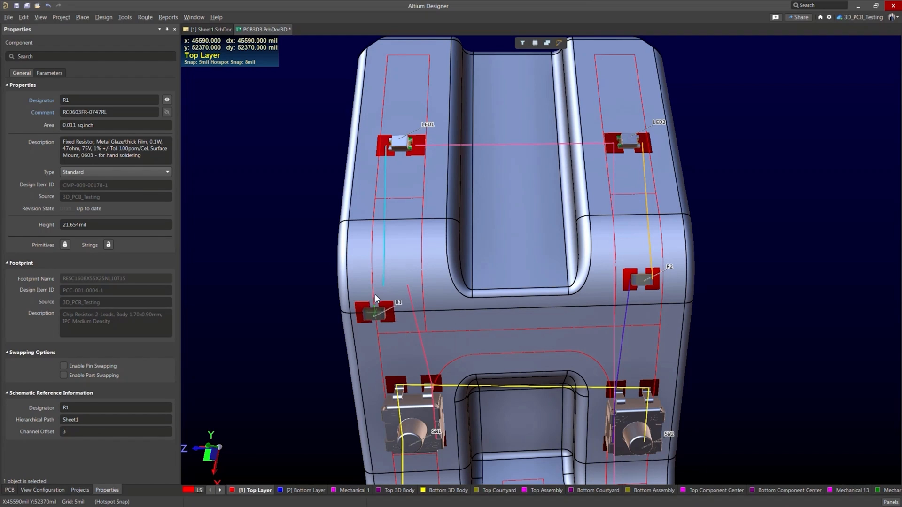
{"action": "left_click_drag", "start_coordinate": [374, 311], "coordinate": [374, 274]}
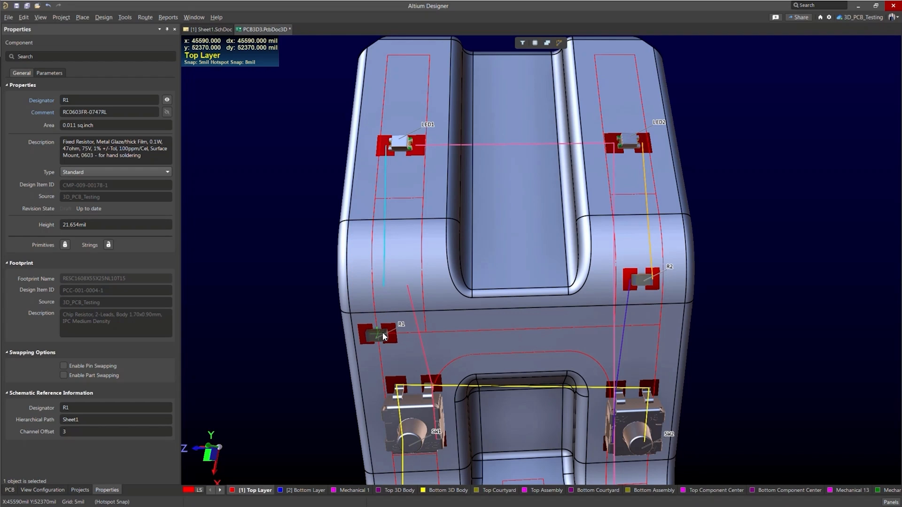
{"action": "left_click_drag", "start_coordinate": [376, 337], "coordinate": [425, 332]}
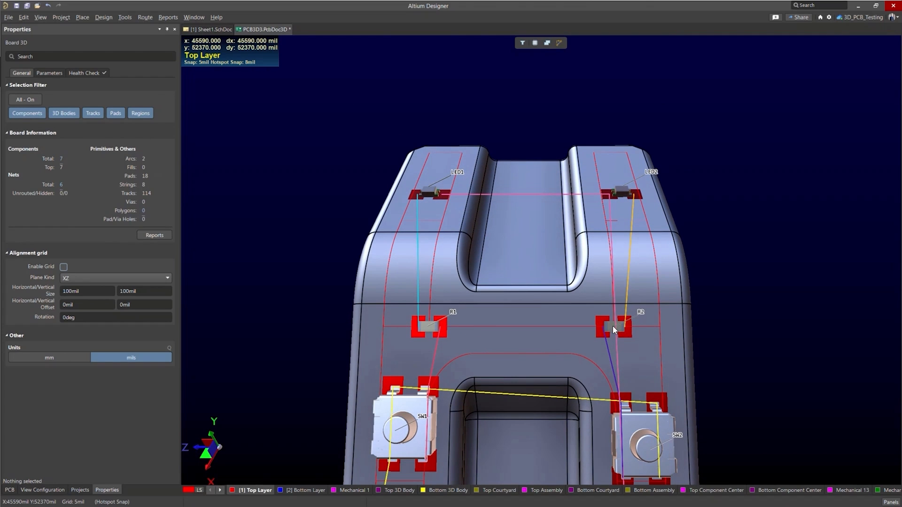
{"action": "left_click", "coordinate": [613, 327]}
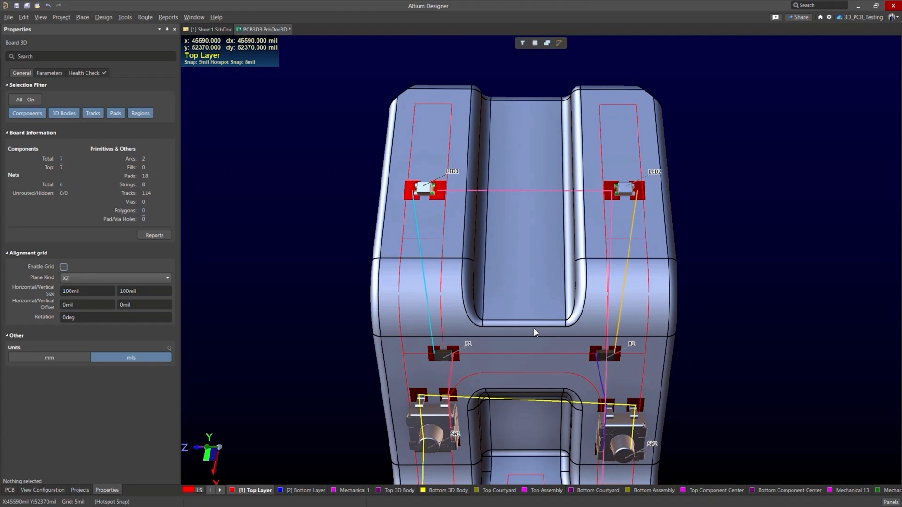
{"action": "mouse_move", "coordinate": [505, 212]}
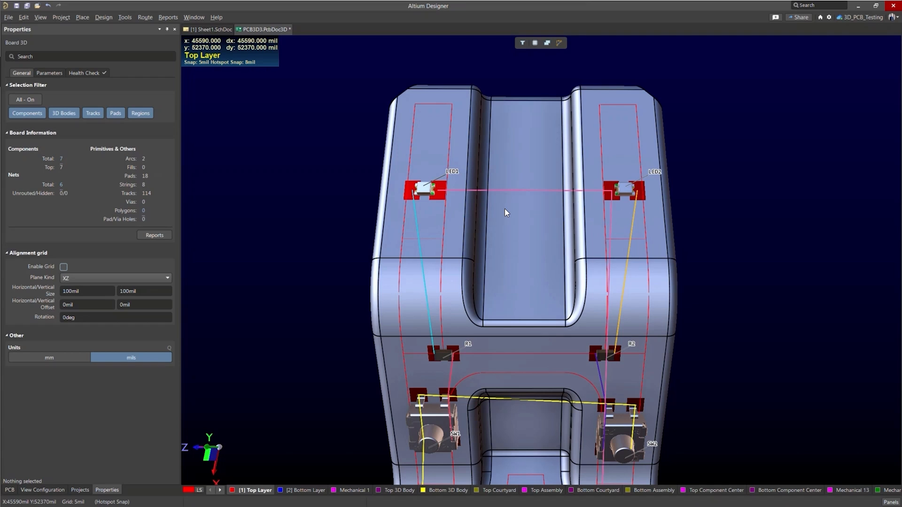
{"action": "mouse_move", "coordinate": [508, 277]}
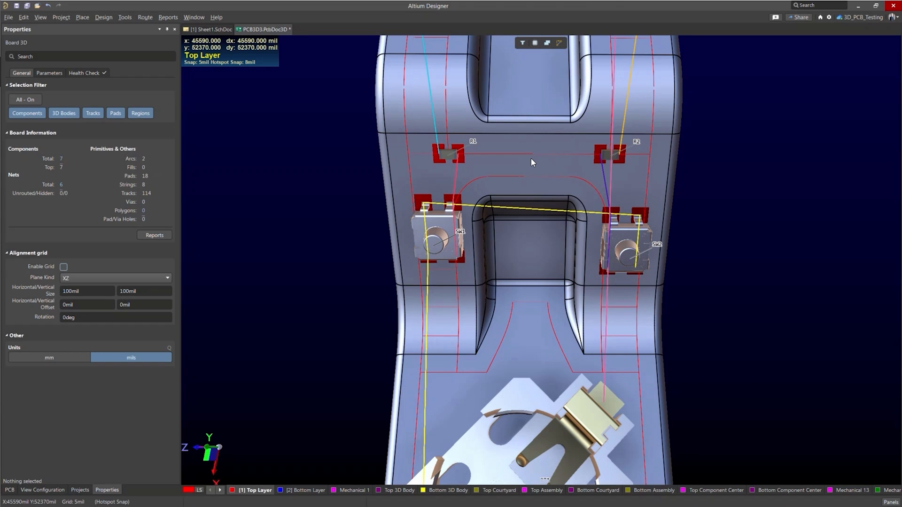
{"action": "mouse_move", "coordinate": [530, 148]}
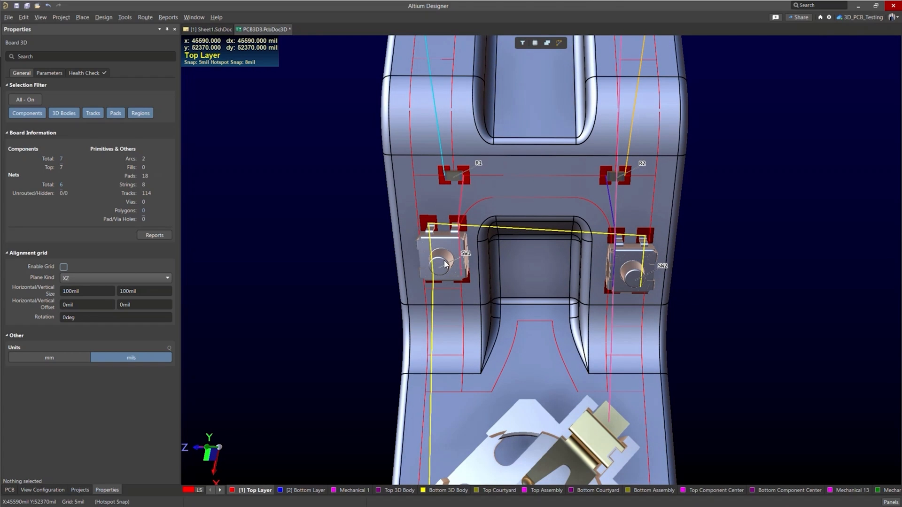
Step: Move switch SW1 so its pads match the sketched rectangle beside the cutout
{"action": "left_click", "coordinate": [444, 263]}
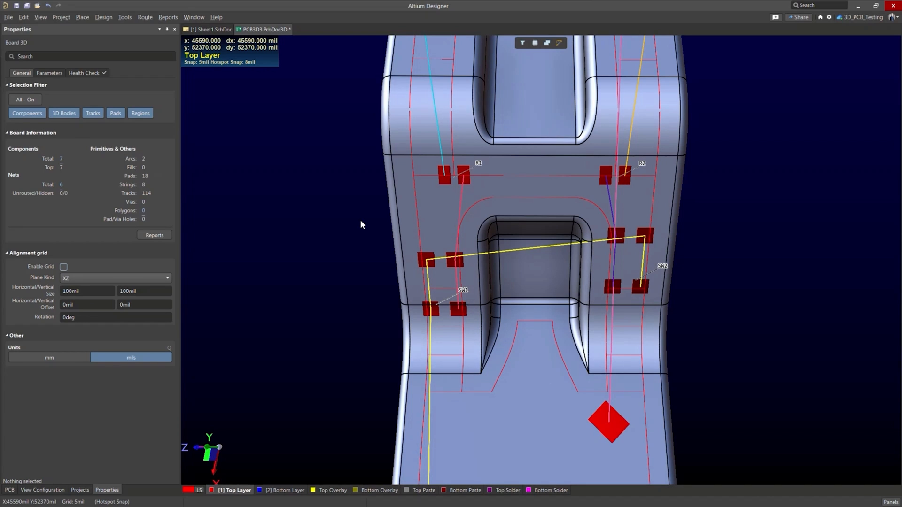
{"action": "left_click", "coordinate": [445, 277]}
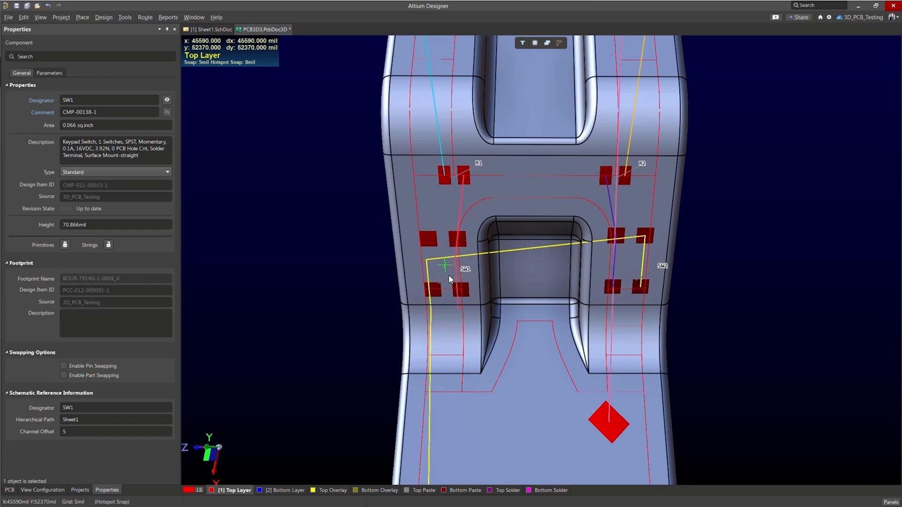
{"action": "left_click_drag", "start_coordinate": [449, 271], "coordinate": [460, 290]}
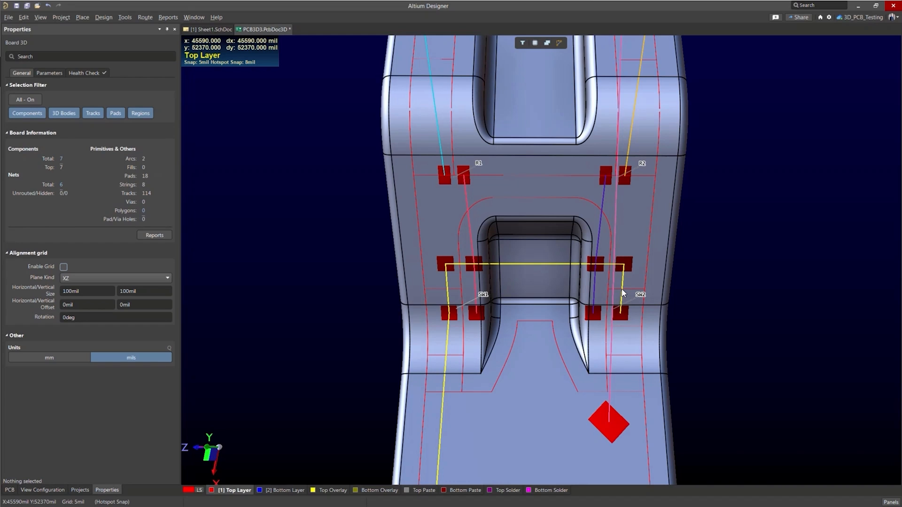
{"action": "mouse_move", "coordinate": [613, 286]}
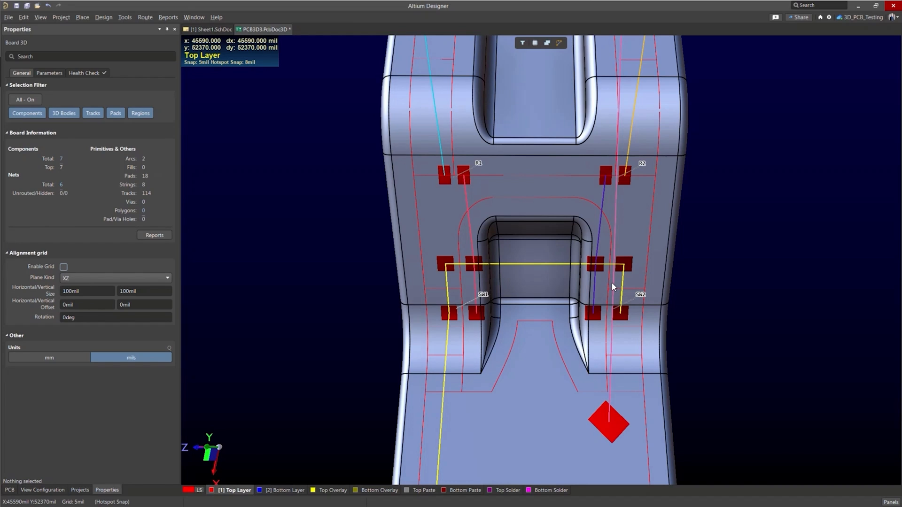
{"action": "left_click", "coordinate": [624, 264]}
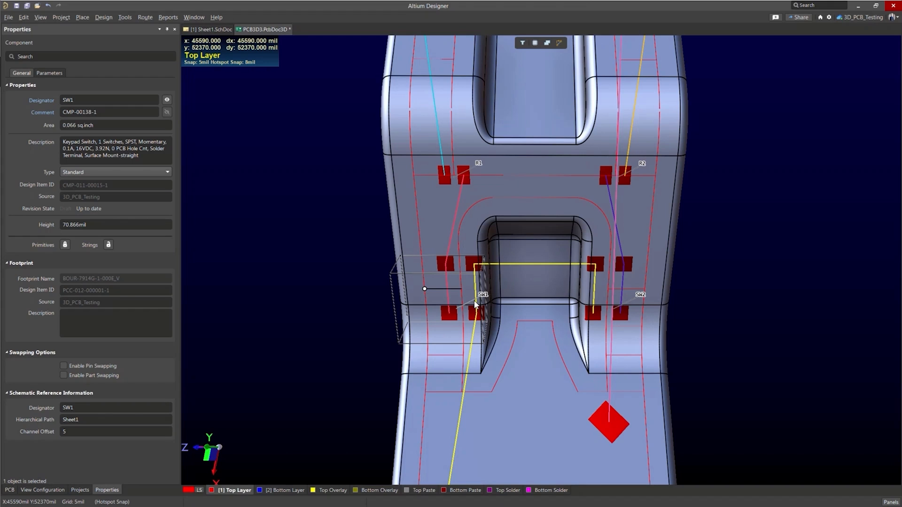
{"action": "mouse_move", "coordinate": [520, 206]}
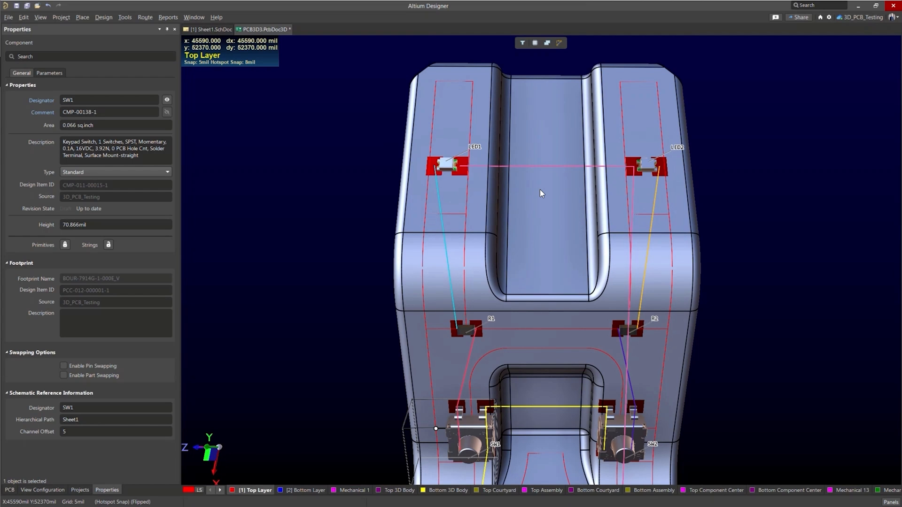
{"action": "mouse_move", "coordinate": [536, 131]}
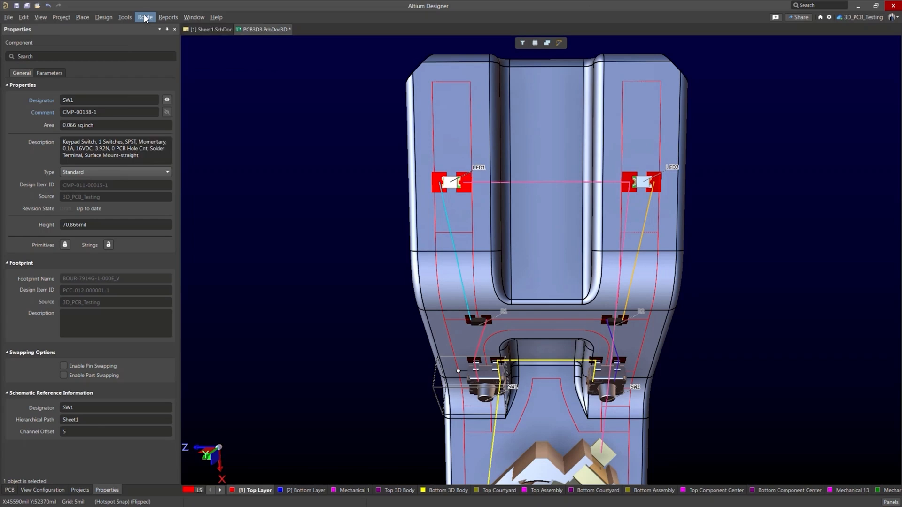
Step: Route a track from LED1's pad down and across the surface toward LED2
{"action": "left_click", "coordinate": [145, 17]}
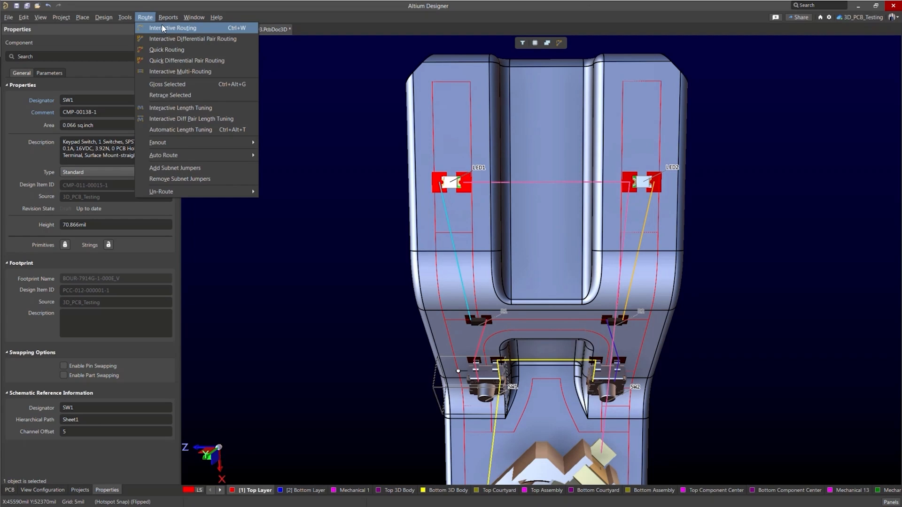
{"action": "left_click", "coordinate": [171, 28]}
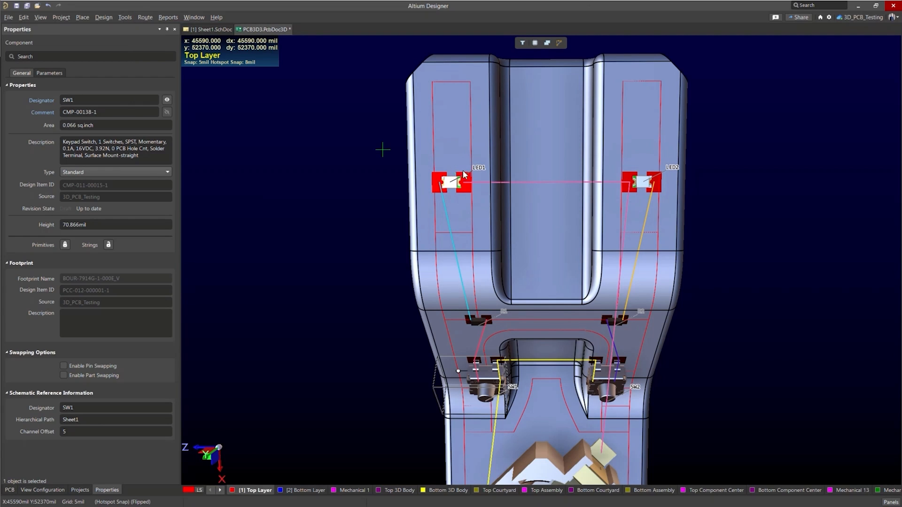
{"action": "mouse_move", "coordinate": [473, 156]}
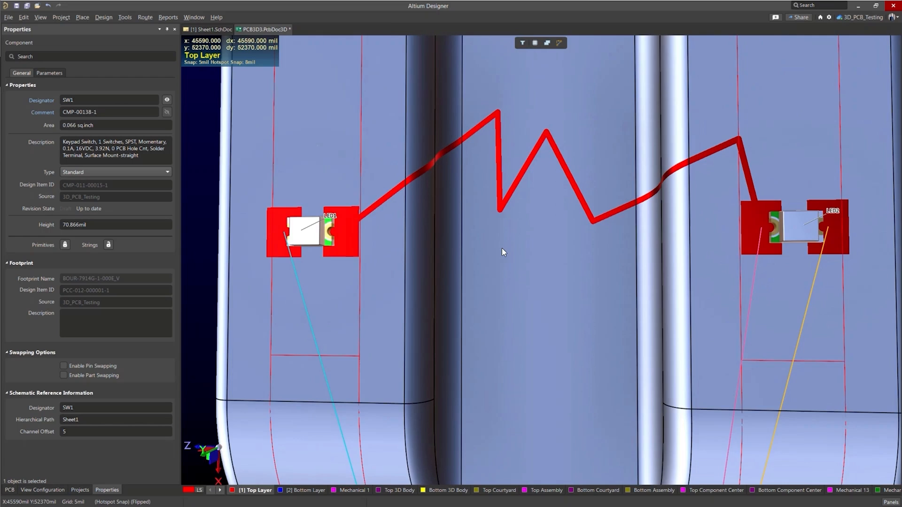
{"action": "left_click_drag", "start_coordinate": [503, 251], "coordinate": [460, 243]}
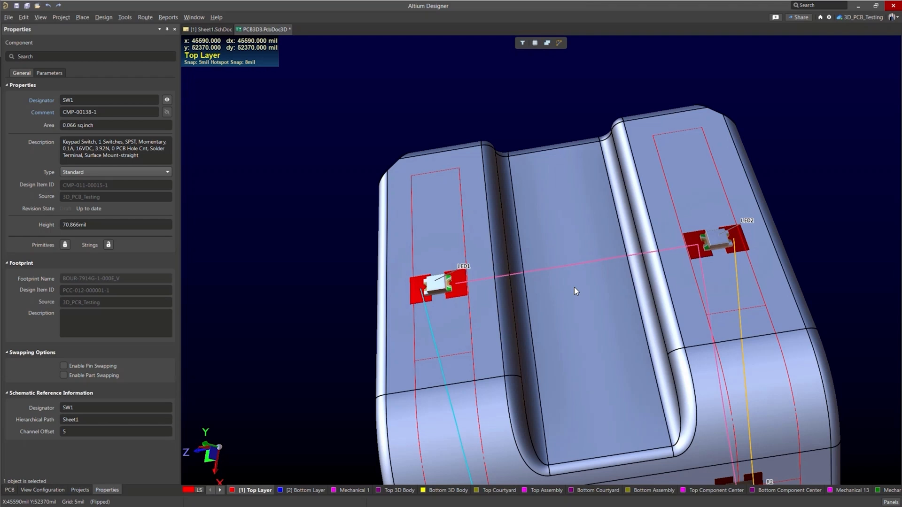
{"action": "mouse_move", "coordinate": [622, 300]}
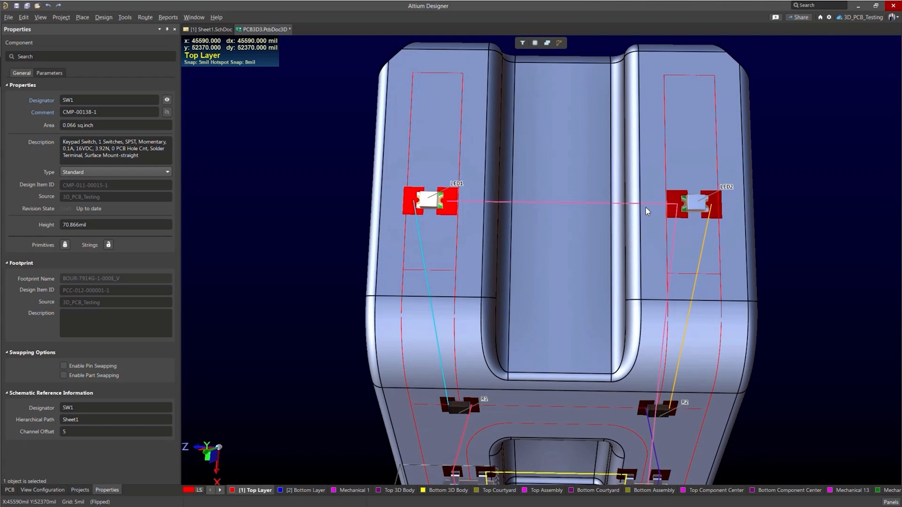
{"action": "left_click", "coordinate": [366, 246]}
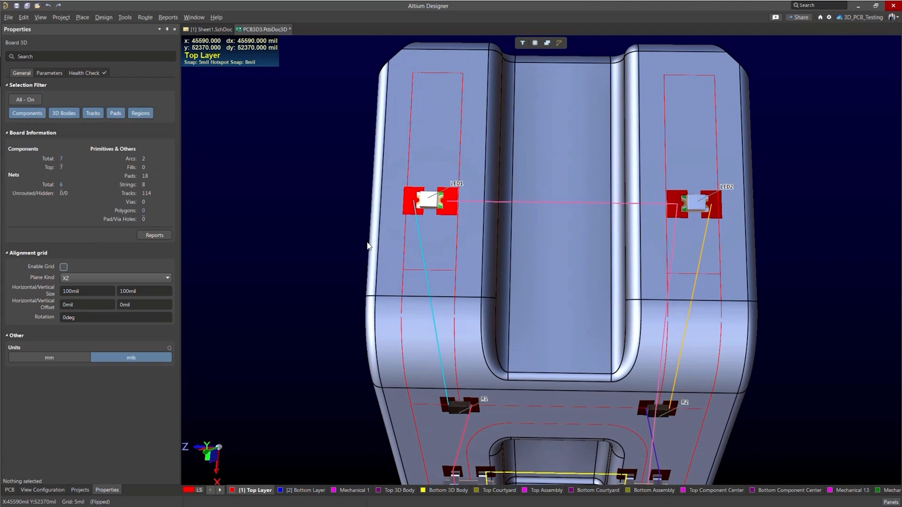
{"action": "mouse_move", "coordinate": [156, 248]}
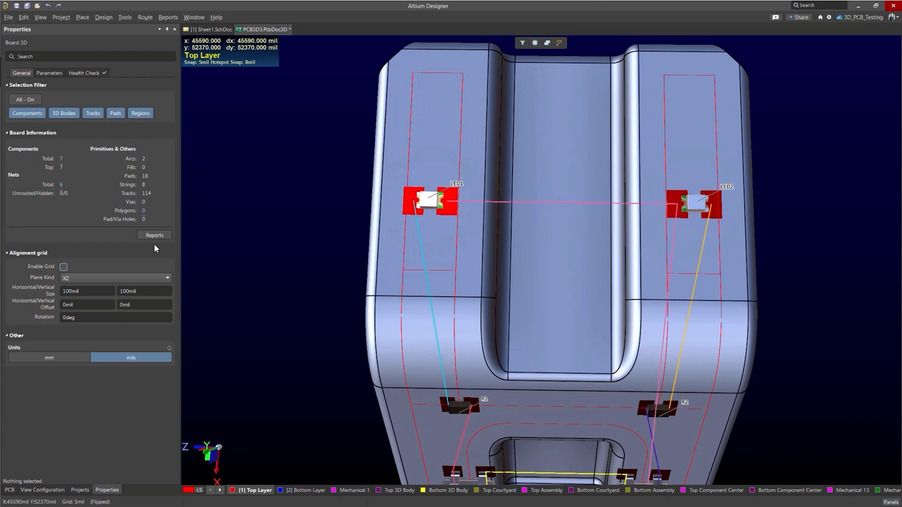
Step: Switch the surface alignment grid back off
{"action": "left_click", "coordinate": [64, 267]}
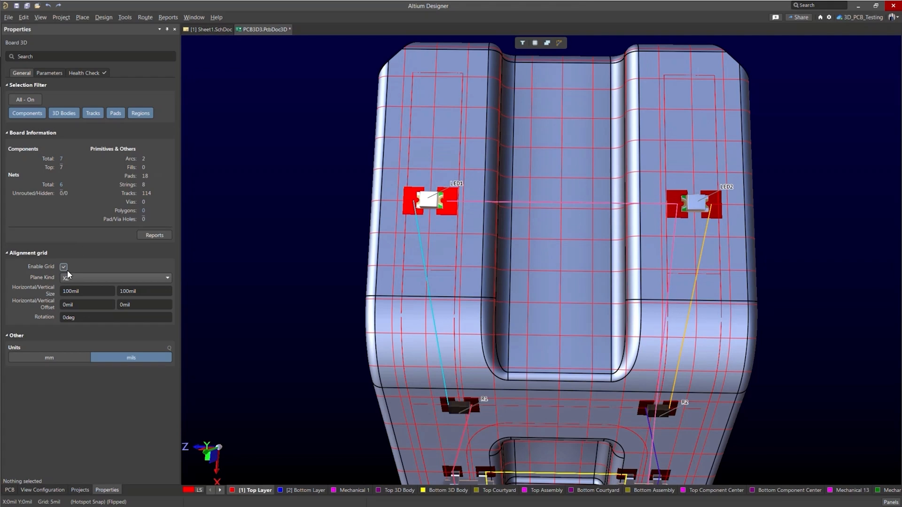
{"action": "left_click", "coordinate": [64, 266]}
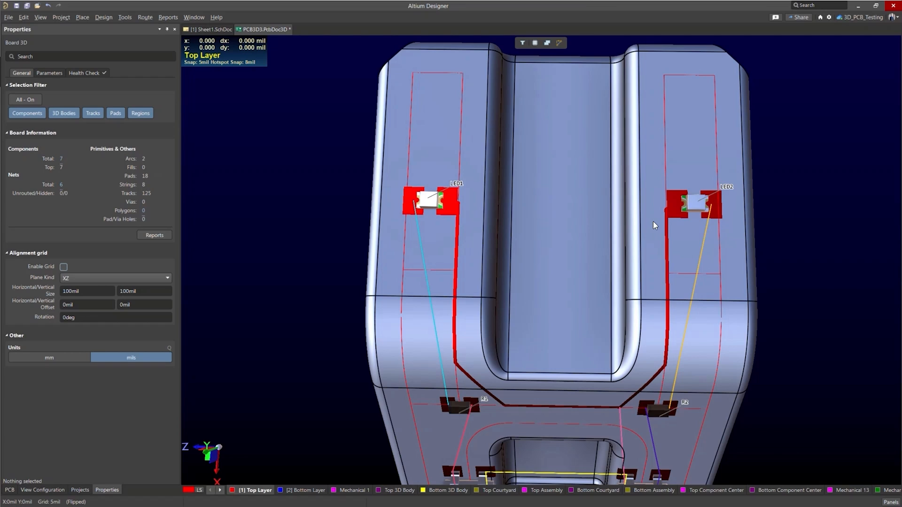
{"action": "mouse_move", "coordinate": [480, 410]}
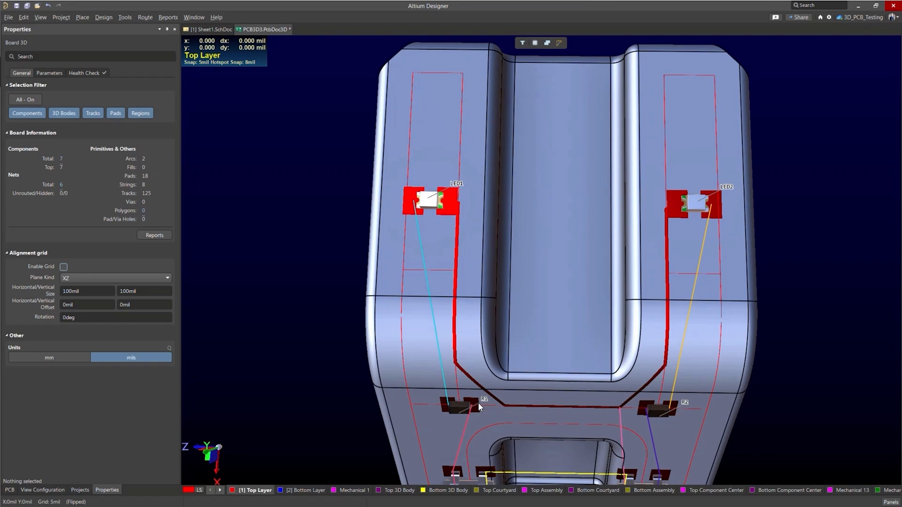
{"action": "mouse_move", "coordinate": [581, 372]}
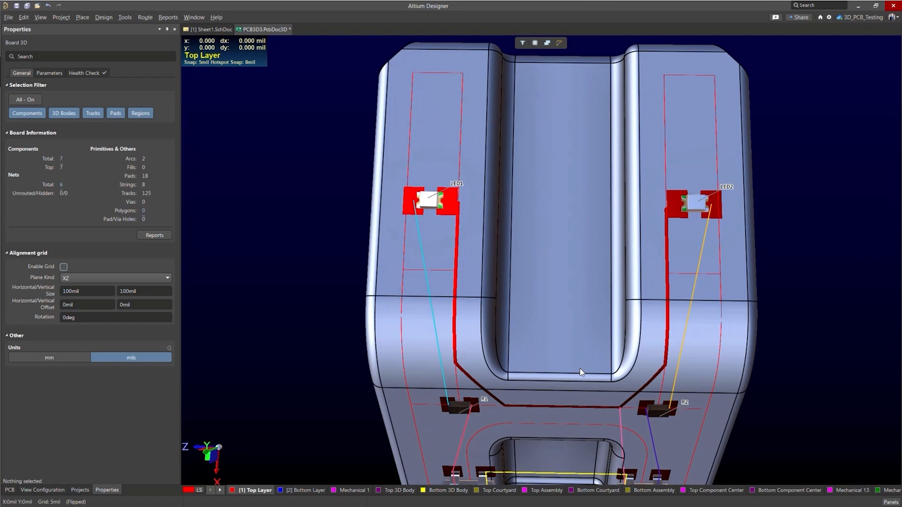
{"action": "mouse_move", "coordinate": [545, 357]}
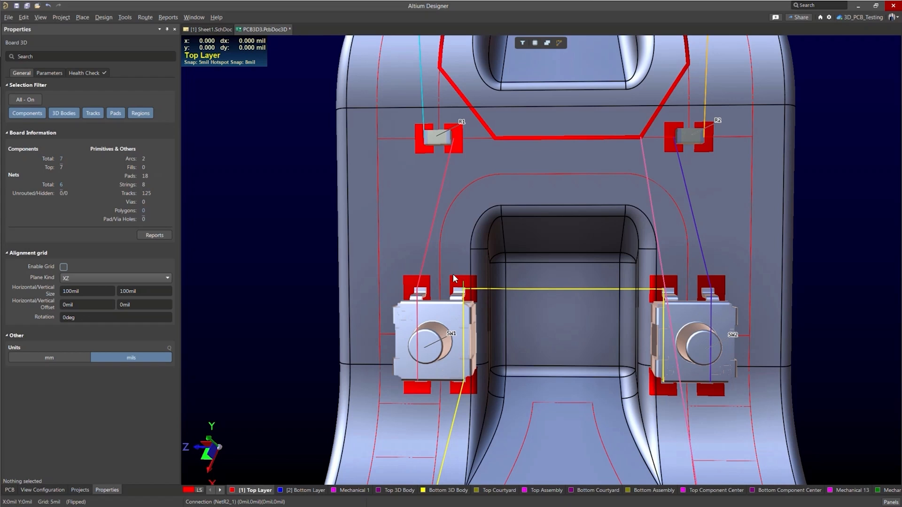
Step: Route a trial arc from the SW1 pad up over the cavity toward SW2
{"action": "left_click", "coordinate": [459, 271]}
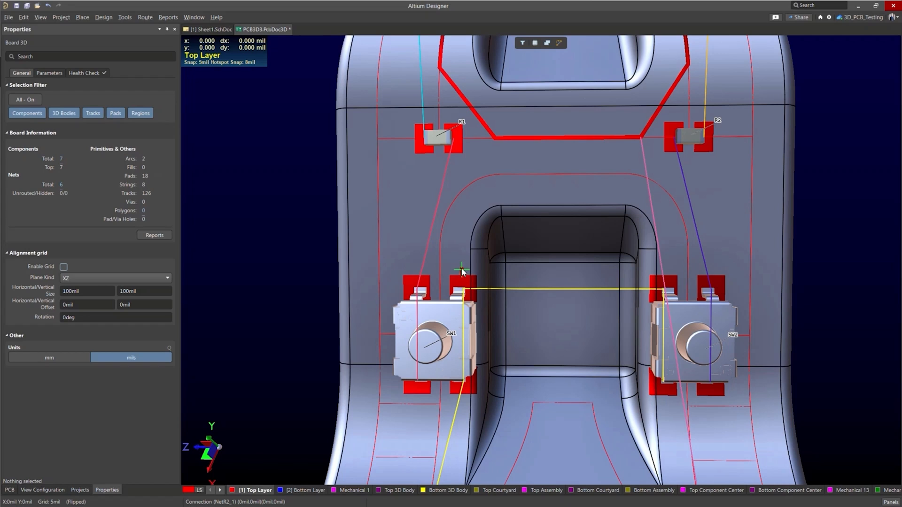
{"action": "mouse_move", "coordinate": [451, 270]}
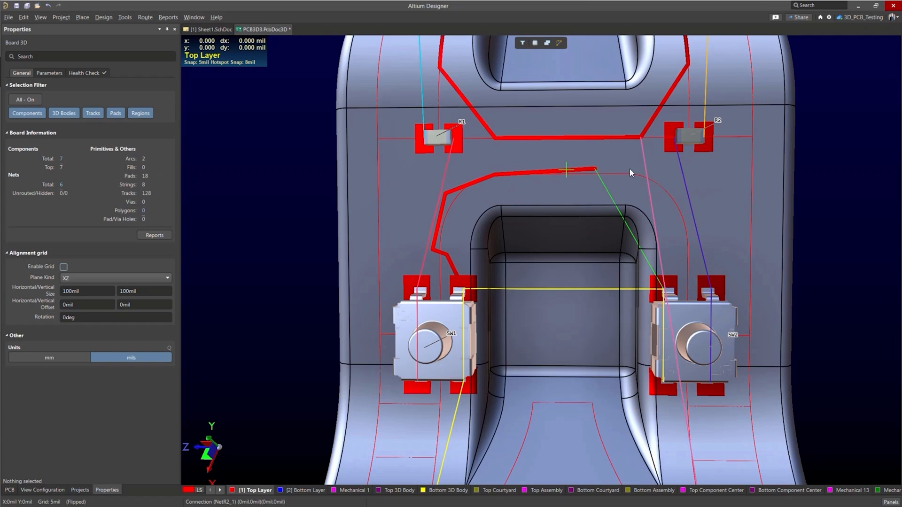
{"action": "left_click", "coordinate": [655, 175]}
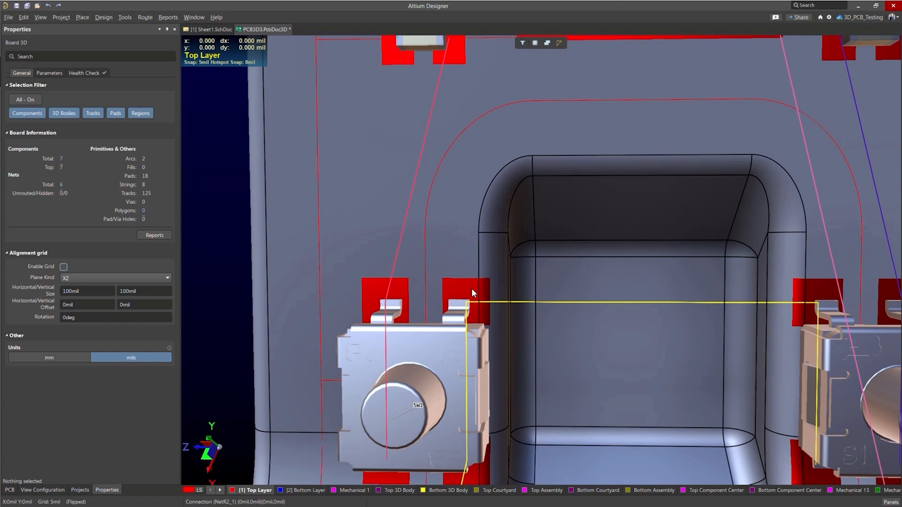
{"action": "mouse_move", "coordinate": [465, 299]}
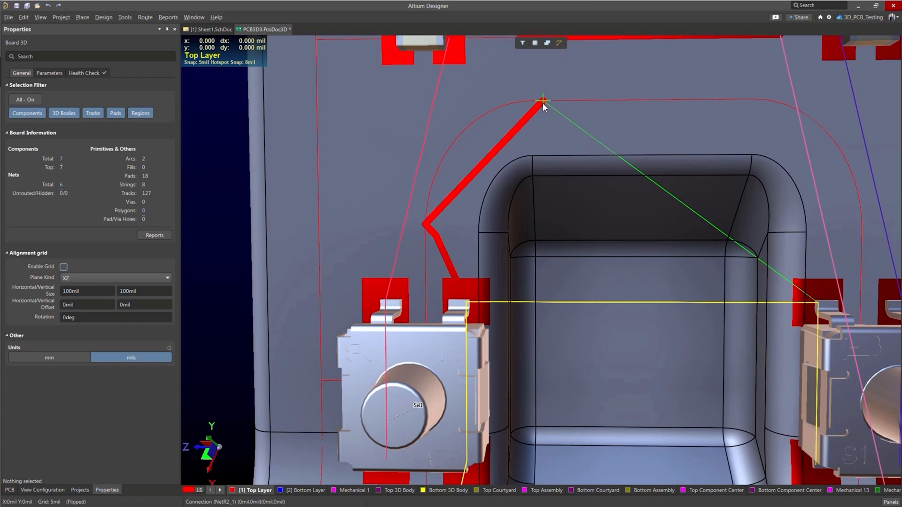
{"action": "left_click", "coordinate": [542, 99]}
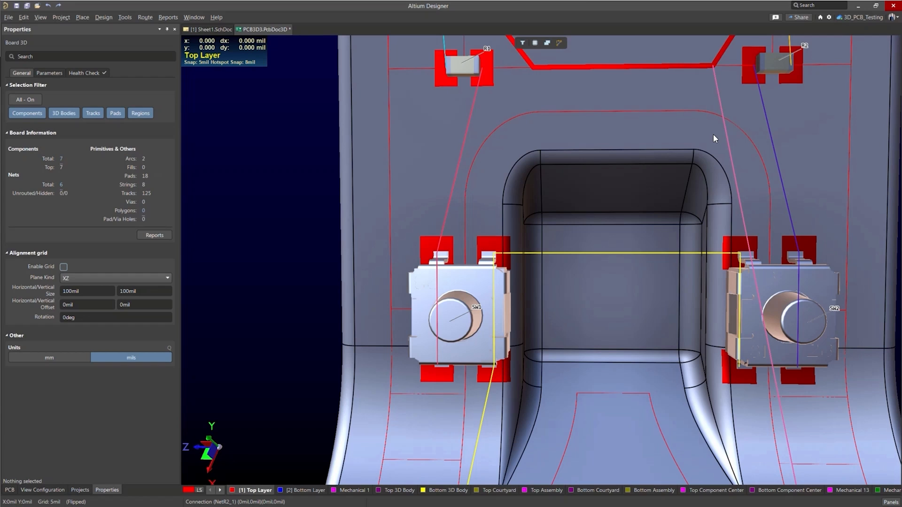
{"action": "mouse_move", "coordinate": [491, 259]}
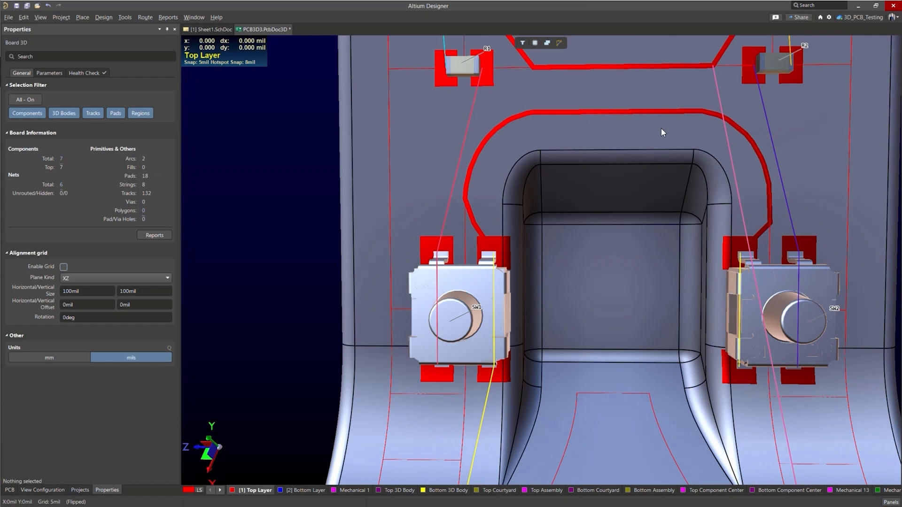
{"action": "mouse_move", "coordinate": [755, 197]}
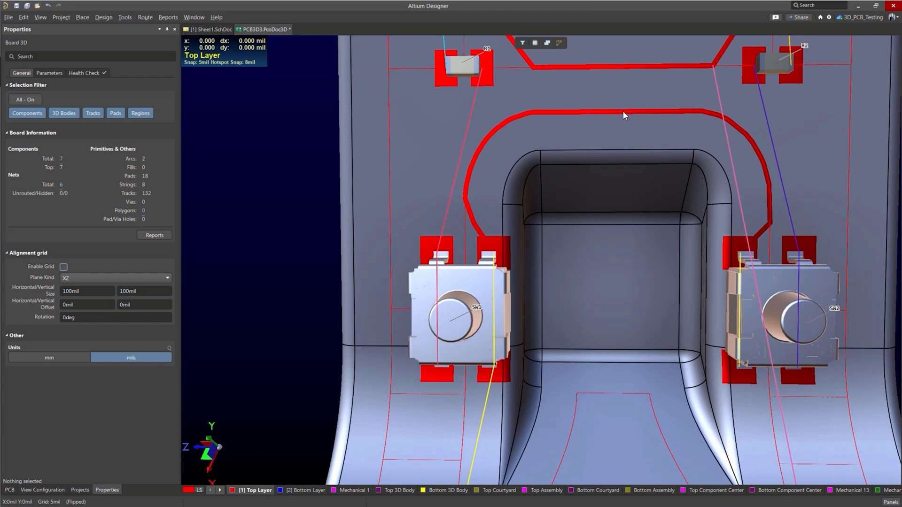
{"action": "mouse_move", "coordinate": [639, 130]}
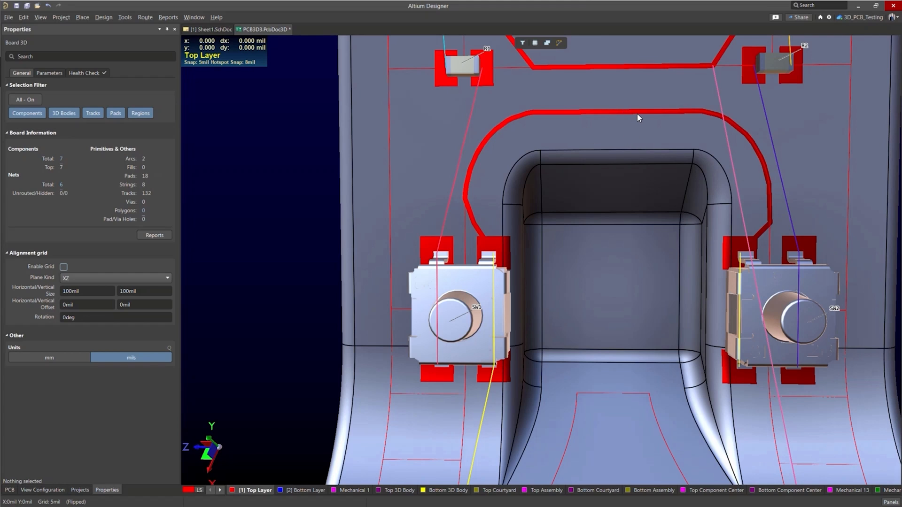
{"action": "mouse_move", "coordinate": [233, 240]}
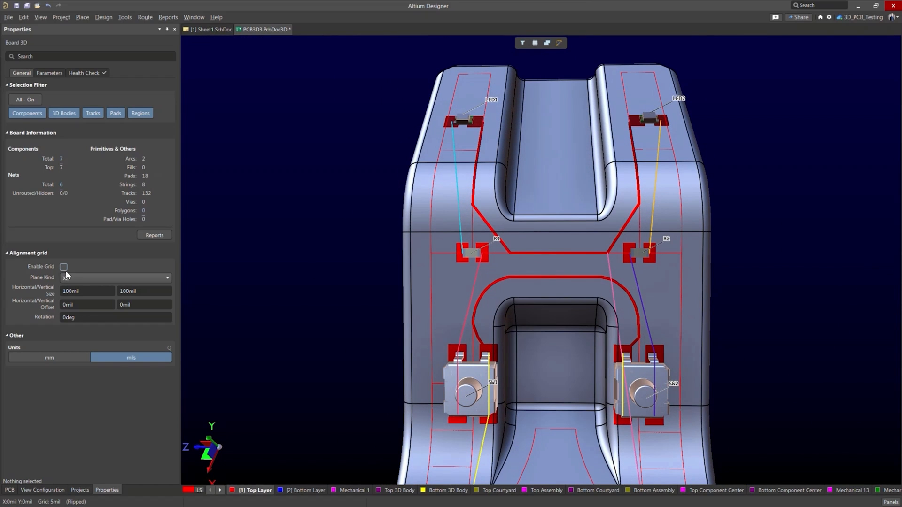
{"action": "left_click", "coordinate": [64, 267]}
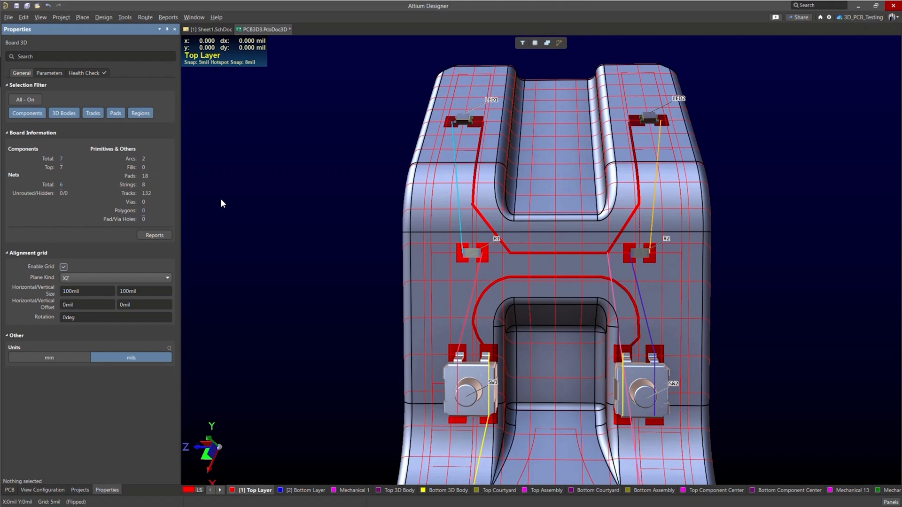
{"action": "left_click", "coordinate": [42, 17]}
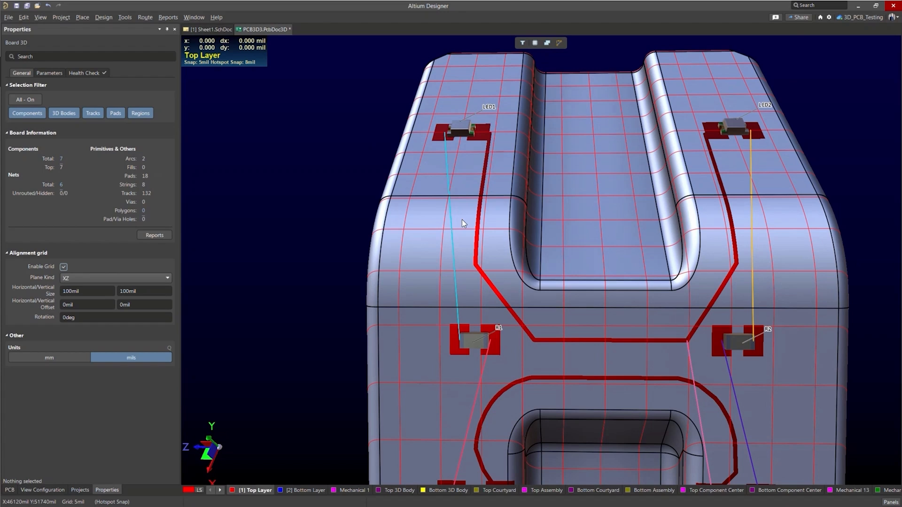
{"action": "mouse_move", "coordinate": [474, 335]}
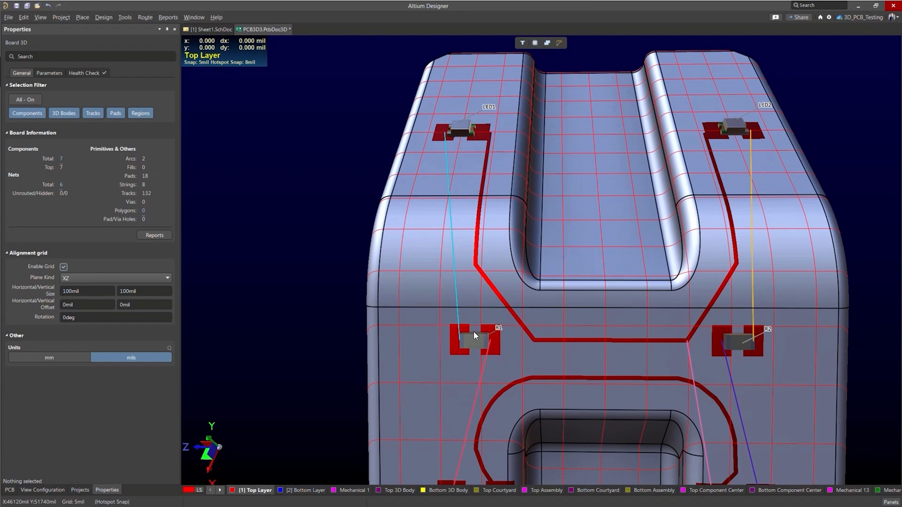
{"action": "mouse_move", "coordinate": [472, 344]}
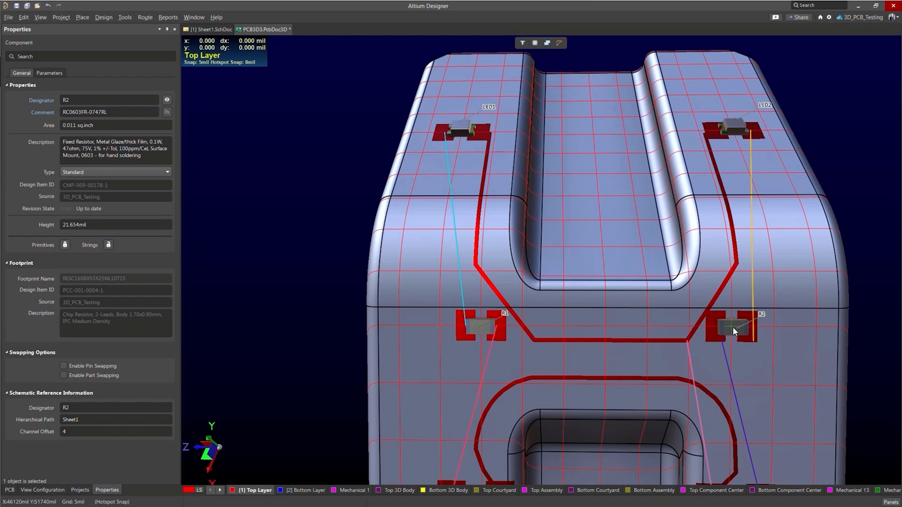
{"action": "left_click", "coordinate": [424, 271]}
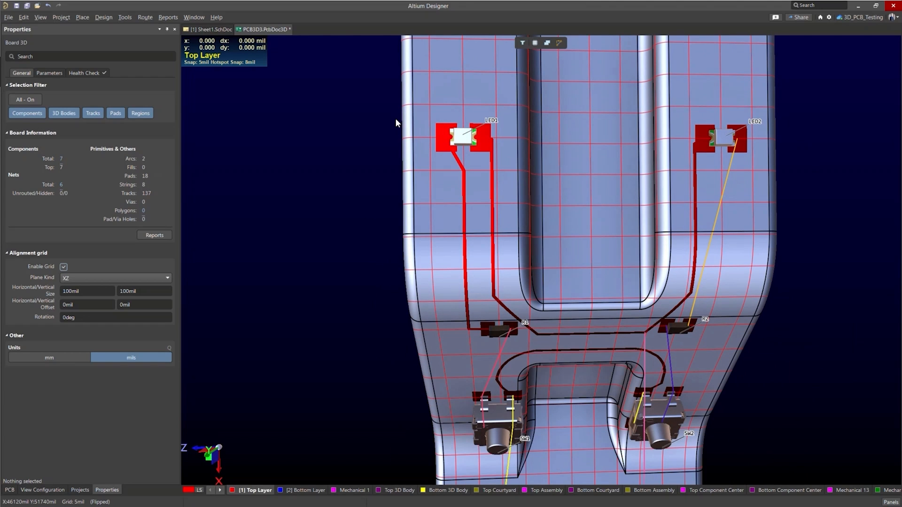
{"action": "mouse_move", "coordinate": [470, 160]}
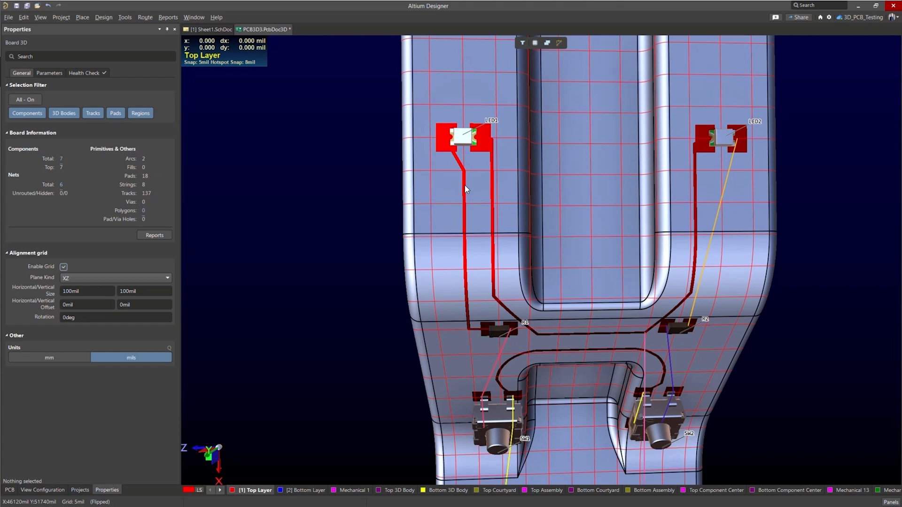
{"action": "mouse_move", "coordinate": [623, 283]}
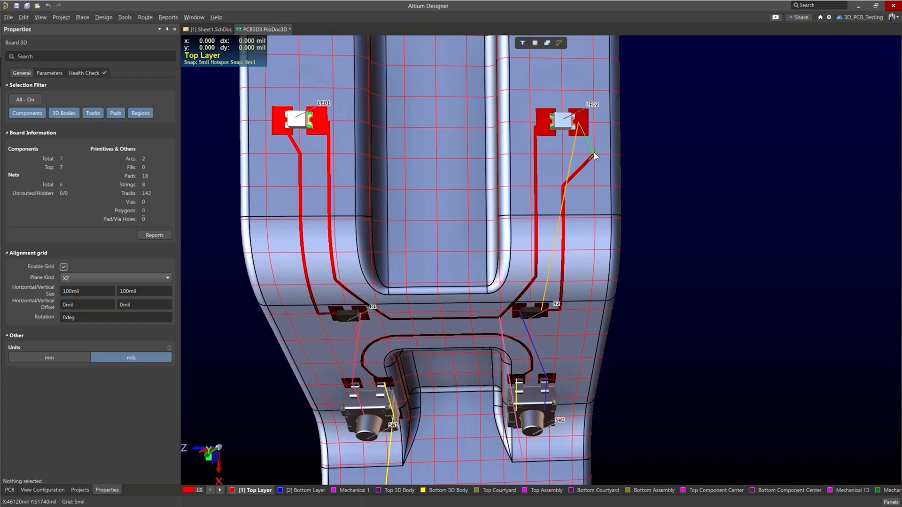
{"action": "left_click", "coordinate": [579, 126]}
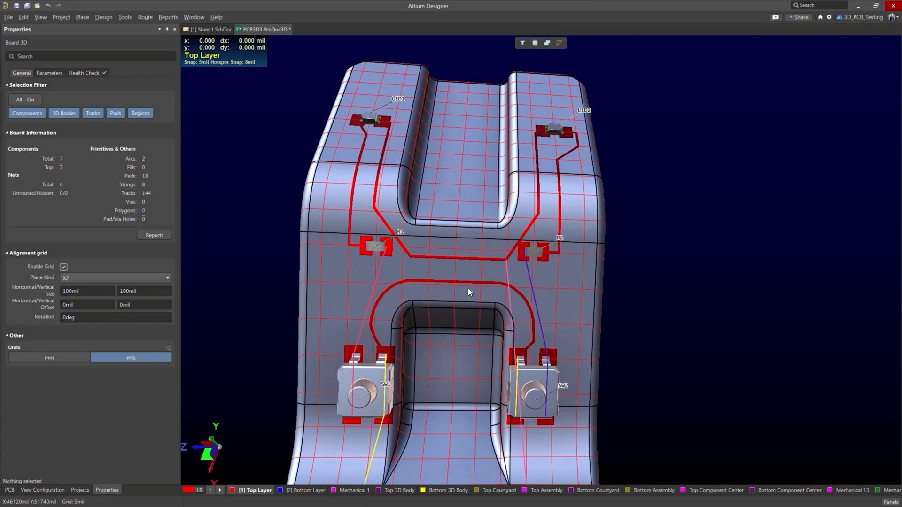
{"action": "mouse_move", "coordinate": [505, 374]}
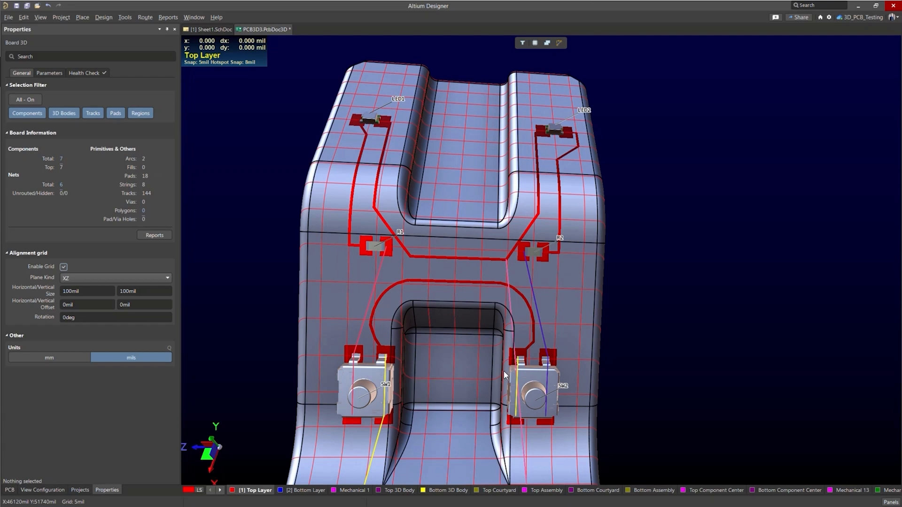
{"action": "mouse_move", "coordinate": [379, 377]}
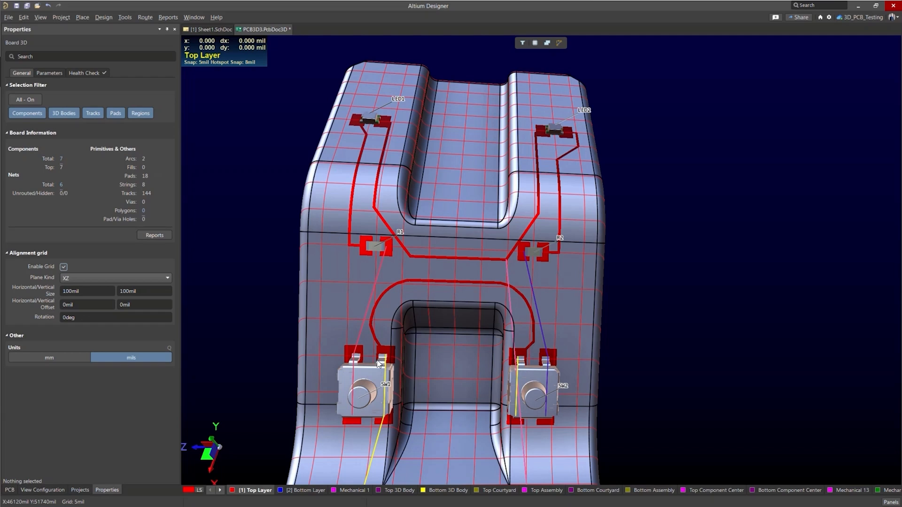
{"action": "mouse_move", "coordinate": [381, 124]}
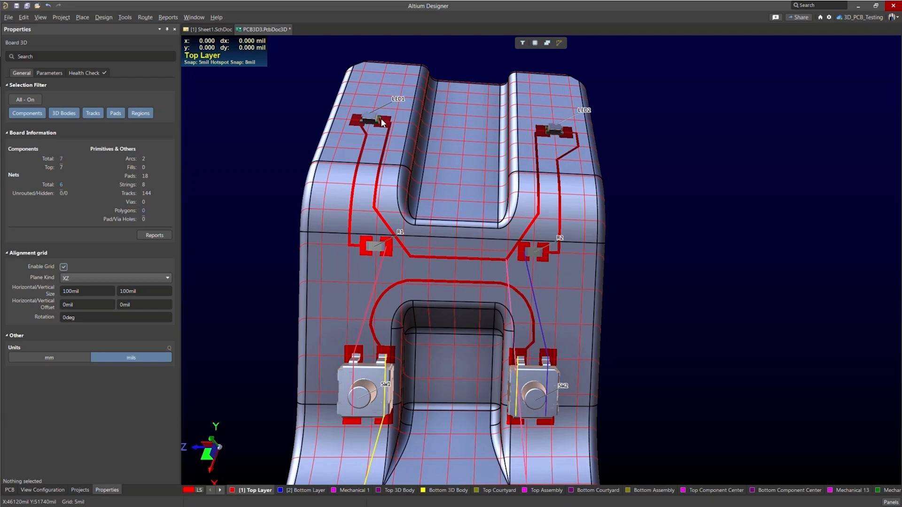
{"action": "mouse_move", "coordinate": [387, 139]}
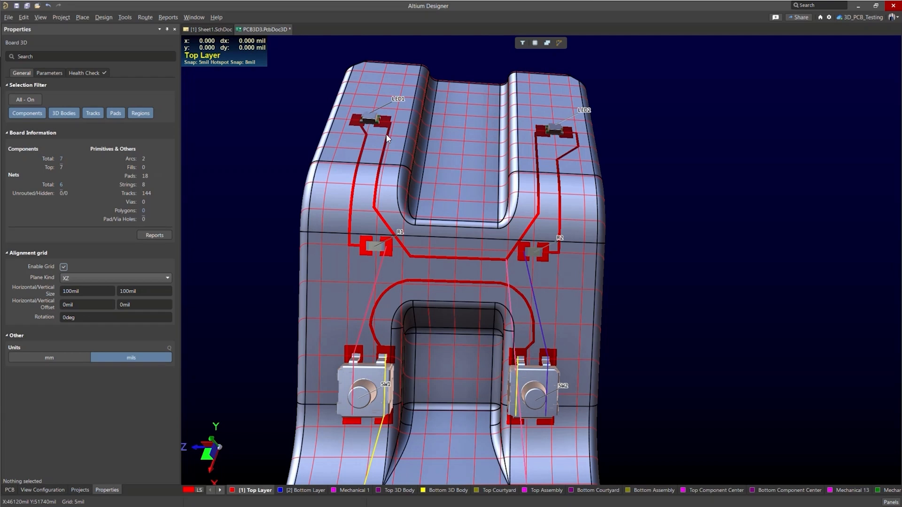
{"action": "mouse_move", "coordinate": [502, 268]}
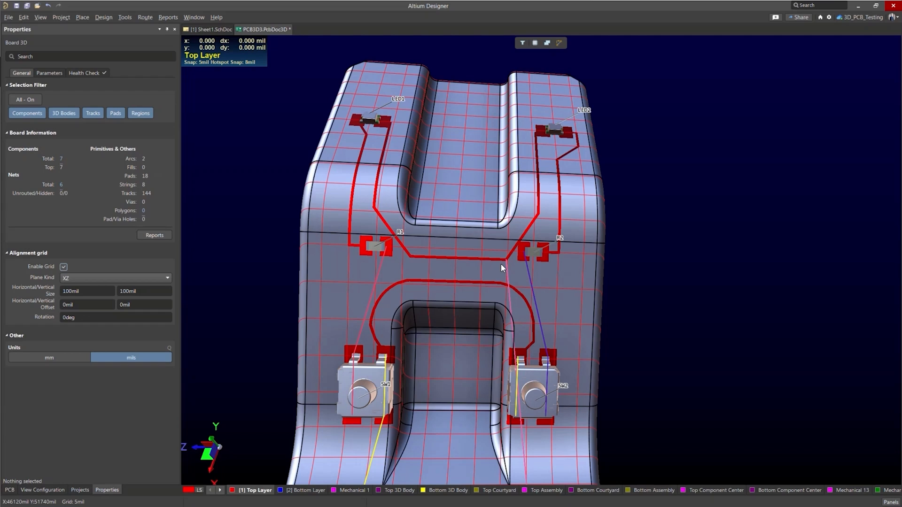
{"action": "mouse_move", "coordinate": [564, 202]}
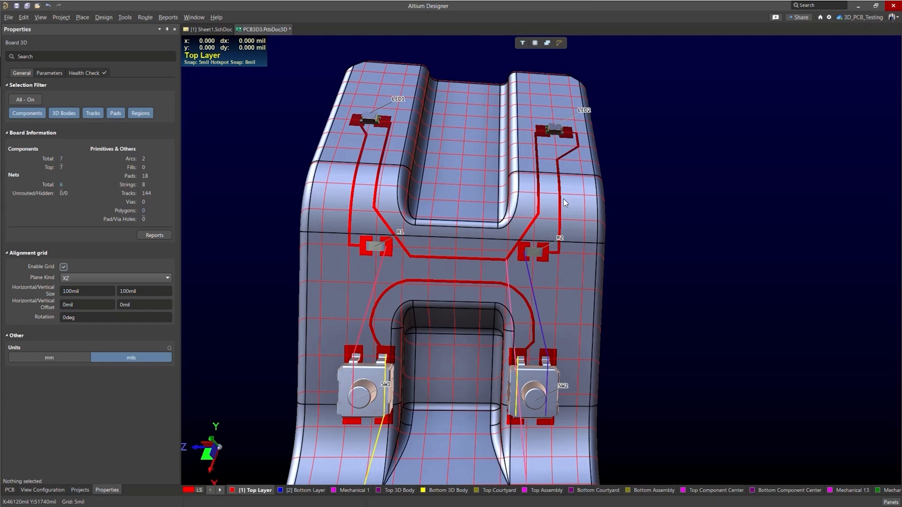
{"action": "mouse_move", "coordinate": [574, 111]}
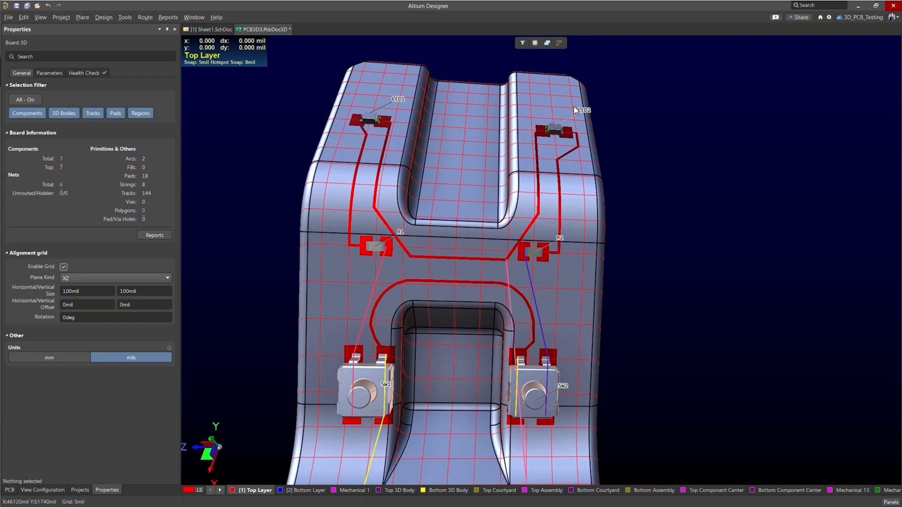
{"action": "mouse_move", "coordinate": [575, 137]}
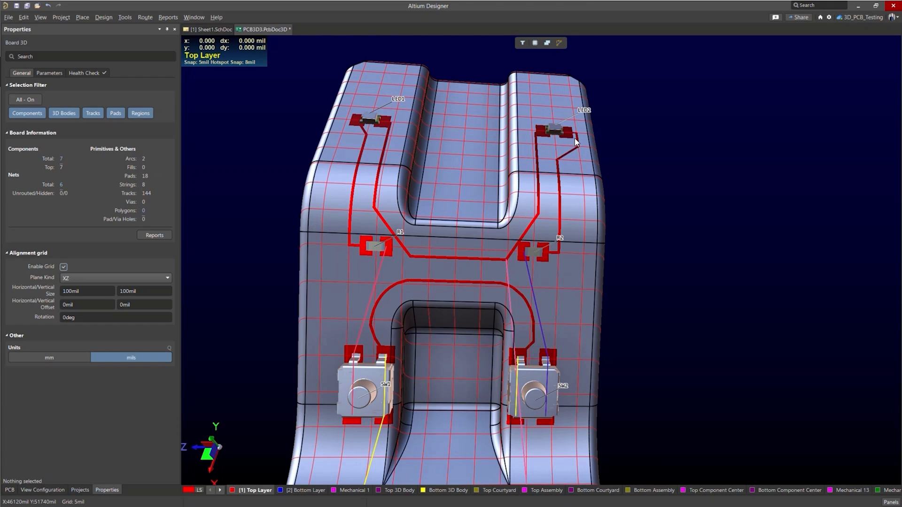
{"action": "mouse_move", "coordinate": [494, 245]}
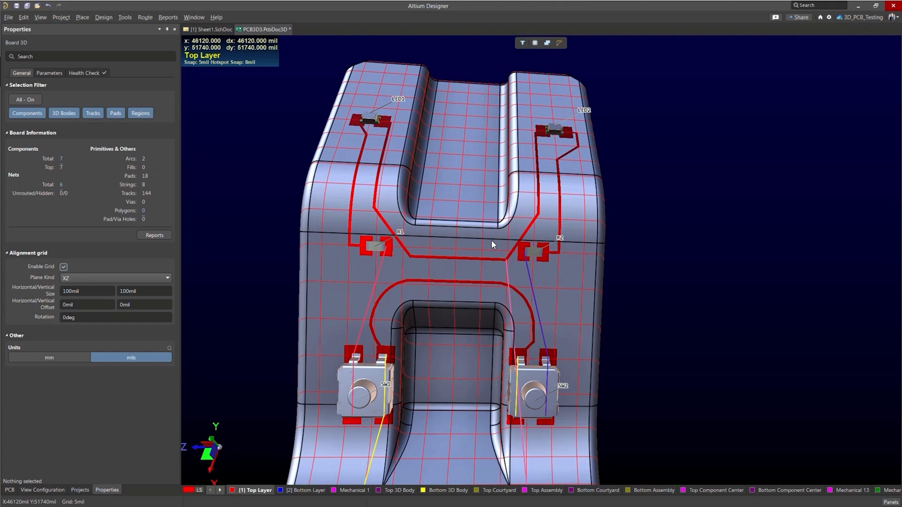
Step: Place a solid copper strip region wrapping across the top groove
{"action": "left_click_drag", "start_coordinate": [491, 244], "coordinate": [506, 199]}
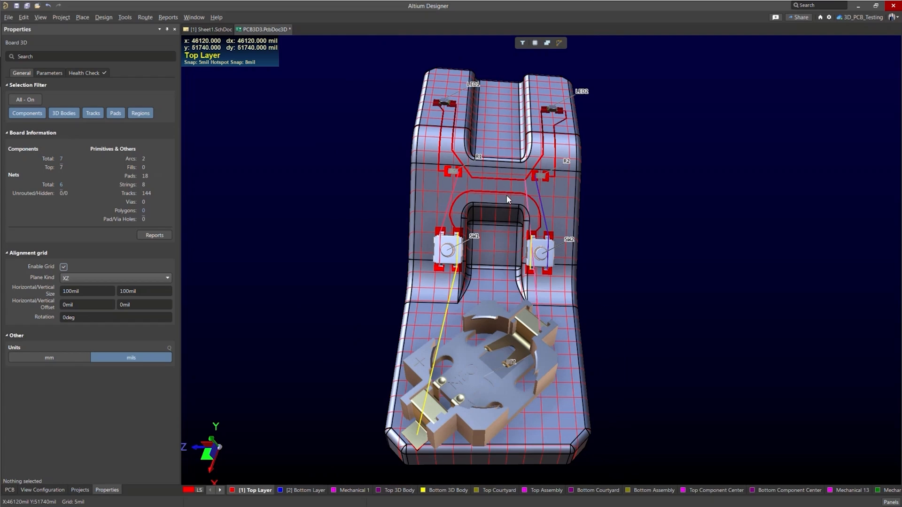
{"action": "mouse_move", "coordinate": [507, 232]}
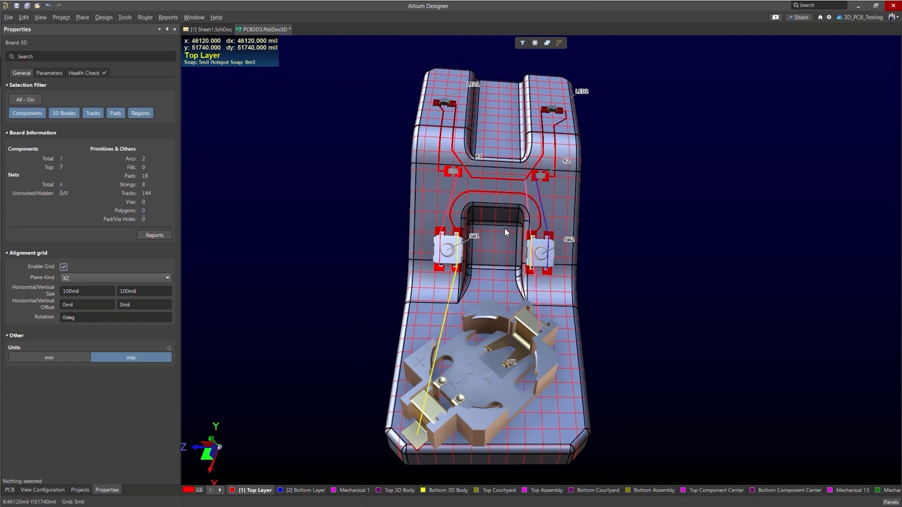
{"action": "mouse_move", "coordinate": [520, 251]}
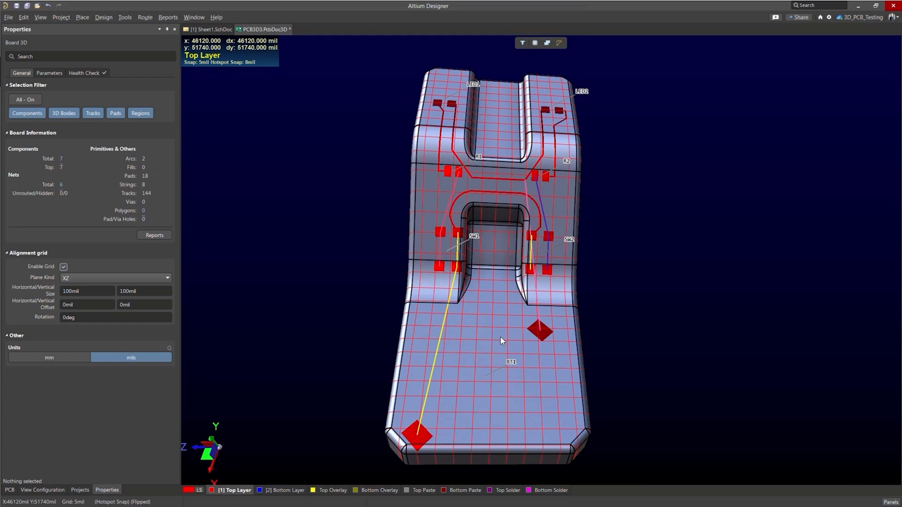
{"action": "mouse_move", "coordinate": [556, 330]}
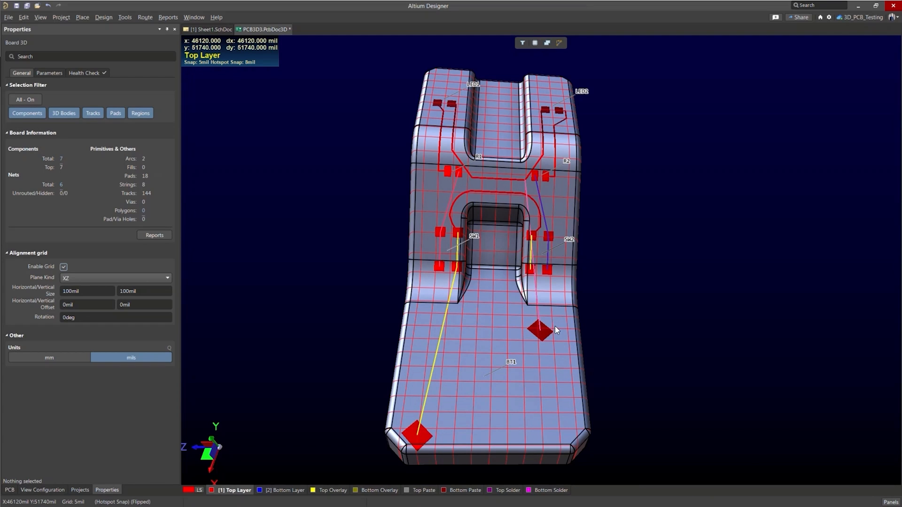
{"action": "mouse_move", "coordinate": [434, 328]}
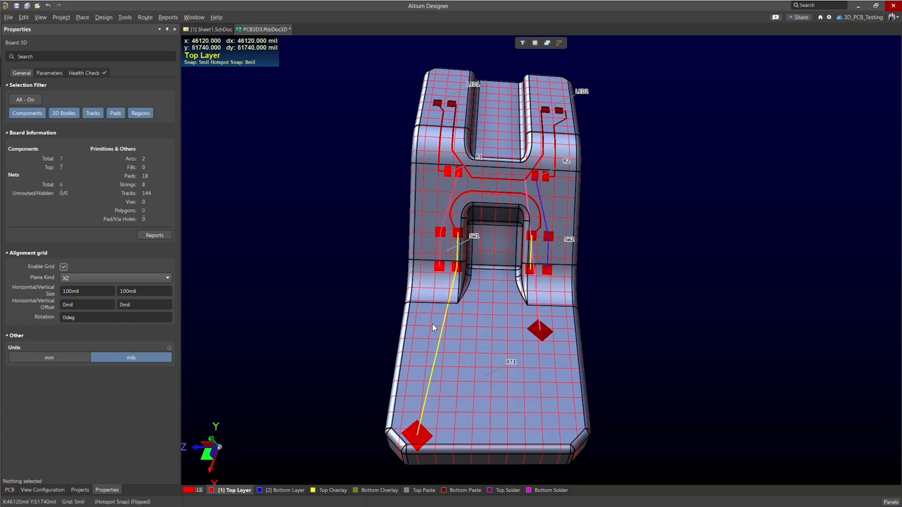
{"action": "mouse_move", "coordinate": [577, 371]}
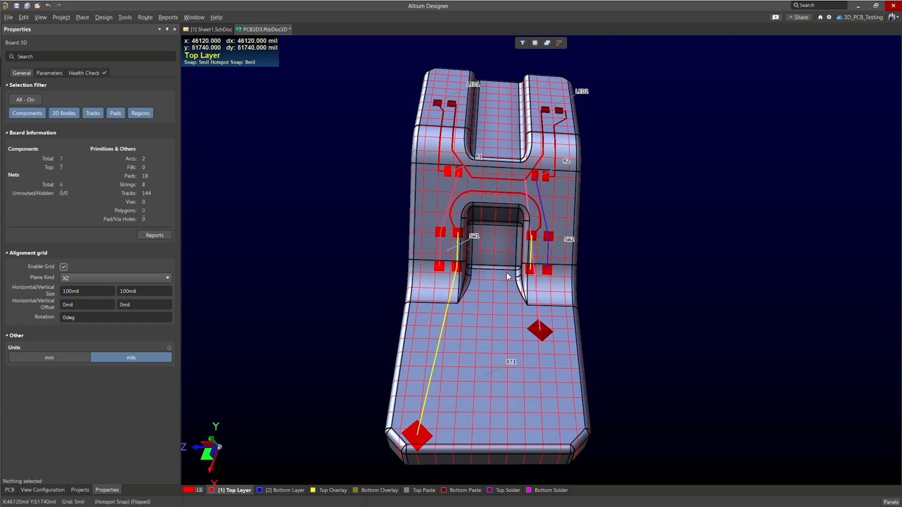
{"action": "mouse_move", "coordinate": [500, 286]}
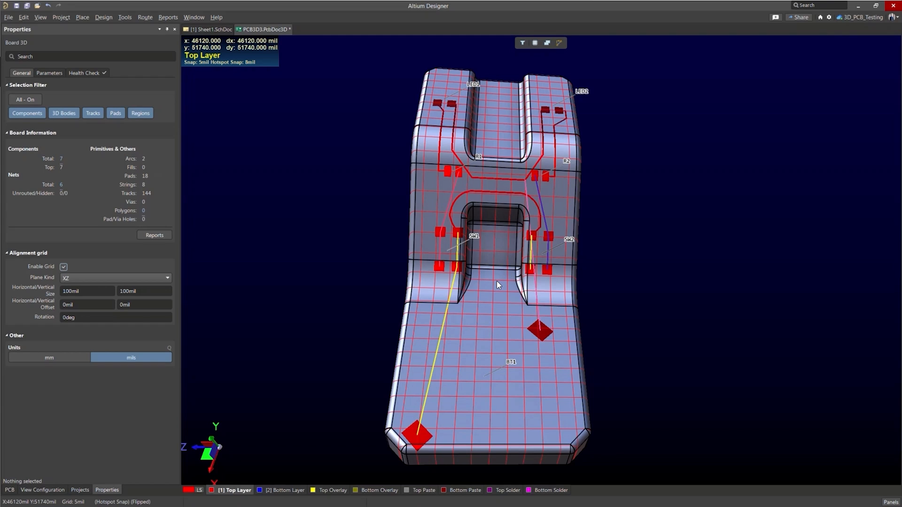
{"action": "mouse_move", "coordinate": [473, 359]}
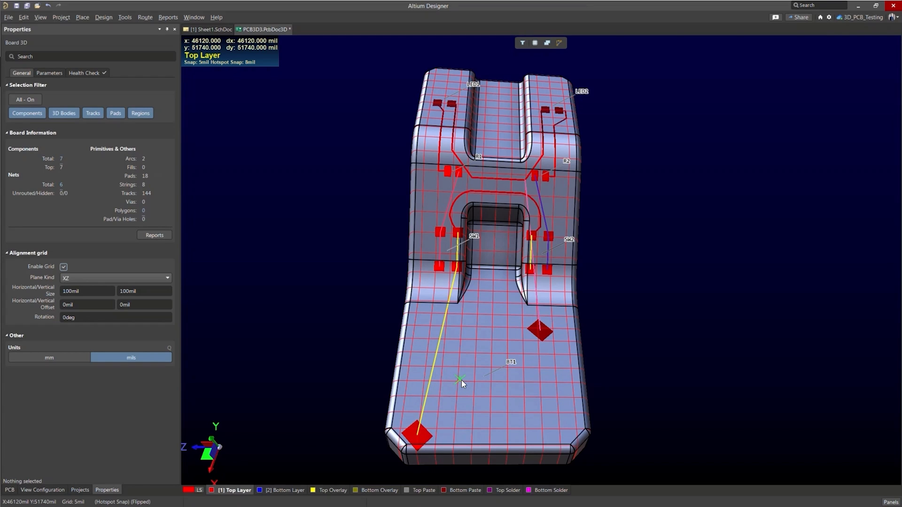
{"action": "mouse_move", "coordinate": [458, 387]}
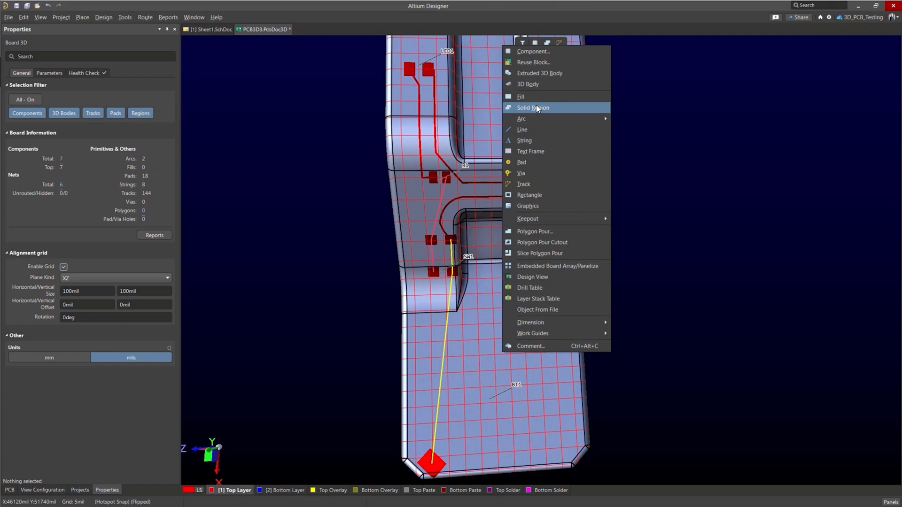
{"action": "left_click", "coordinate": [533, 107]}
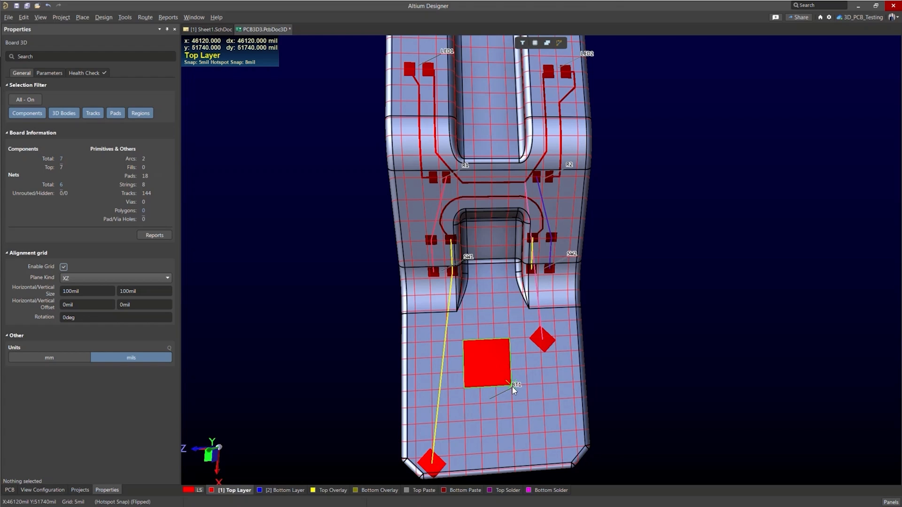
{"action": "left_click_drag", "start_coordinate": [512, 391], "coordinate": [493, 338]}
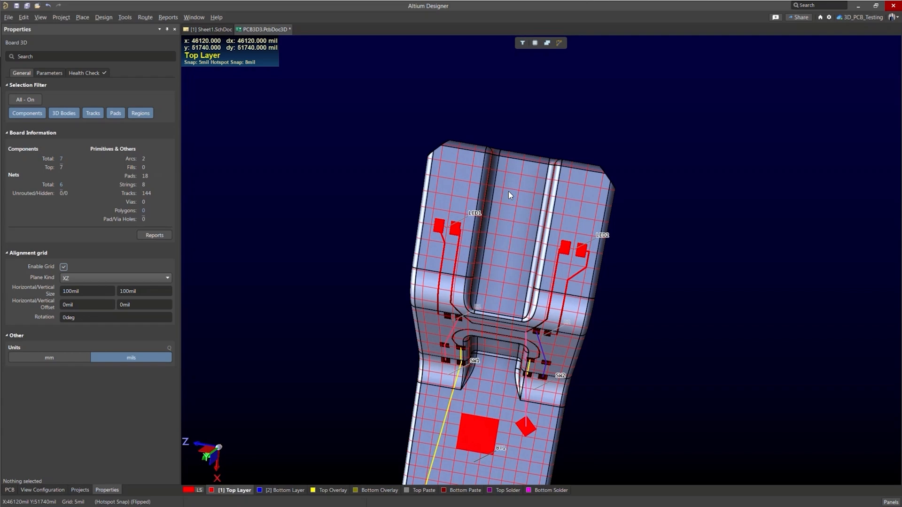
{"action": "right_click", "coordinate": [509, 196]}
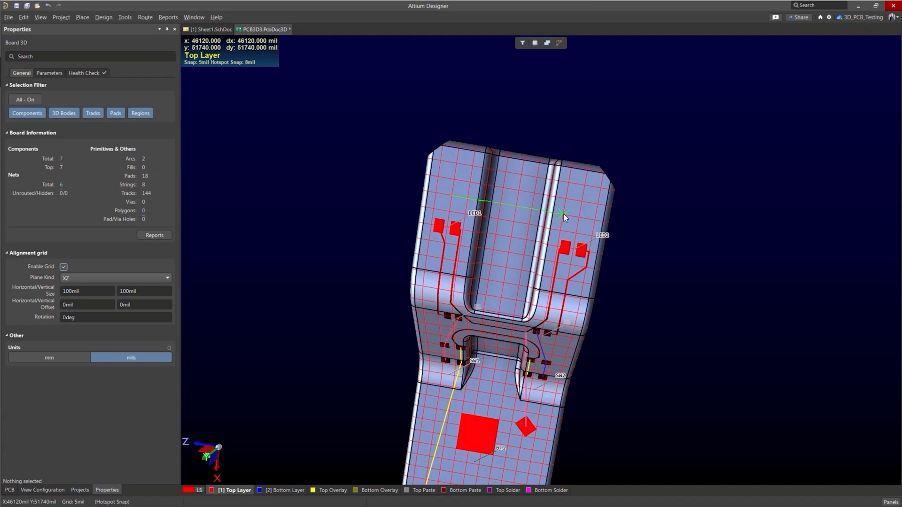
{"action": "mouse_move", "coordinate": [570, 187]}
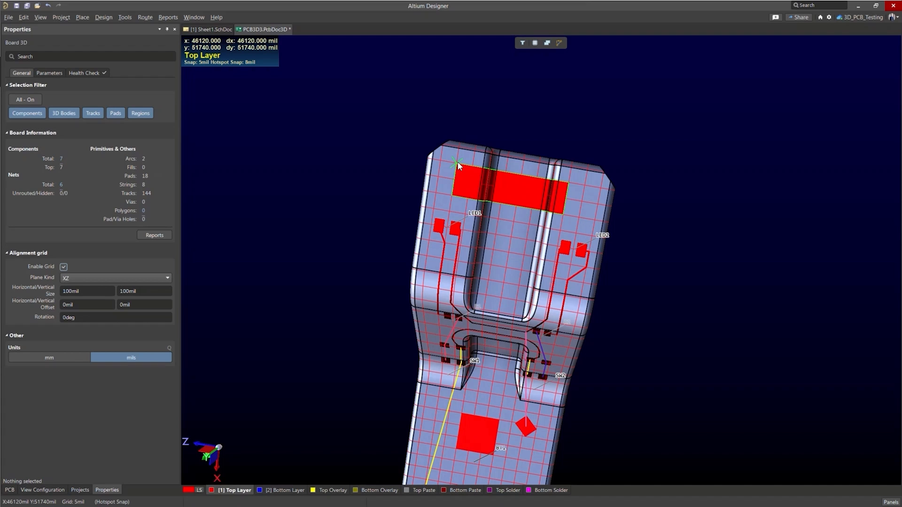
{"action": "mouse_move", "coordinate": [536, 184]}
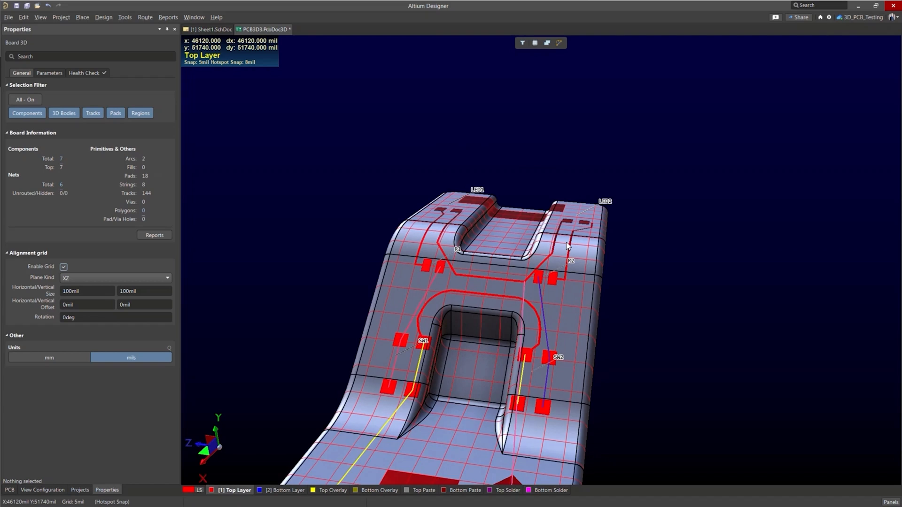
Step: Inspect the new strip from above and hide the alignment grid again
{"action": "left_click_drag", "start_coordinate": [567, 246], "coordinate": [529, 164]}
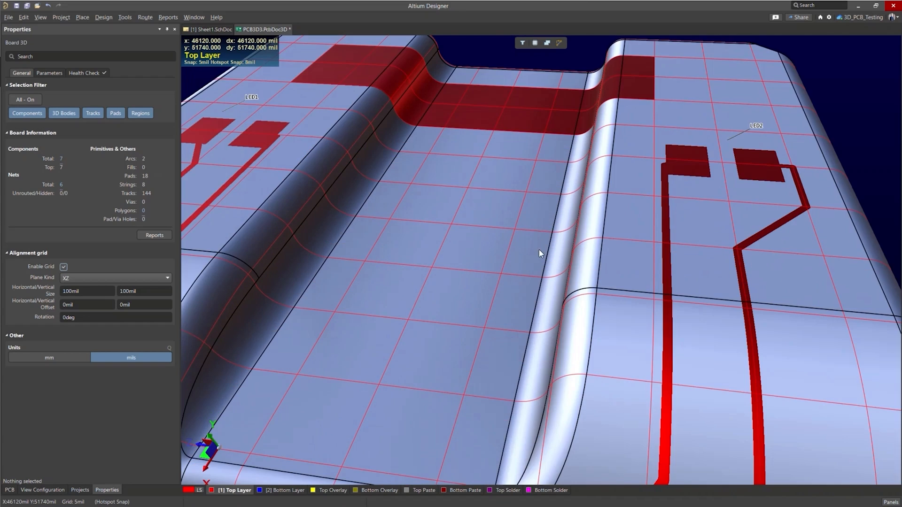
{"action": "left_click_drag", "start_coordinate": [539, 254], "coordinate": [612, 211]}
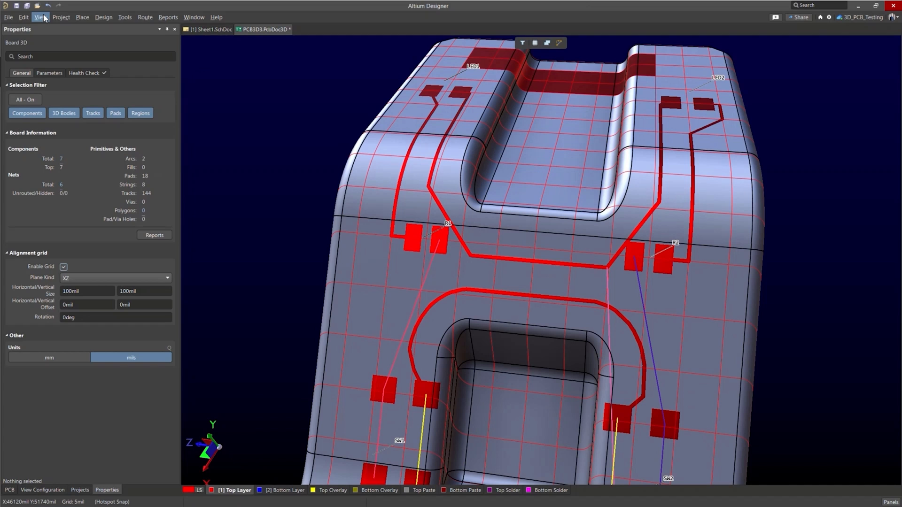
{"action": "left_click", "coordinate": [64, 267]}
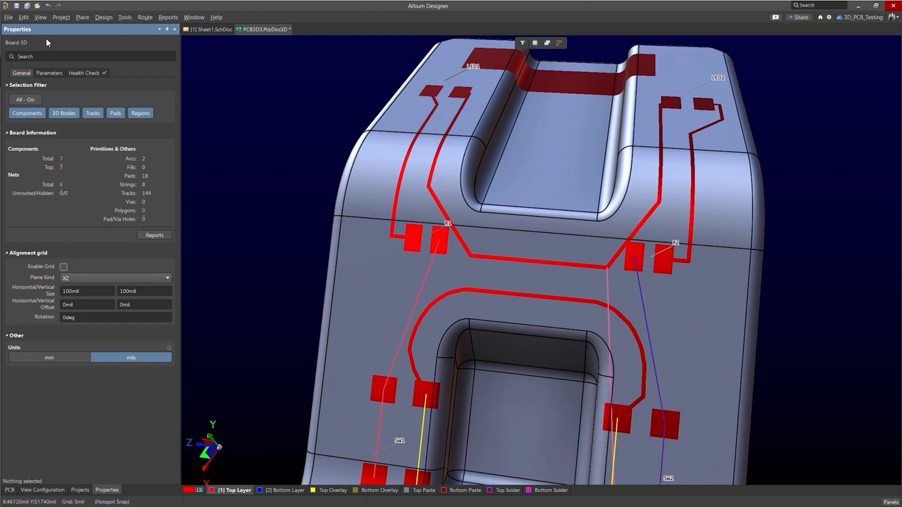
Step: Hide the surface grid and delete the switches, battery clip, their tracks and the tilted square
{"action": "left_click", "coordinate": [40, 17]}
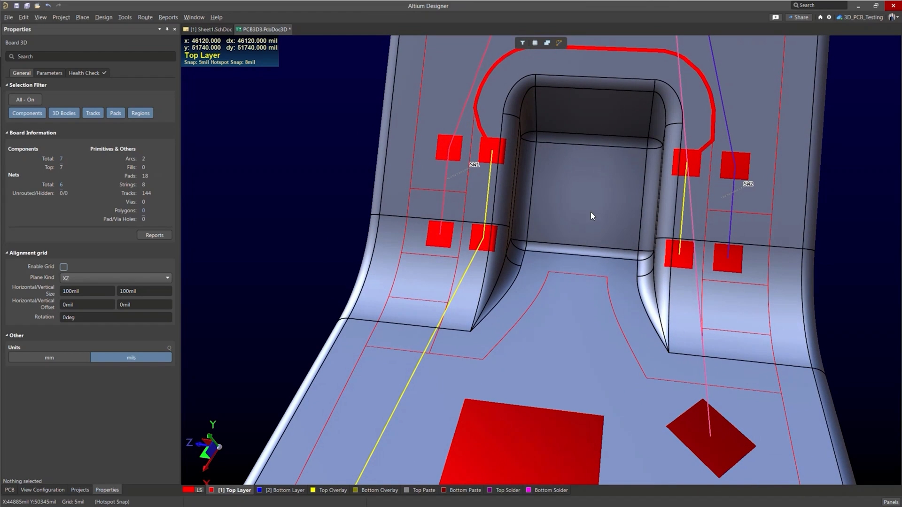
{"action": "left_click", "coordinate": [731, 180]}
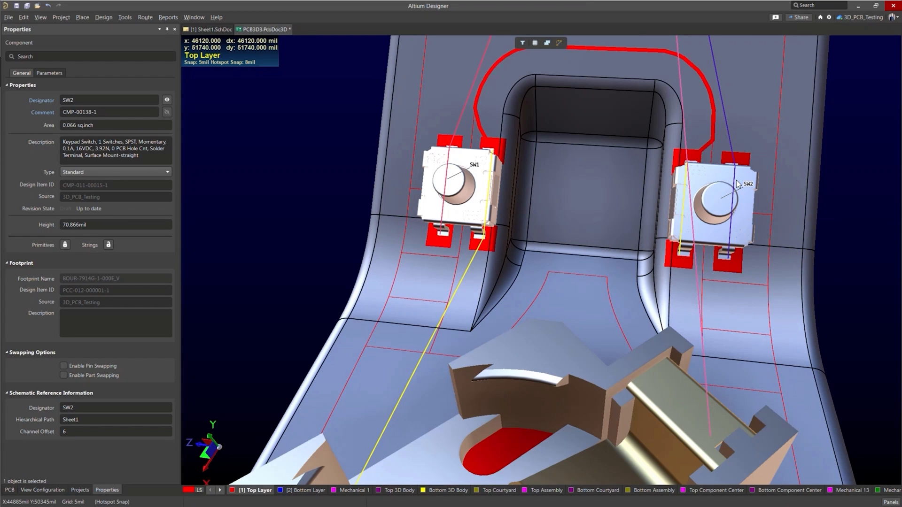
{"action": "left_click", "coordinate": [732, 201]}
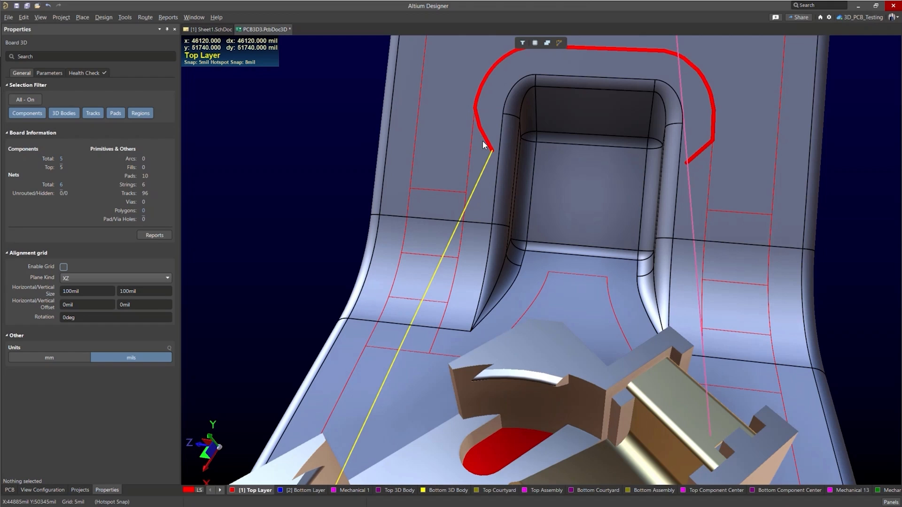
{"action": "left_click", "coordinate": [489, 149]}
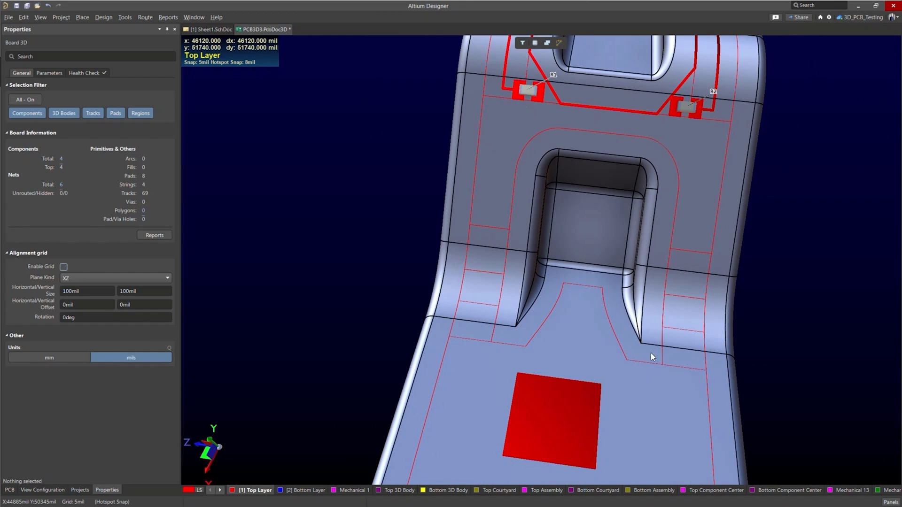
{"action": "mouse_move", "coordinate": [545, 145]}
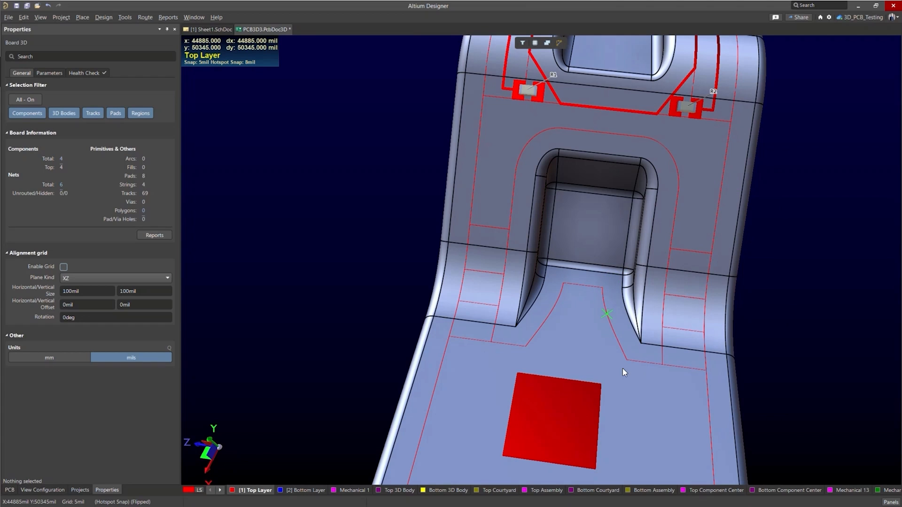
{"action": "mouse_move", "coordinate": [670, 364]}
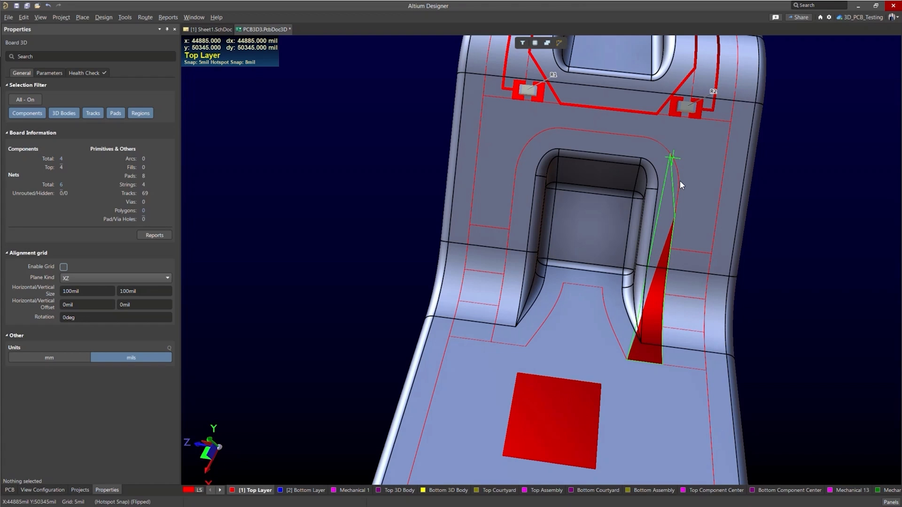
{"action": "mouse_move", "coordinate": [678, 188]}
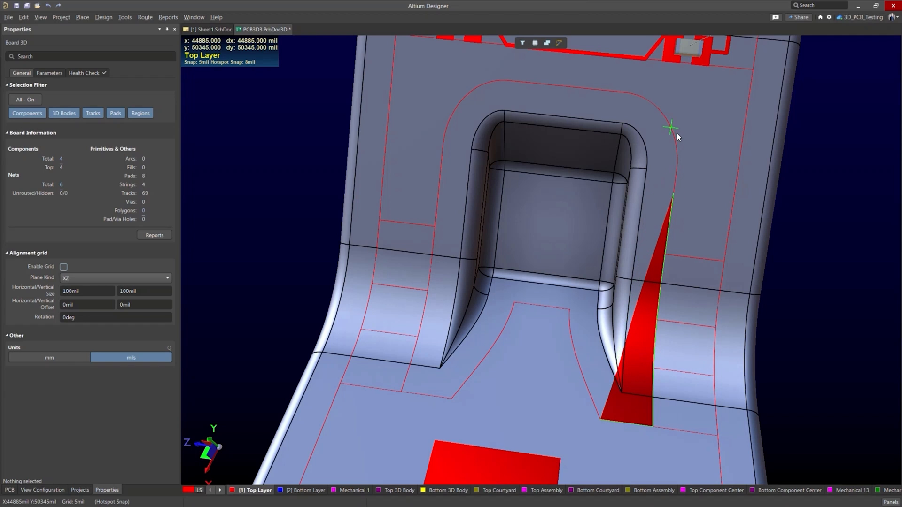
{"action": "mouse_move", "coordinate": [680, 162]}
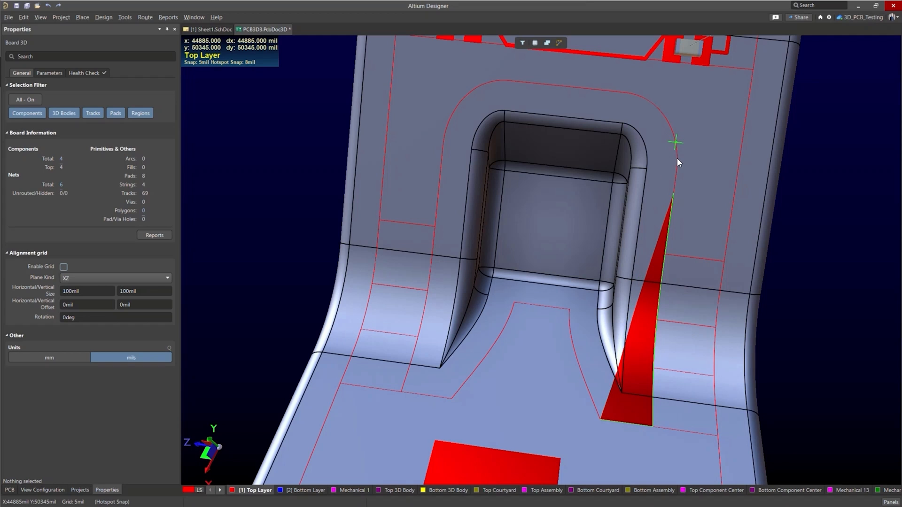
{"action": "mouse_move", "coordinate": [679, 170]}
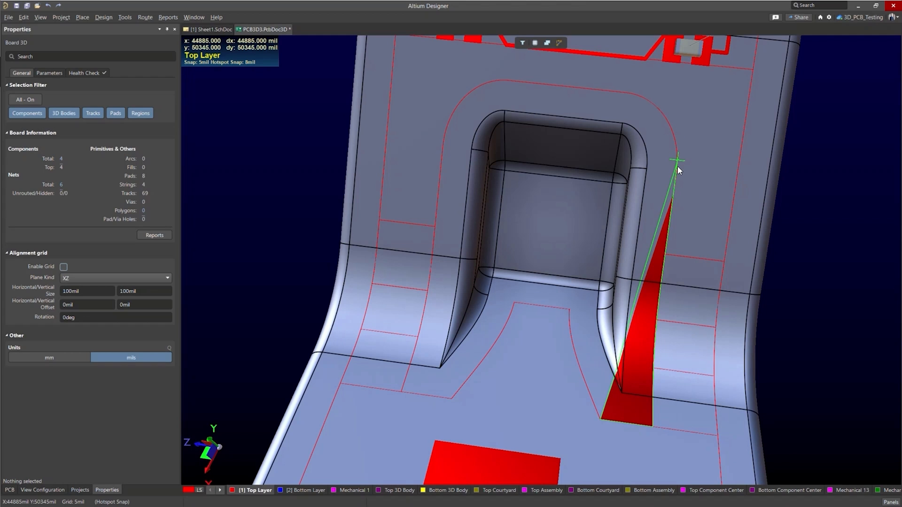
{"action": "mouse_move", "coordinate": [674, 136]}
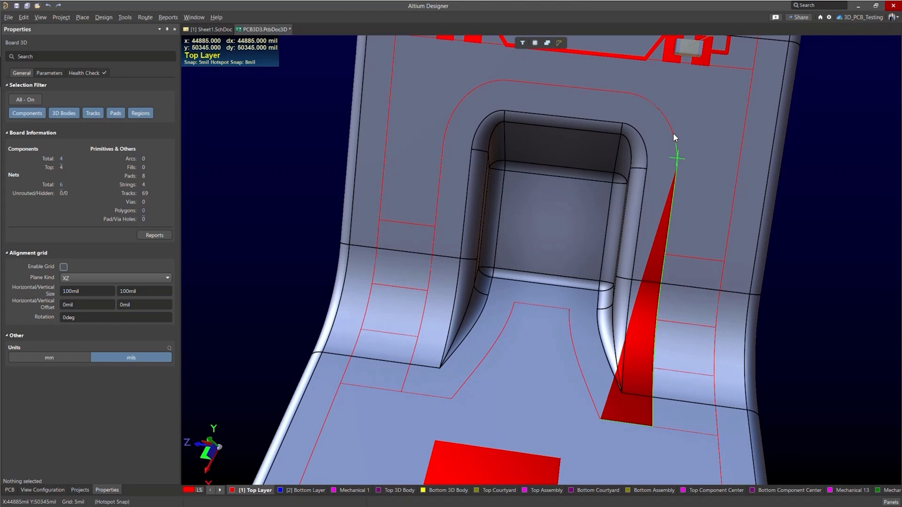
{"action": "mouse_move", "coordinate": [663, 96]}
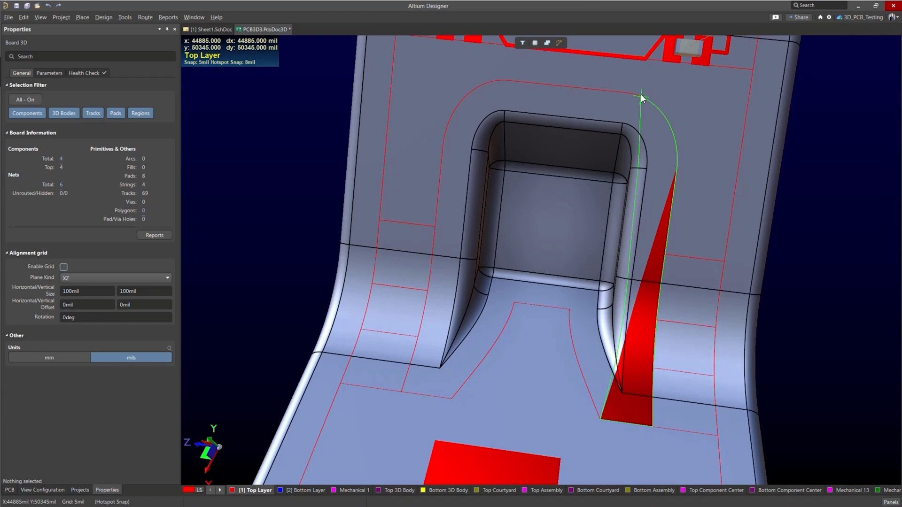
{"action": "mouse_move", "coordinate": [637, 96]}
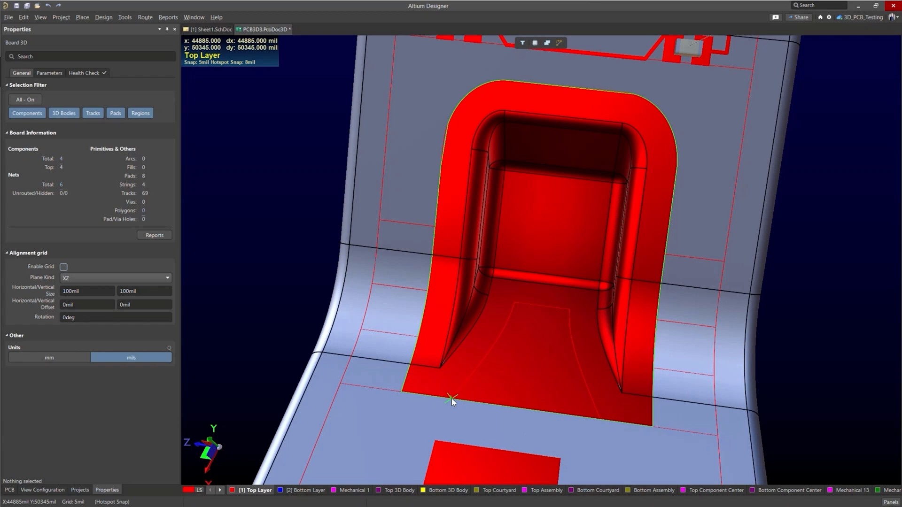
{"action": "mouse_move", "coordinate": [516, 312]}
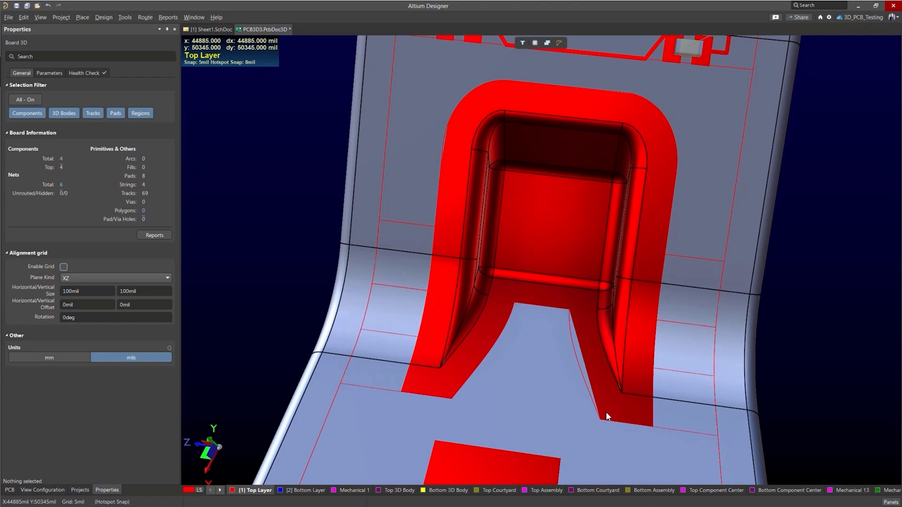
{"action": "mouse_move", "coordinate": [558, 283]}
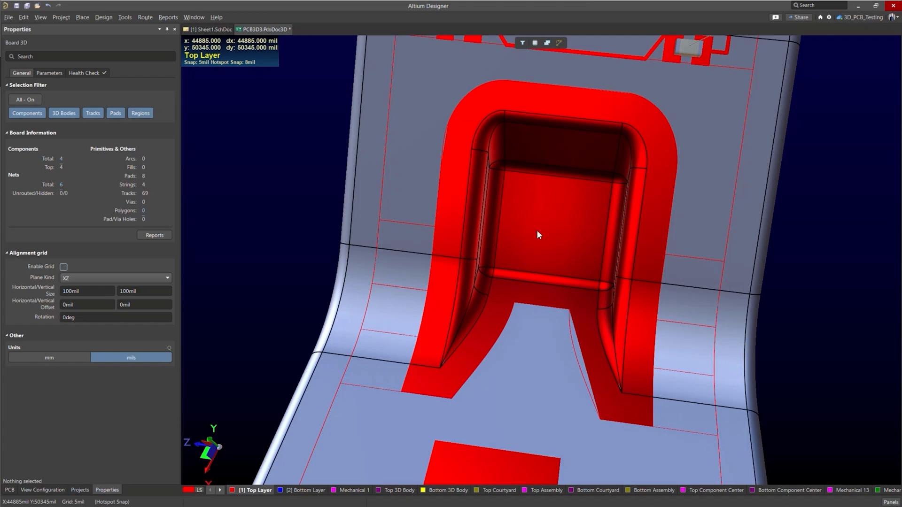
{"action": "mouse_move", "coordinate": [535, 226]}
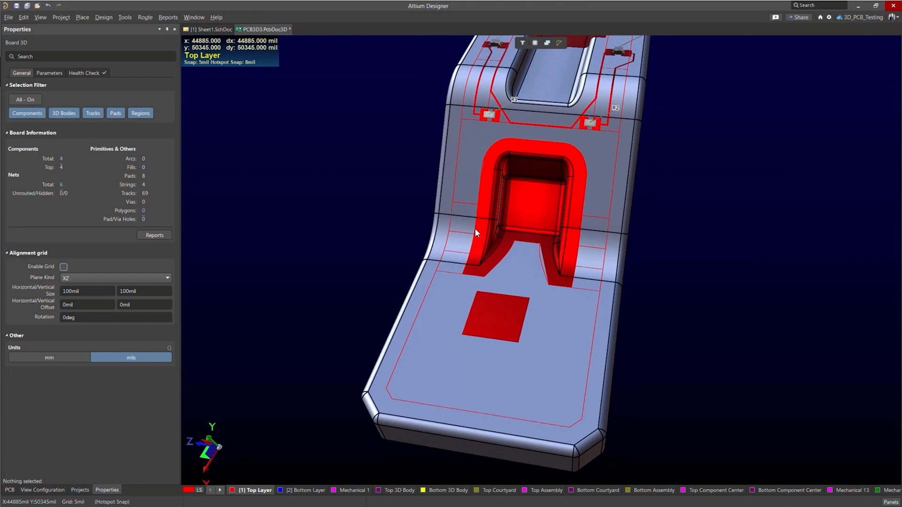
Step: Run File > Export > 3D-MID on the board until the Done! message appears
{"action": "left_click_drag", "start_coordinate": [477, 230], "coordinate": [476, 248]}
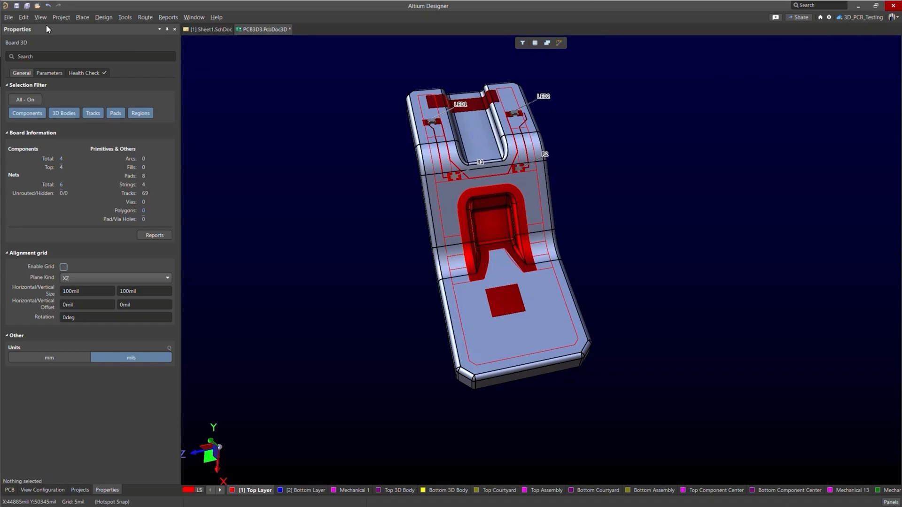
{"action": "left_click", "coordinate": [8, 17]}
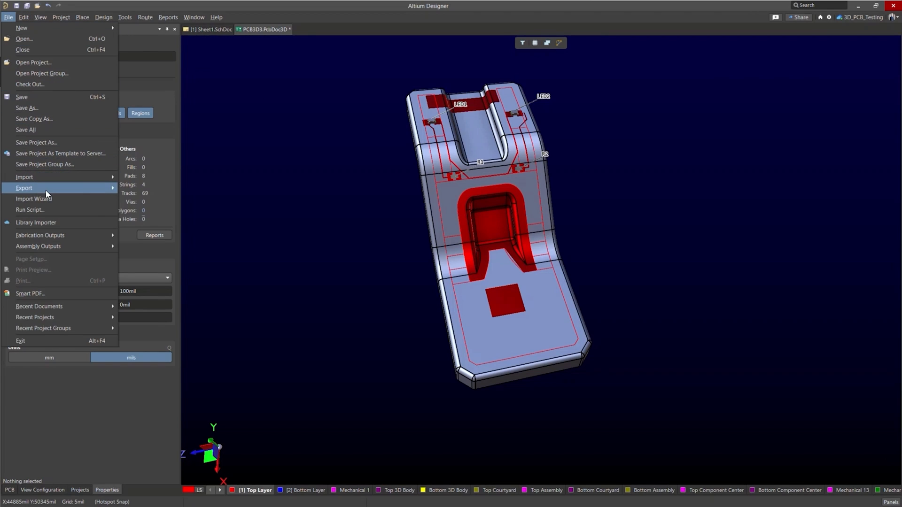
{"action": "left_click", "coordinate": [276, 223]}
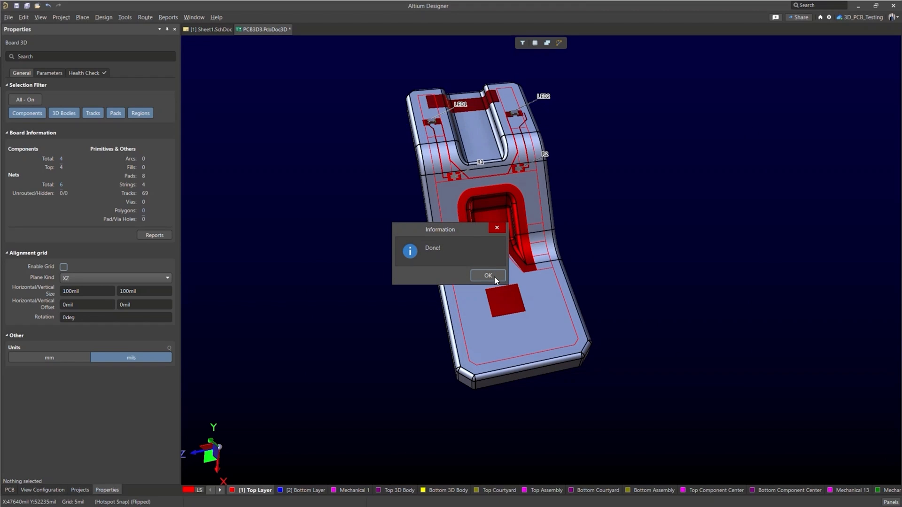
Step: Dismiss the Done! message and read the Exporting the 3D PCB documentation section in Chrome
{"action": "left_click", "coordinate": [488, 275]}
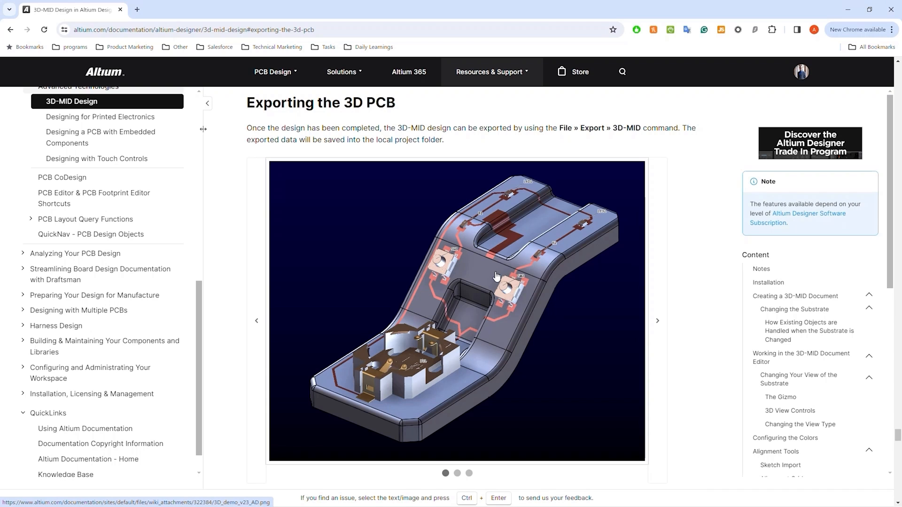
{"action": "scroll", "scroll_direction": "down", "scroll_amount": 3}
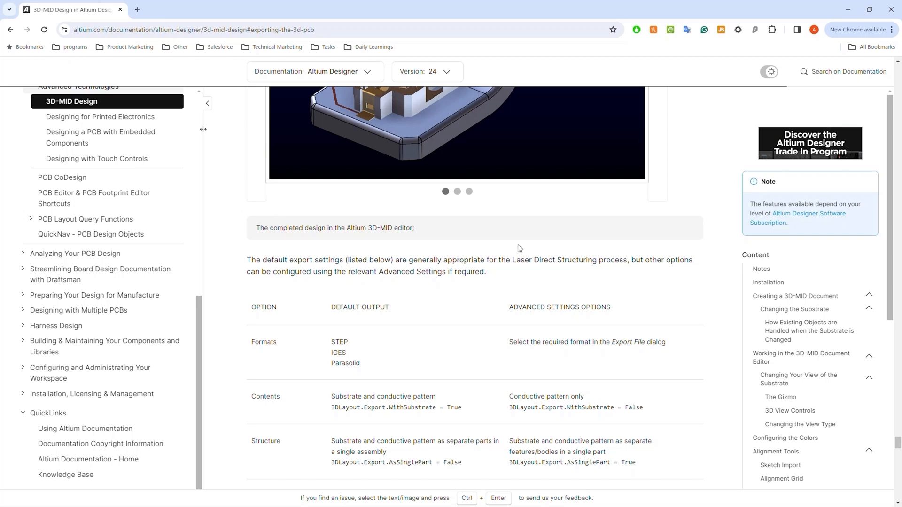
{"action": "scroll", "scroll_direction": "down", "scroll_amount": 3}
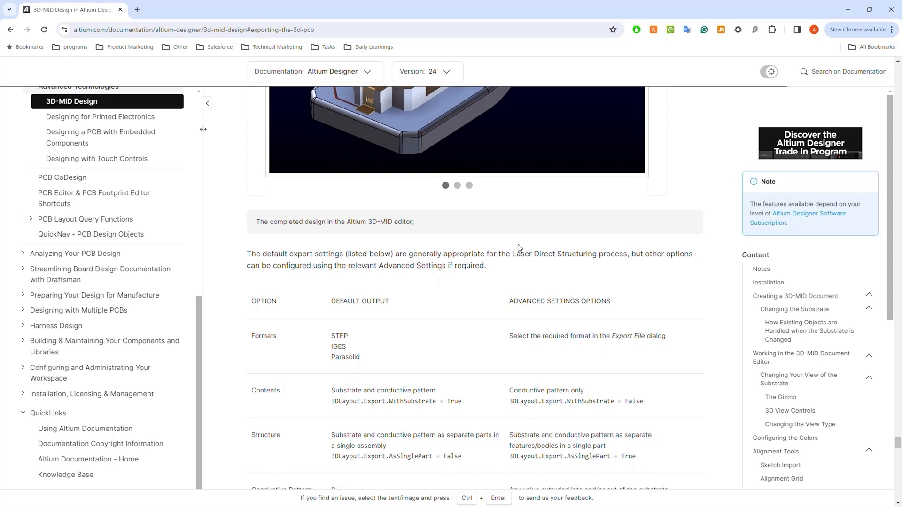
{"action": "scroll", "scroll_direction": "down", "scroll_amount": 3}
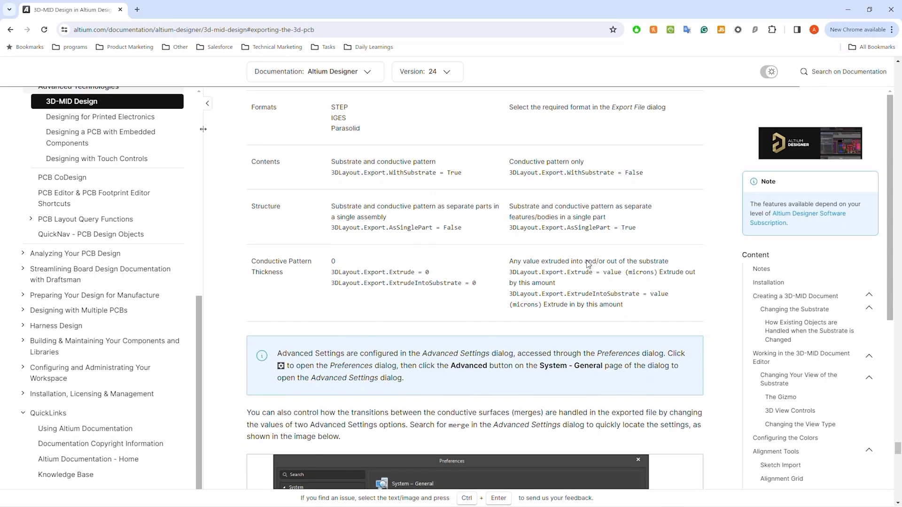
{"action": "scroll", "scroll_direction": "down", "scroll_amount": 3}
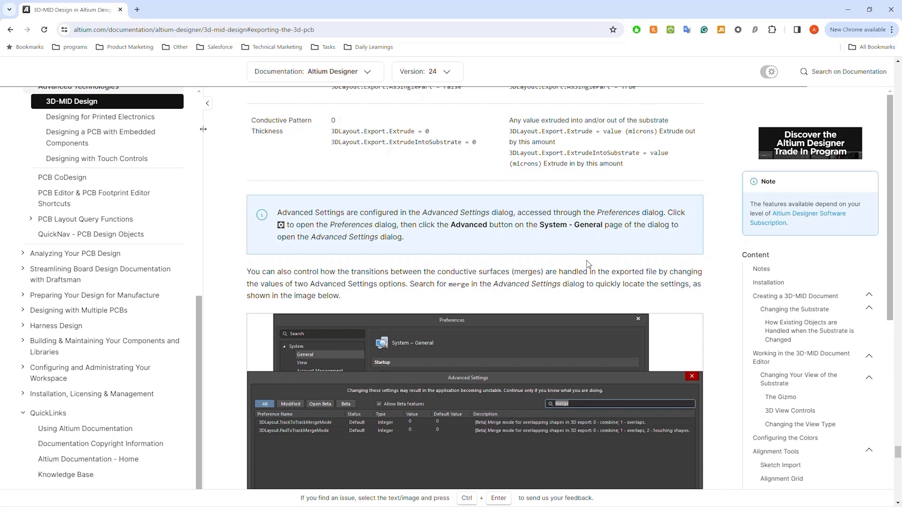
{"action": "scroll", "scroll_direction": "down", "scroll_amount": 3}
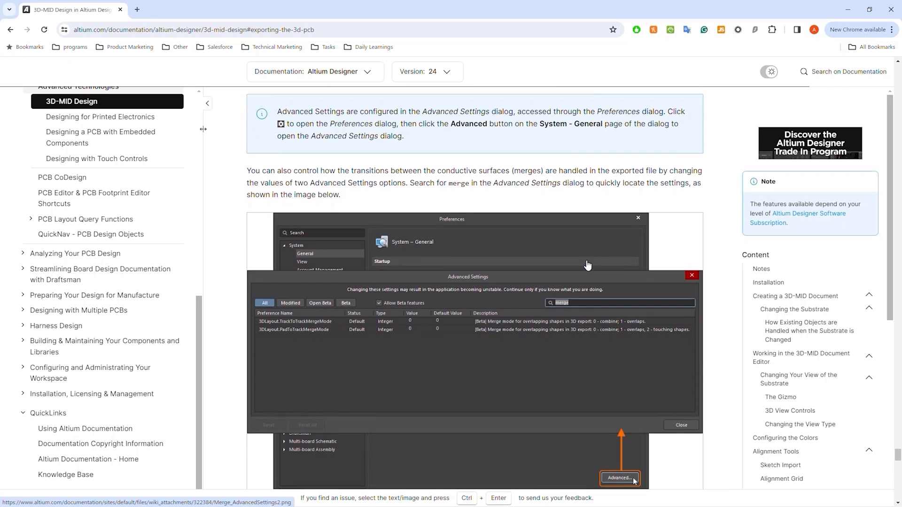
{"action": "scroll", "scroll_direction": "down", "scroll_amount": 3}
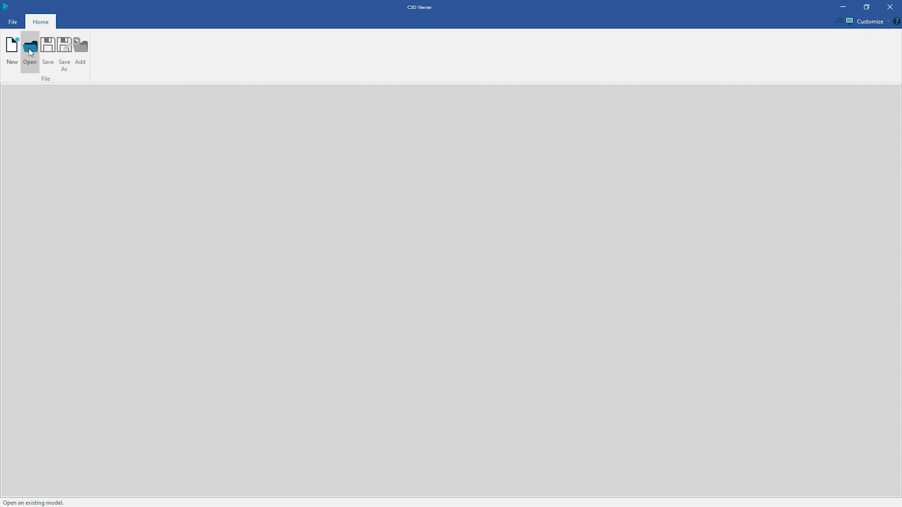
Step: Load Demo_PCB3D3.stp into C3D Viewer
{"action": "left_click", "coordinate": [29, 44]}
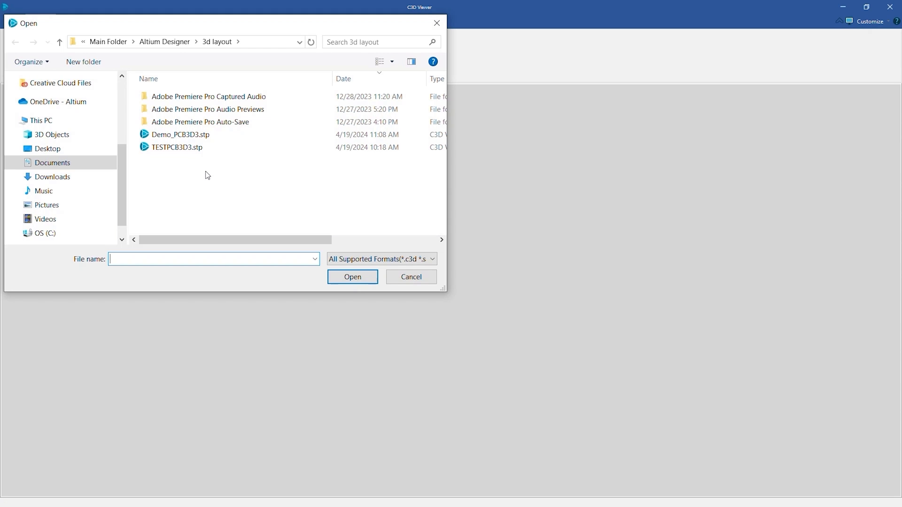
{"action": "left_click", "coordinate": [180, 134]}
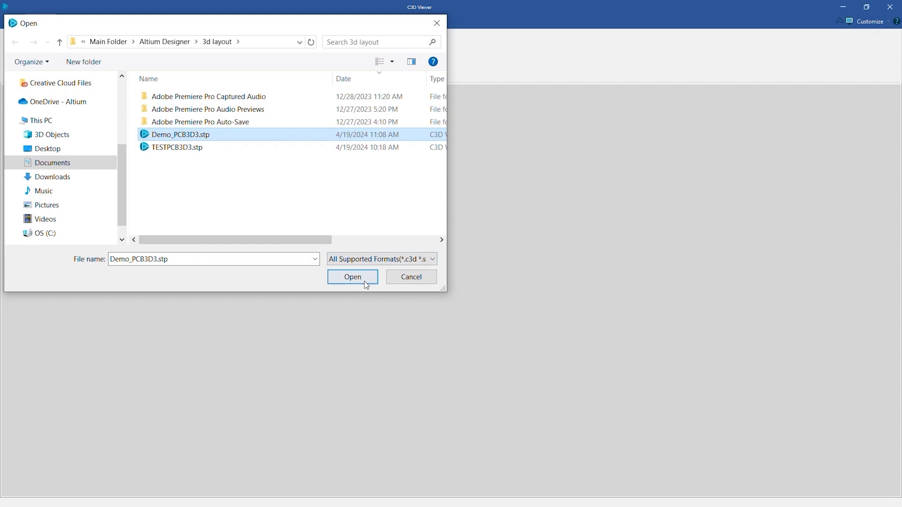
{"action": "left_click", "coordinate": [352, 276]}
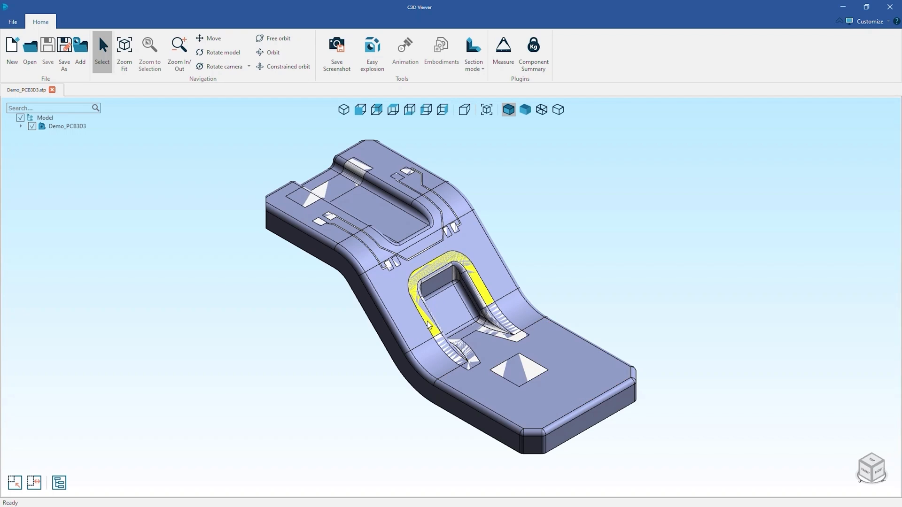
Step: Expand the model tree and hide the substrate Solid body, leaving only the copper pieces
{"action": "left_click", "coordinate": [129, 156]}
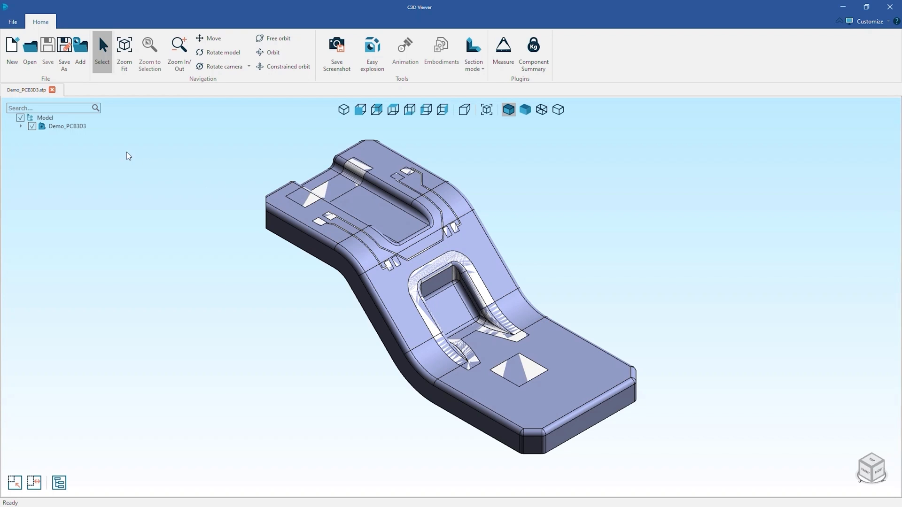
{"action": "left_click", "coordinate": [21, 126]}
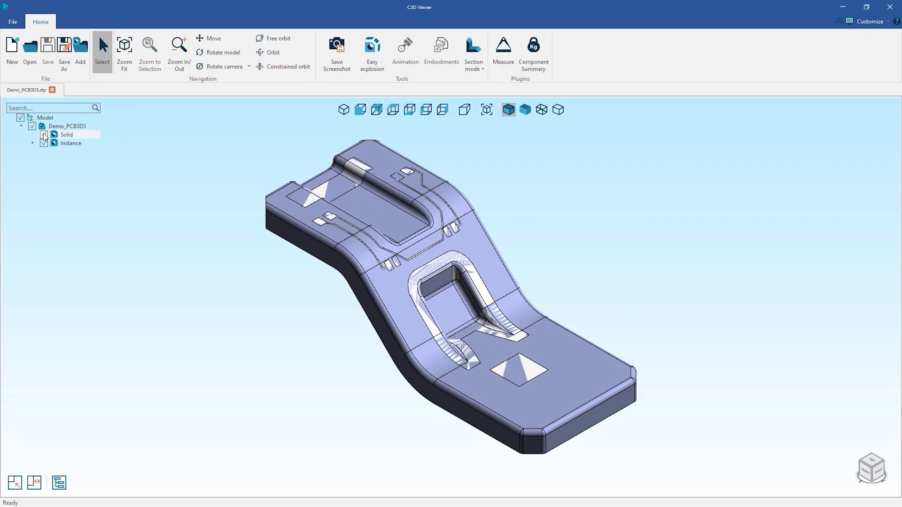
{"action": "left_click", "coordinate": [44, 135]}
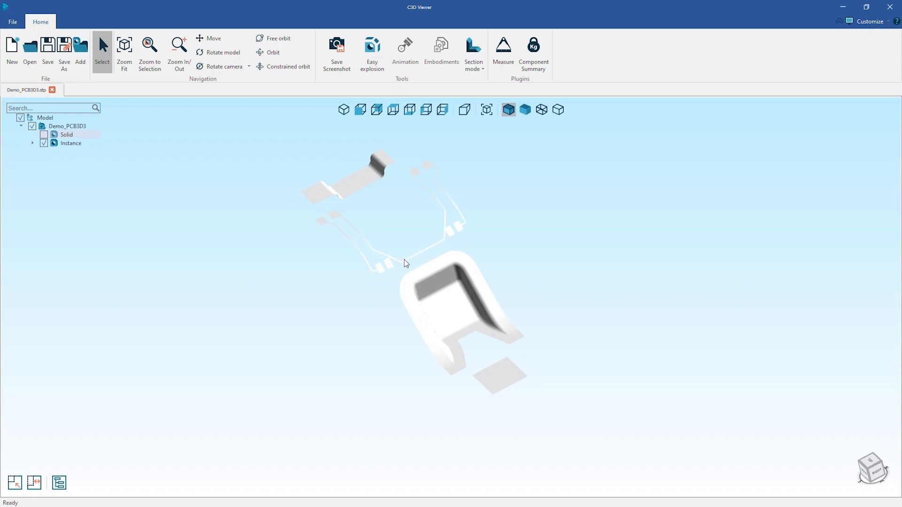